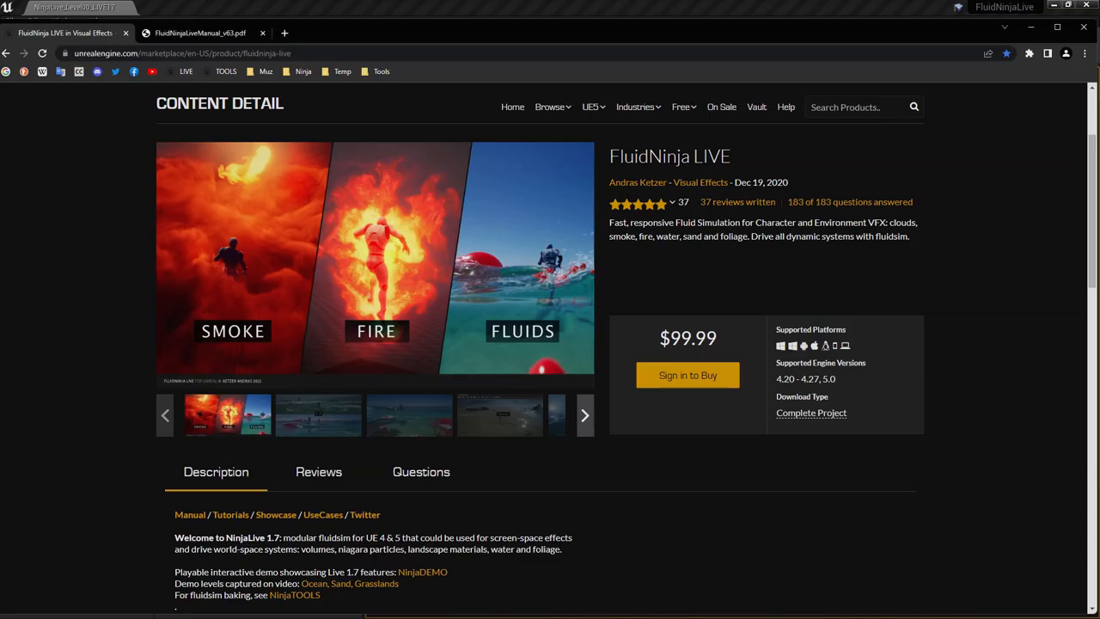
# Open the NinjaDEMO link from the listing's Description in a new tab, confirming the external site
pyautogui.scroll(-3)
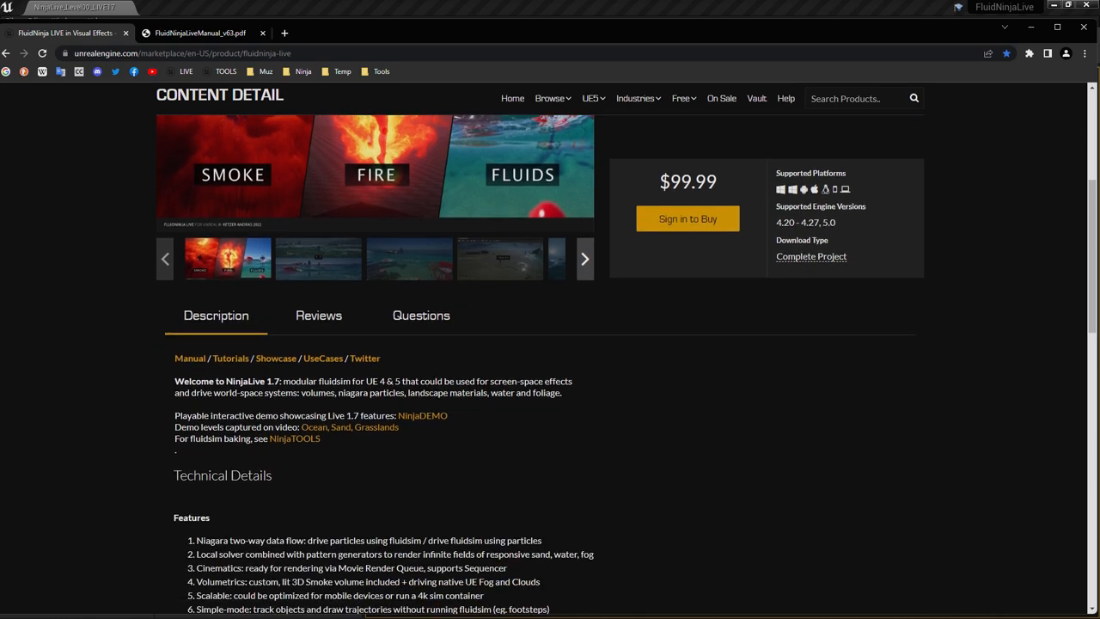
pyautogui.scroll(-3)
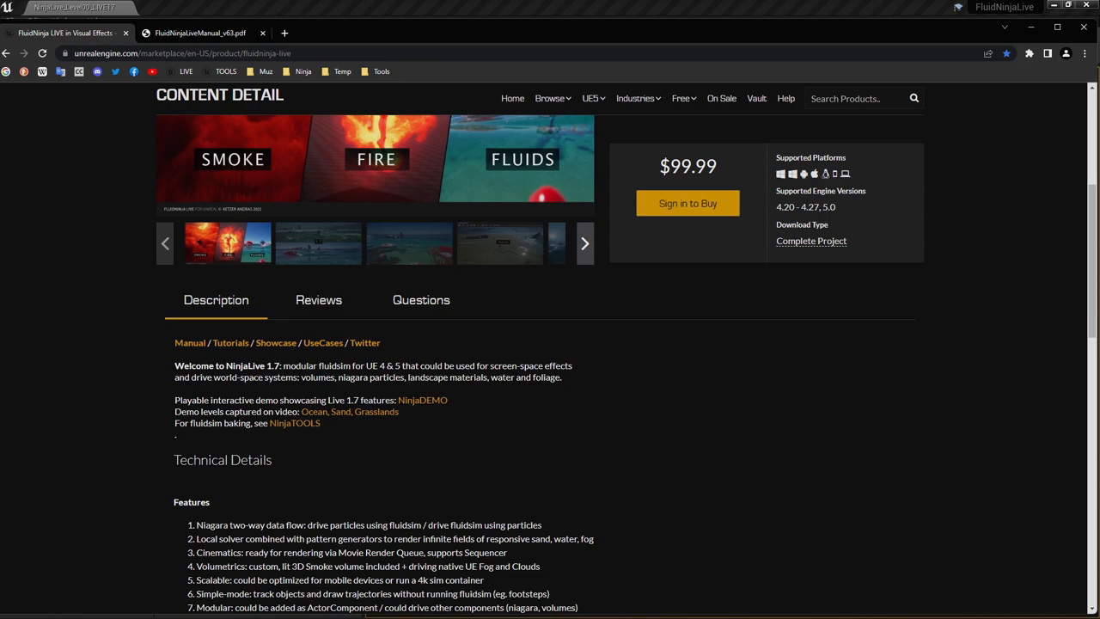
pyautogui.rightClick(422, 400)
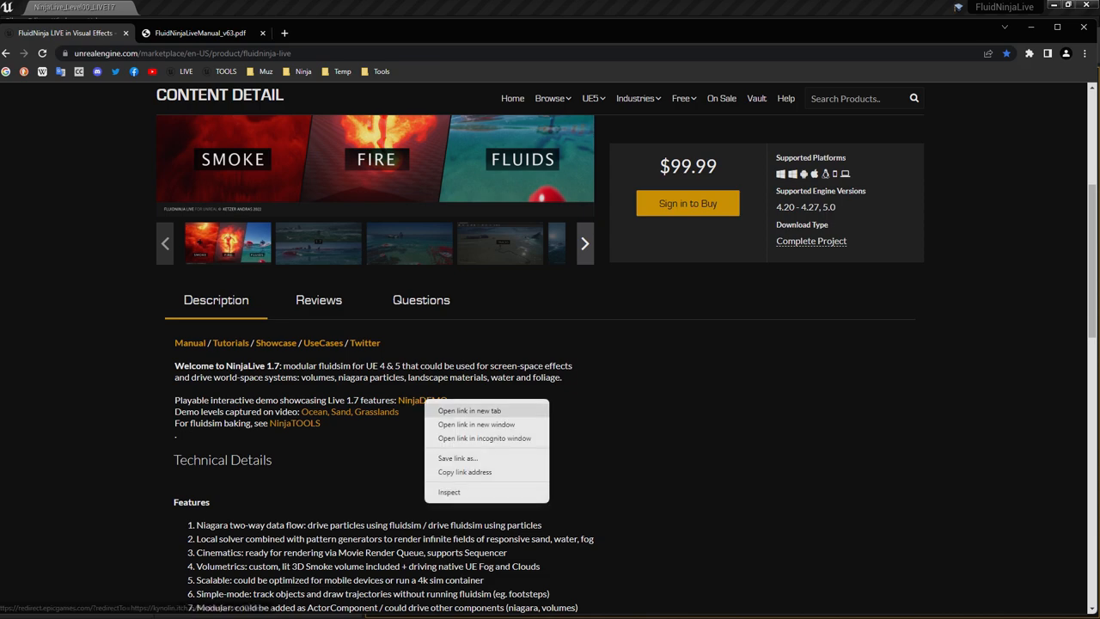
pyautogui.click(467, 410)
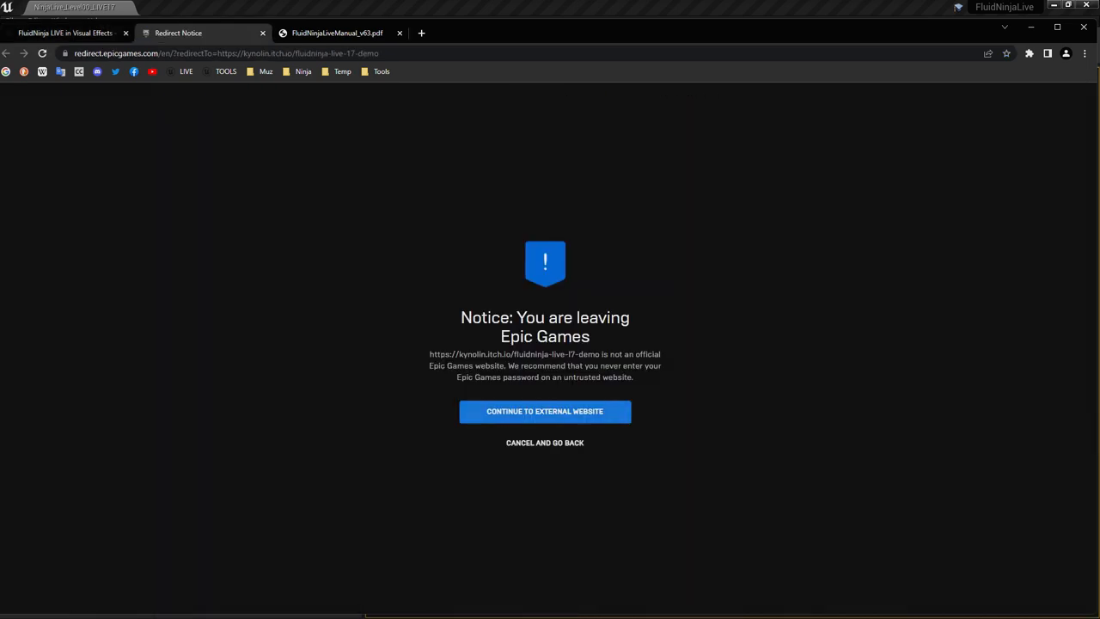
pyautogui.click(545, 411)
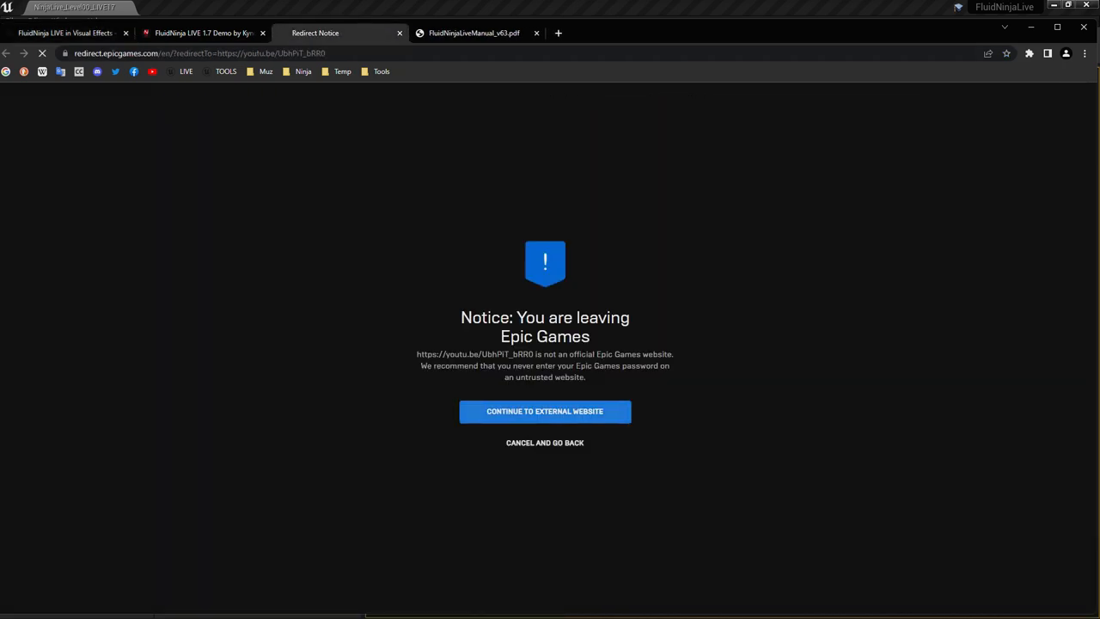
# Open the FluidNinja LIVE 1.7 QUICKRUN 4K video on YouTube, then return to the marketplace listing
pyautogui.click(545, 412)
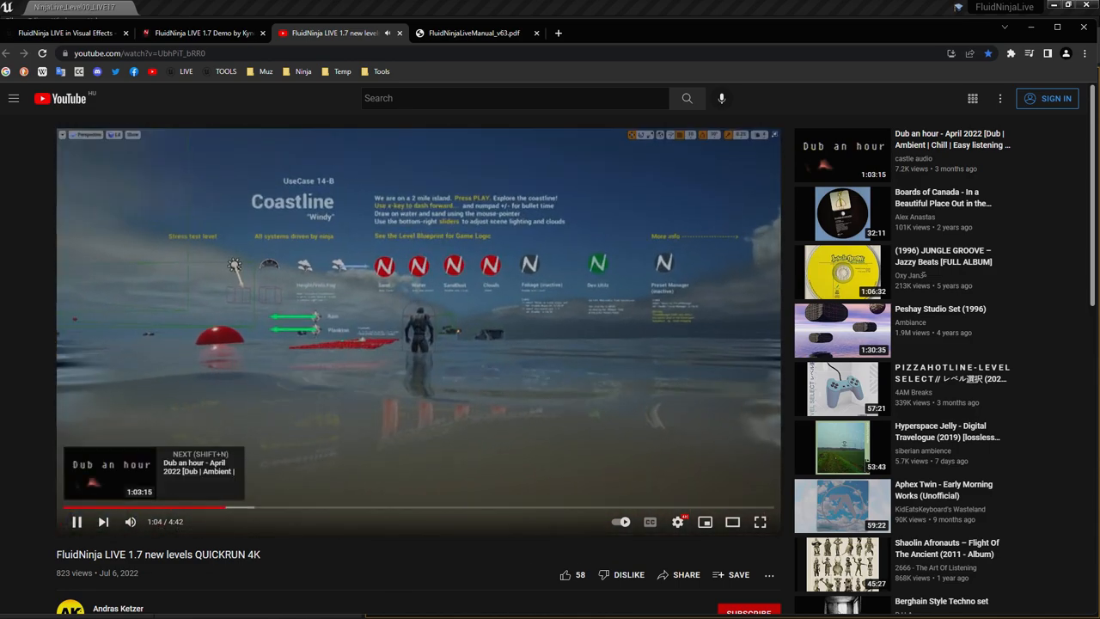
pyautogui.click(76, 522)
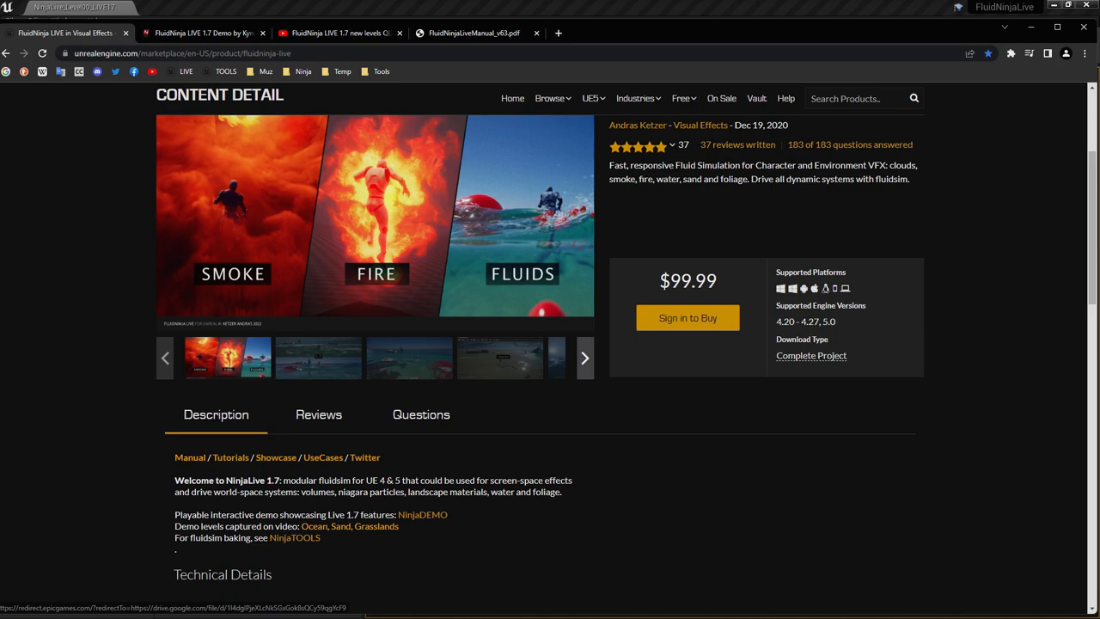
# Open FluidNinjaLiveManual_v63.pdf from the listing's Manual link
pyautogui.click(477, 33)
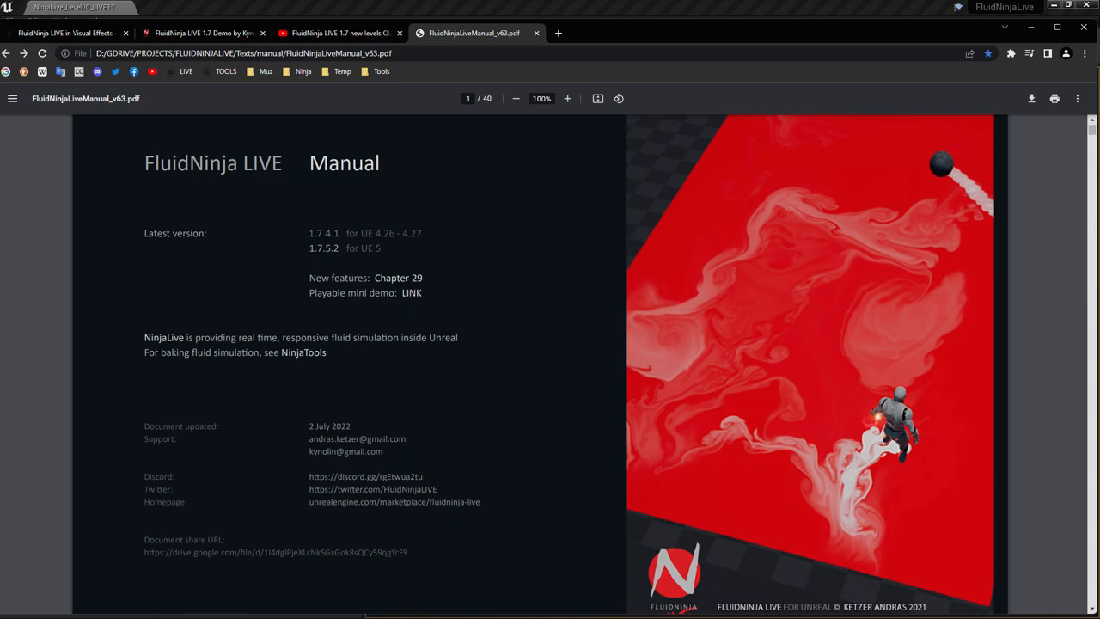
pyautogui.moveTo(354, 438)
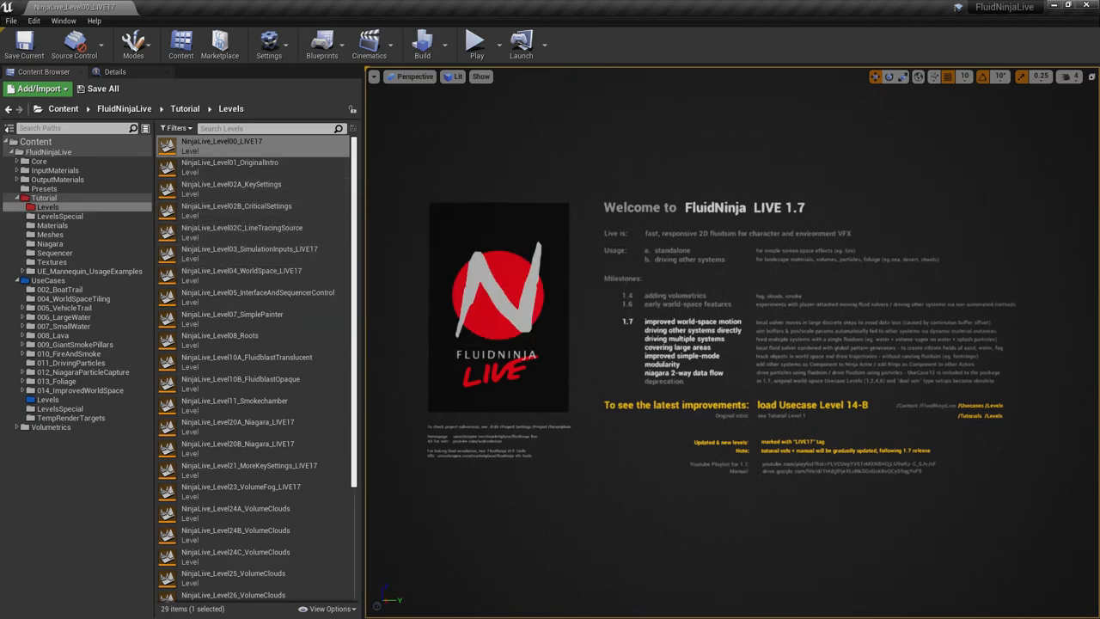
# Open NinjaLive_Level20A_Niagara_LIVE17 from the Tutorial > Levels folder
pyautogui.click(222, 145)
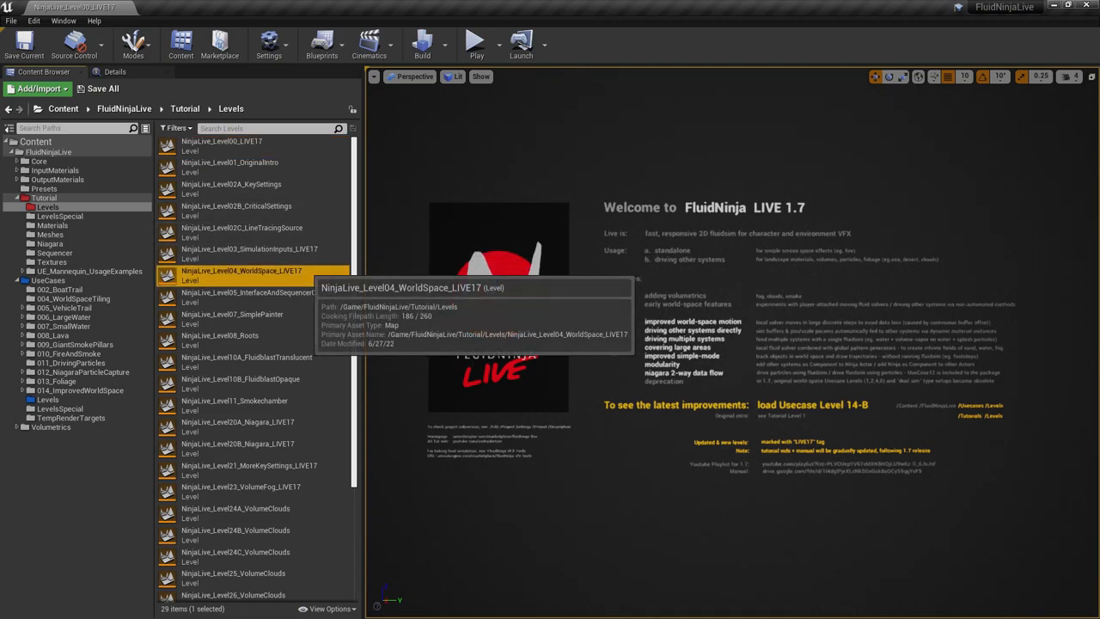
pyautogui.click(237, 426)
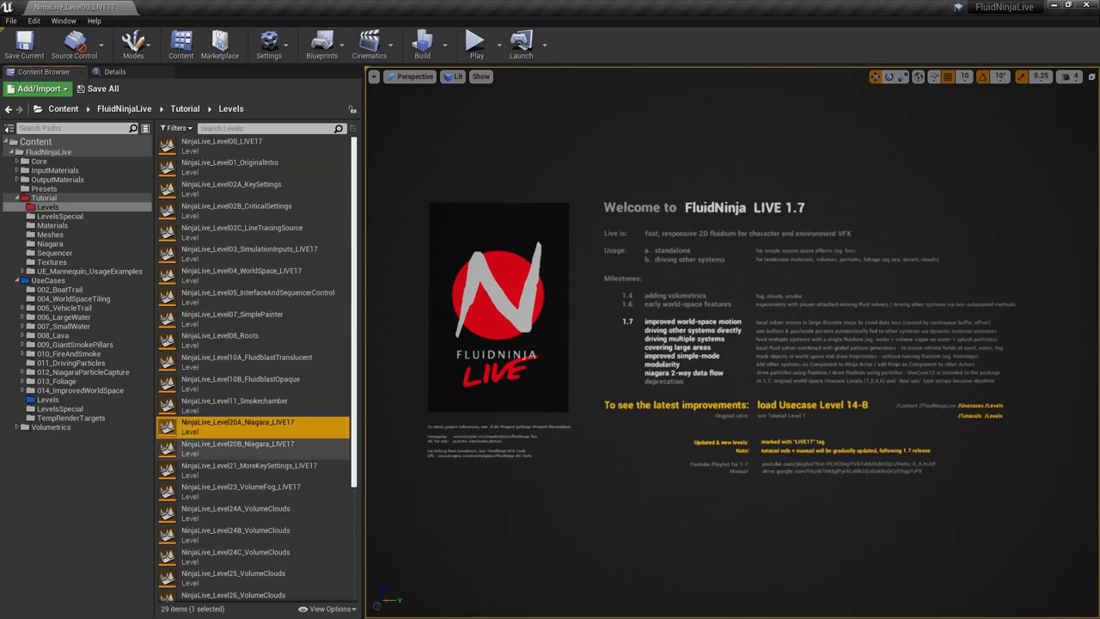
pyautogui.doubleClick(241, 427)
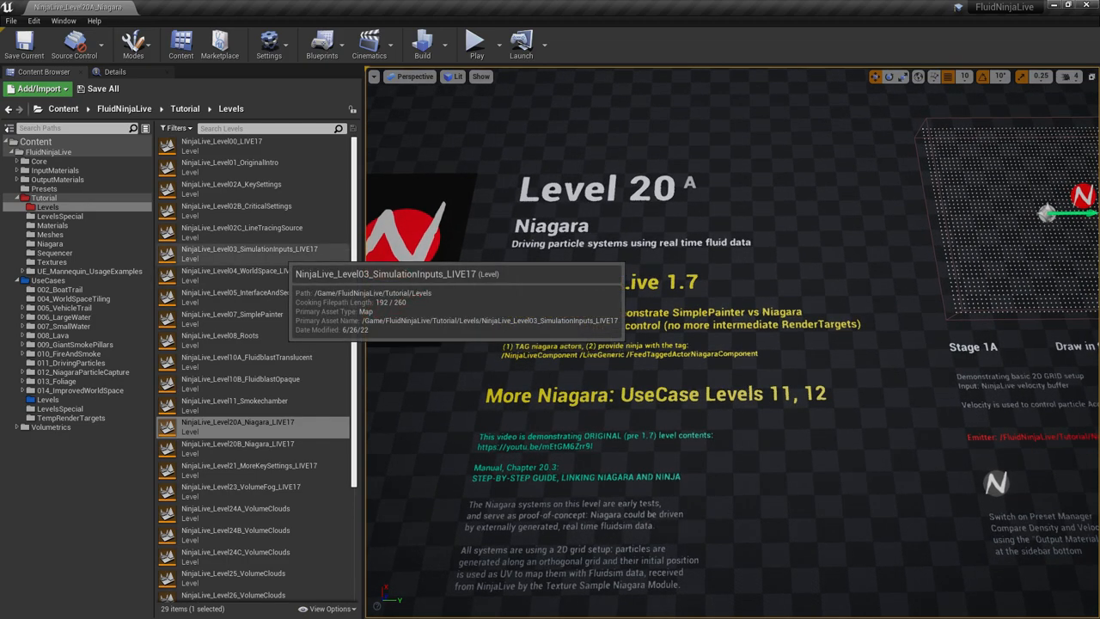
# Load NinjaLive_Level03_SimulationInputs_LIVE17, then select the large water bodies use-case level
pyautogui.doubleClick(249, 248)
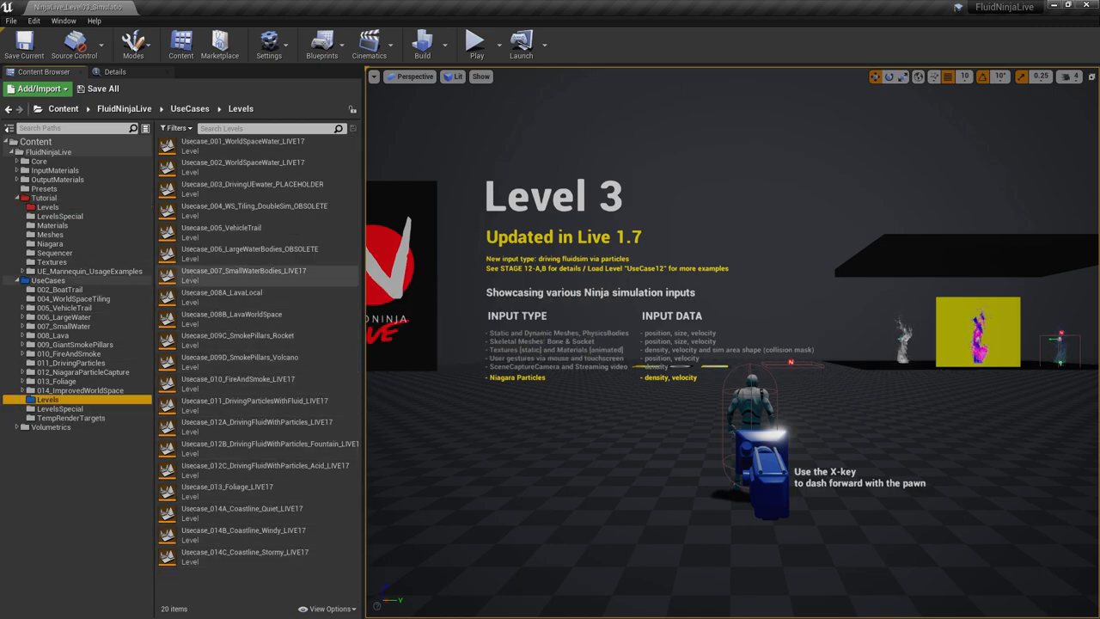
pyautogui.click(249, 252)
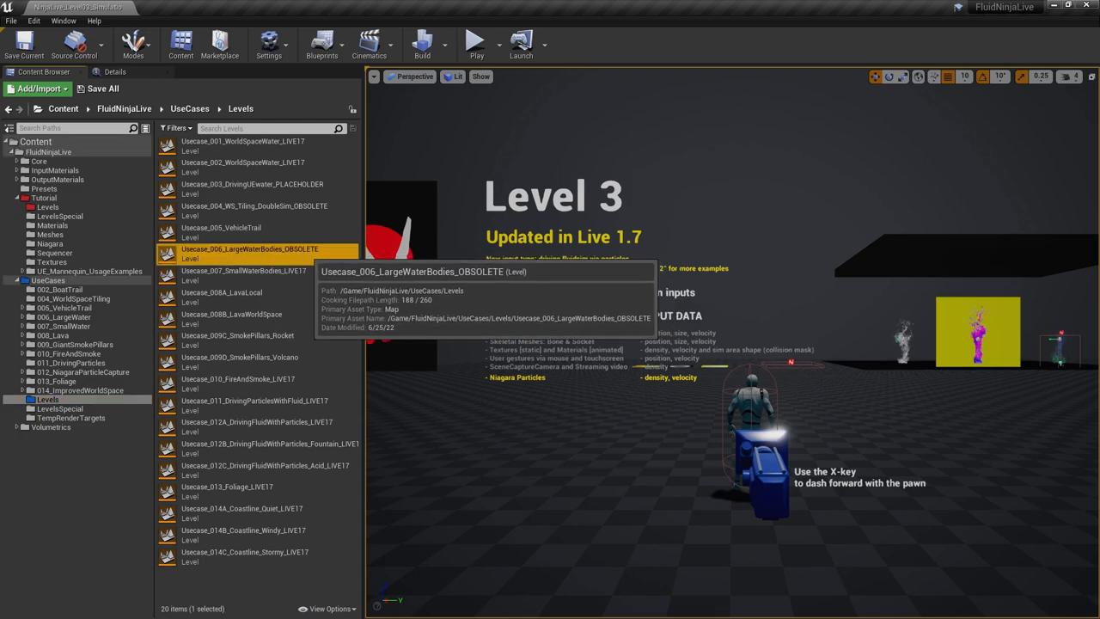
# Load Usecase_006_LargeWaterBodies_OBSOLETE and show its viewport in Brush Wireframe
pyautogui.doubleClick(249, 253)
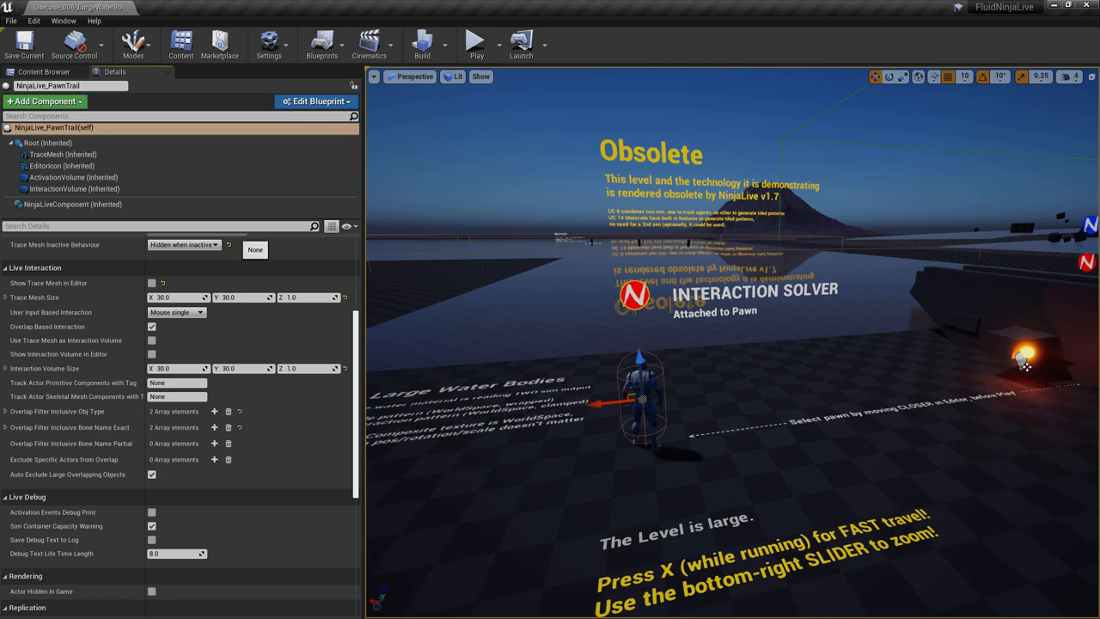
pyautogui.click(82, 203)
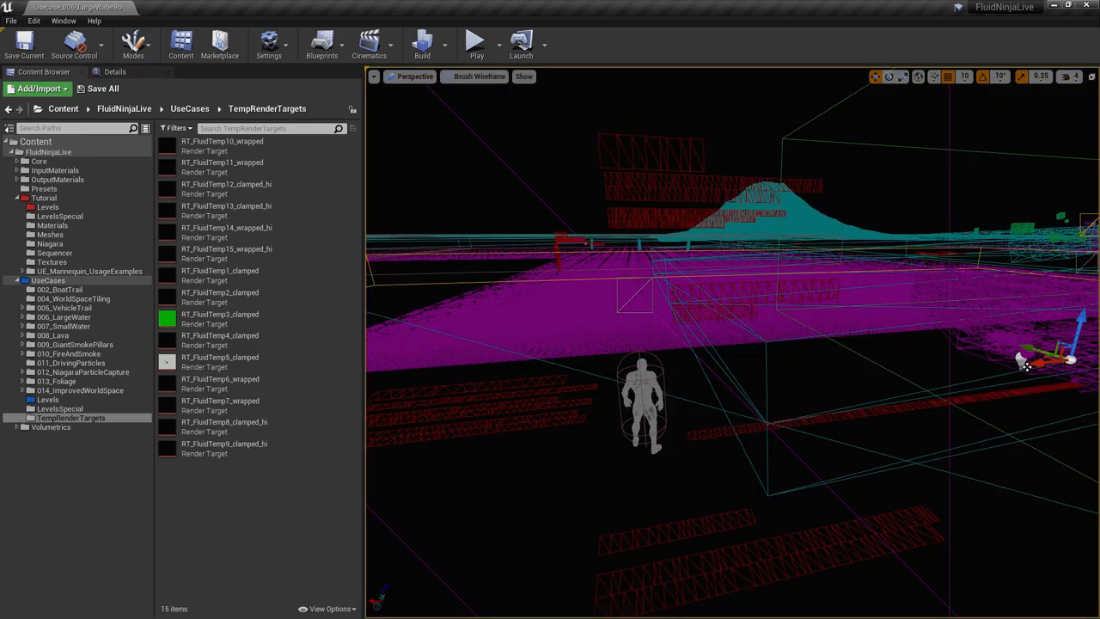
# Select WaterPlane2, review M_WaterSurface's Global Texture Parameter Values, then close the material
pyautogui.click(474, 76)
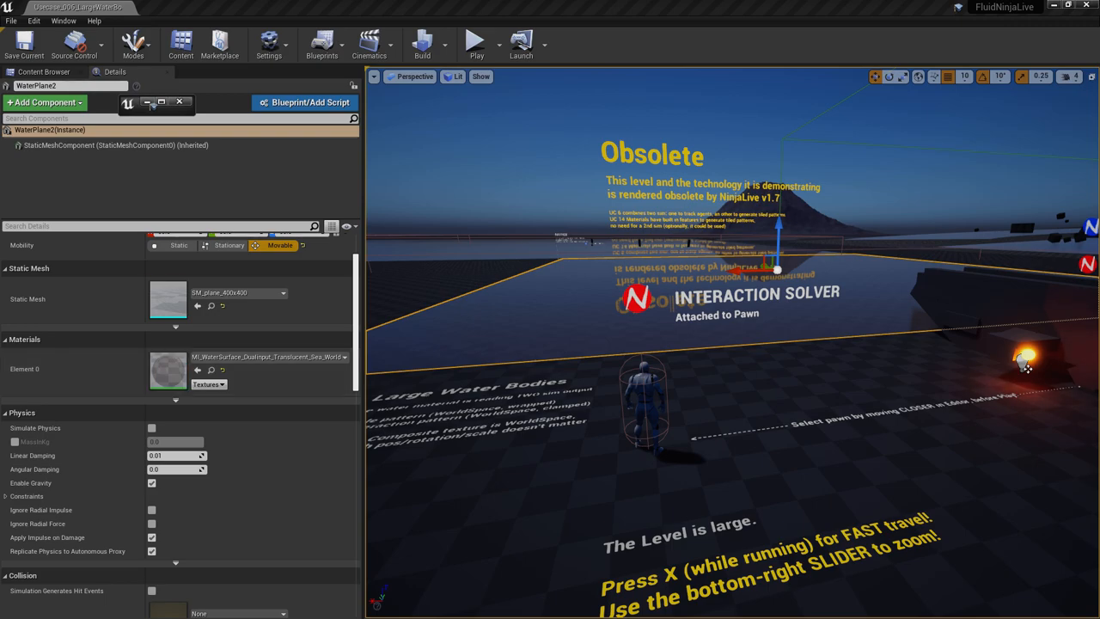
pyautogui.doubleClick(169, 369)
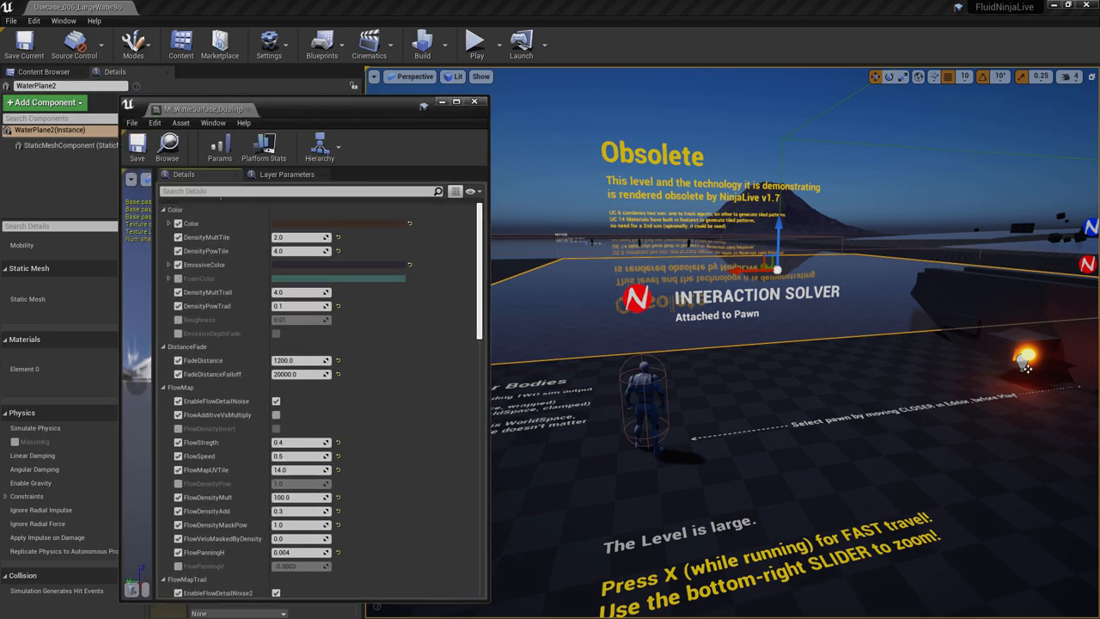
pyautogui.scroll(-3)
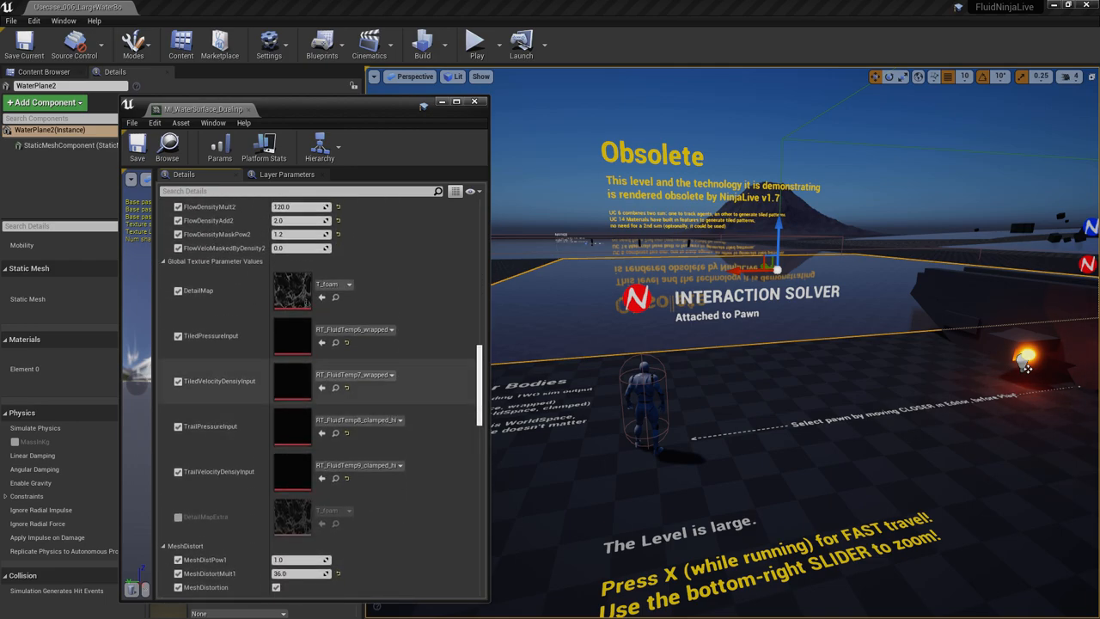
pyautogui.moveTo(352, 330)
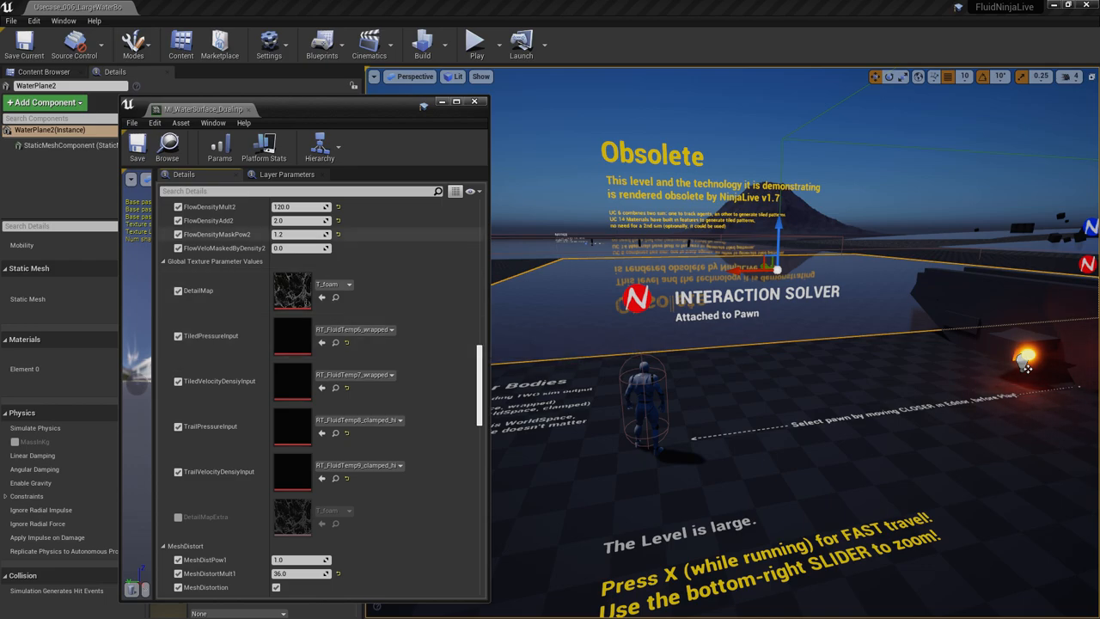
pyautogui.click(333, 43)
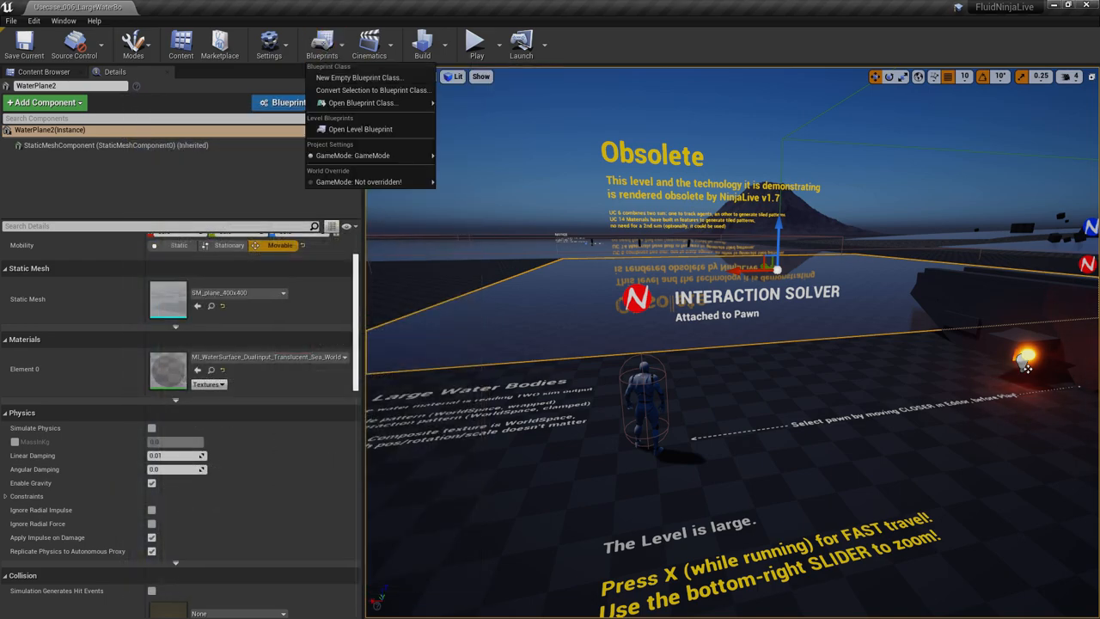
# Dismiss the Blueprints dropdown and return to the TempRenderTargets folder
pyautogui.click(360, 129)
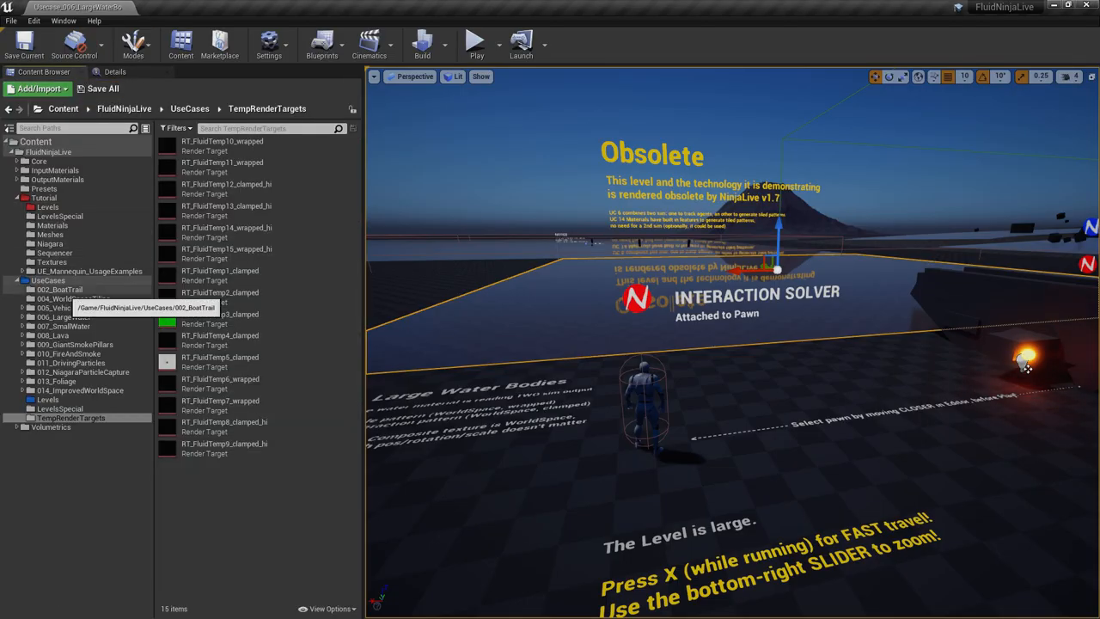
# Load Usecase_001_WorldSpaceWater_LIVE17 and select its water area actor
pyautogui.click(45, 401)
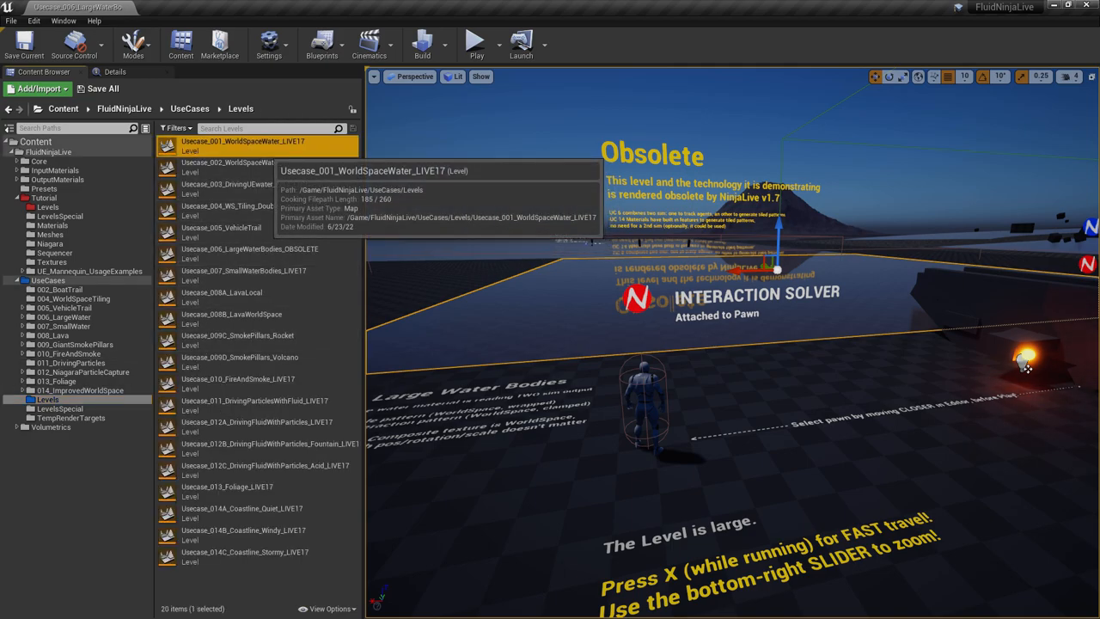
pyautogui.doubleClick(243, 145)
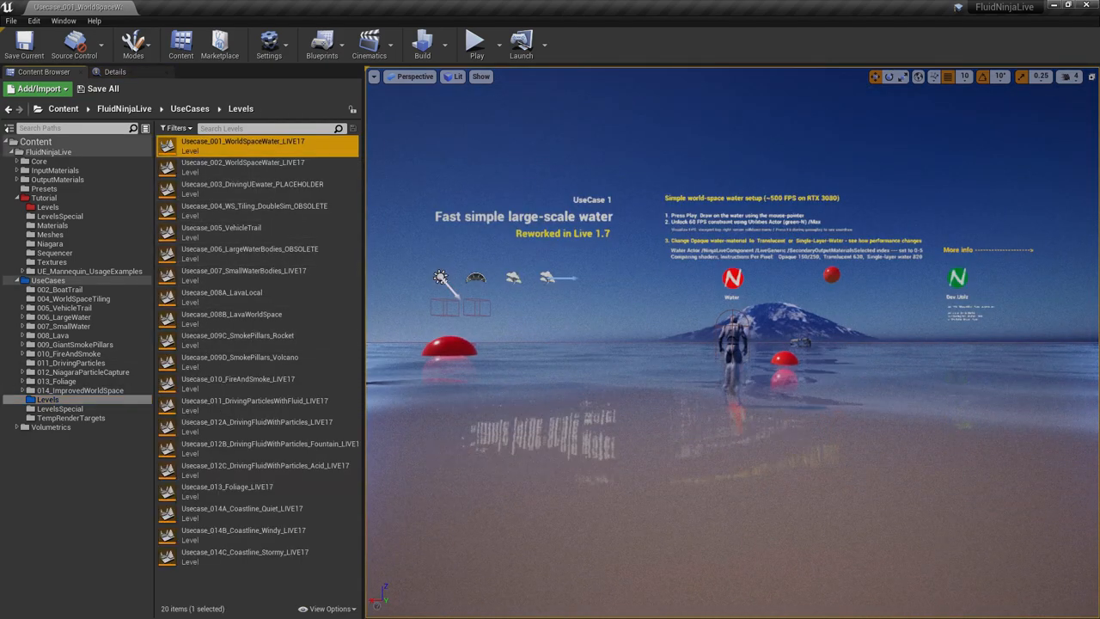
pyautogui.click(476, 40)
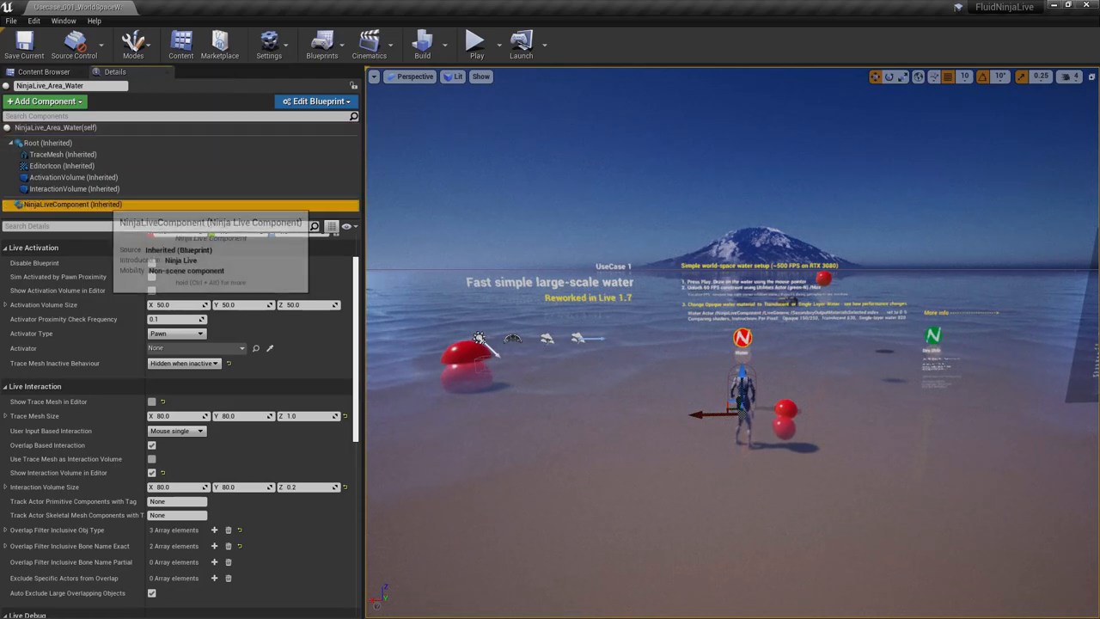
# Scroll the NinjaLiveComponent details, then select the SM_WaterSurfaceInstanced2 mesh
pyautogui.scroll(-3)
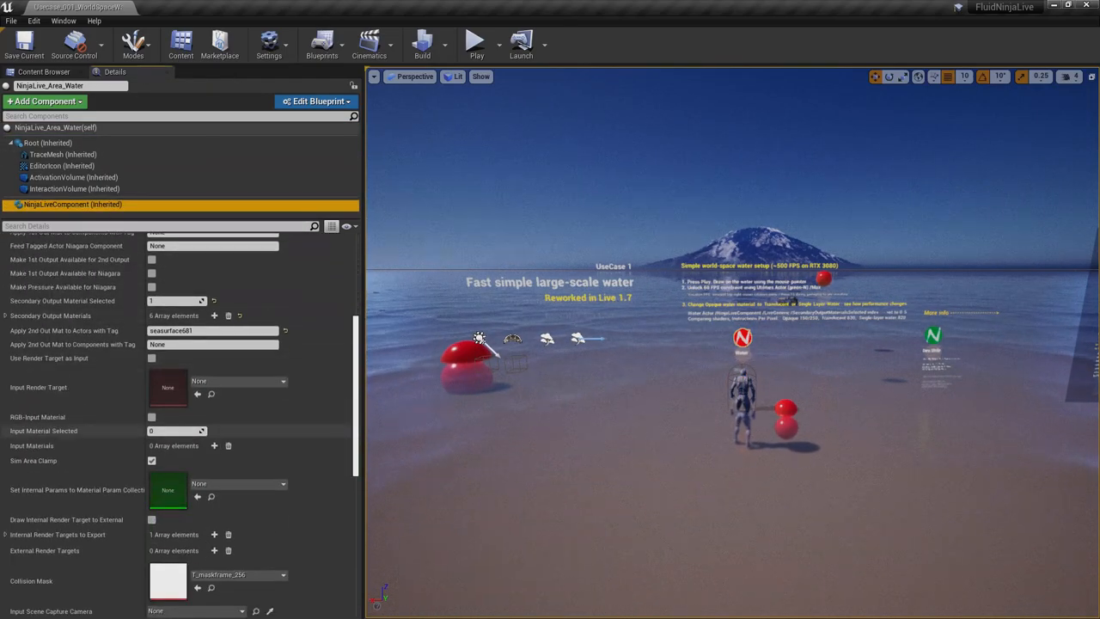
pyautogui.scroll(-3)
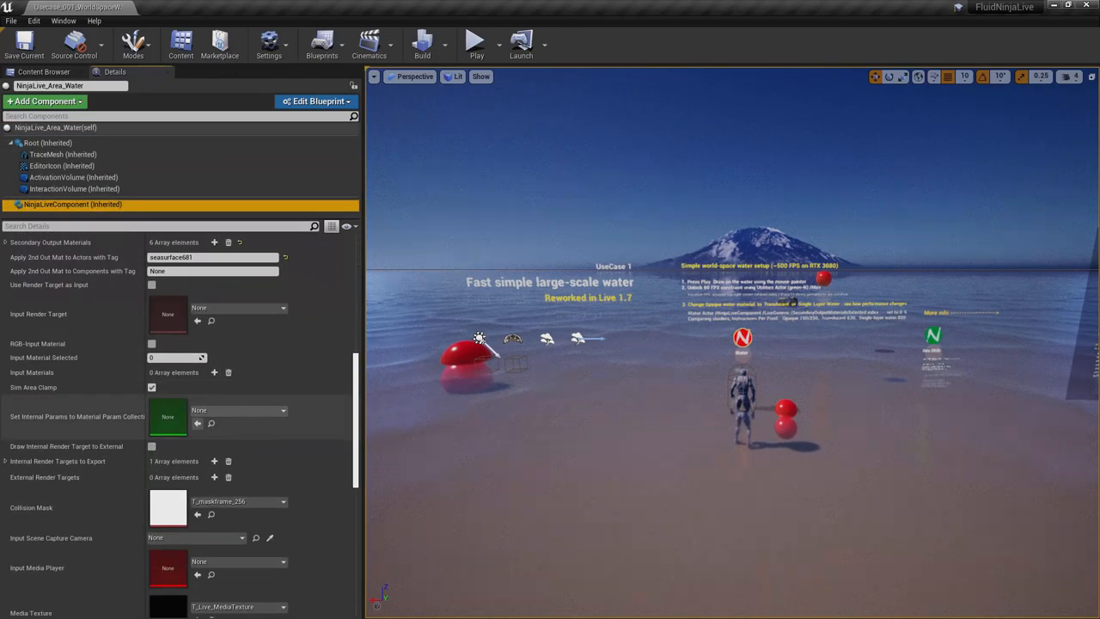
pyautogui.moveTo(60, 461)
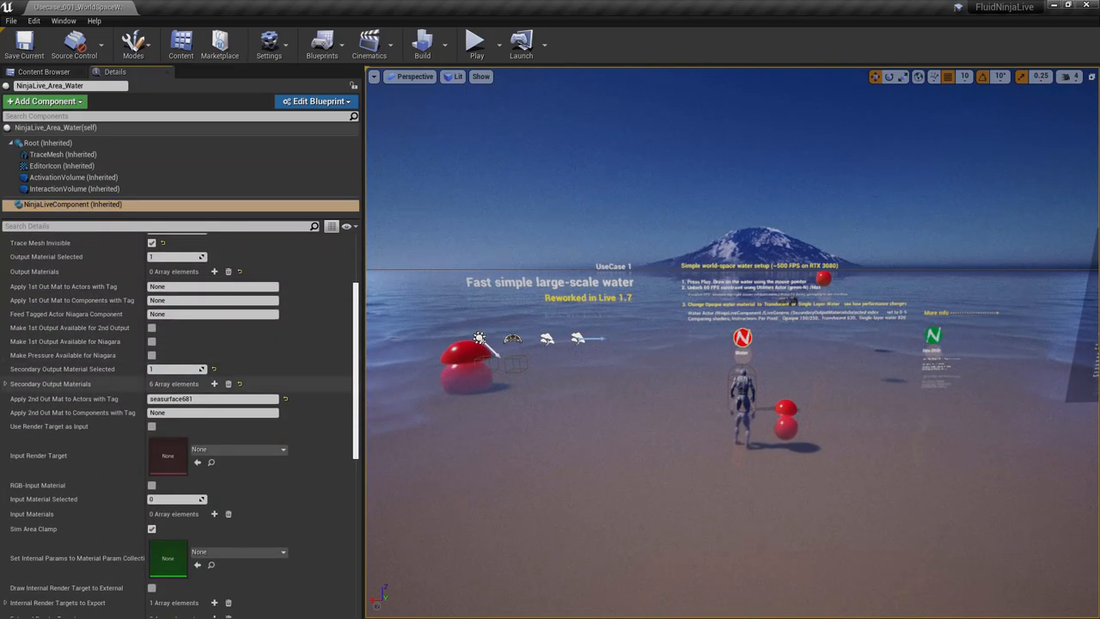
pyautogui.click(6, 384)
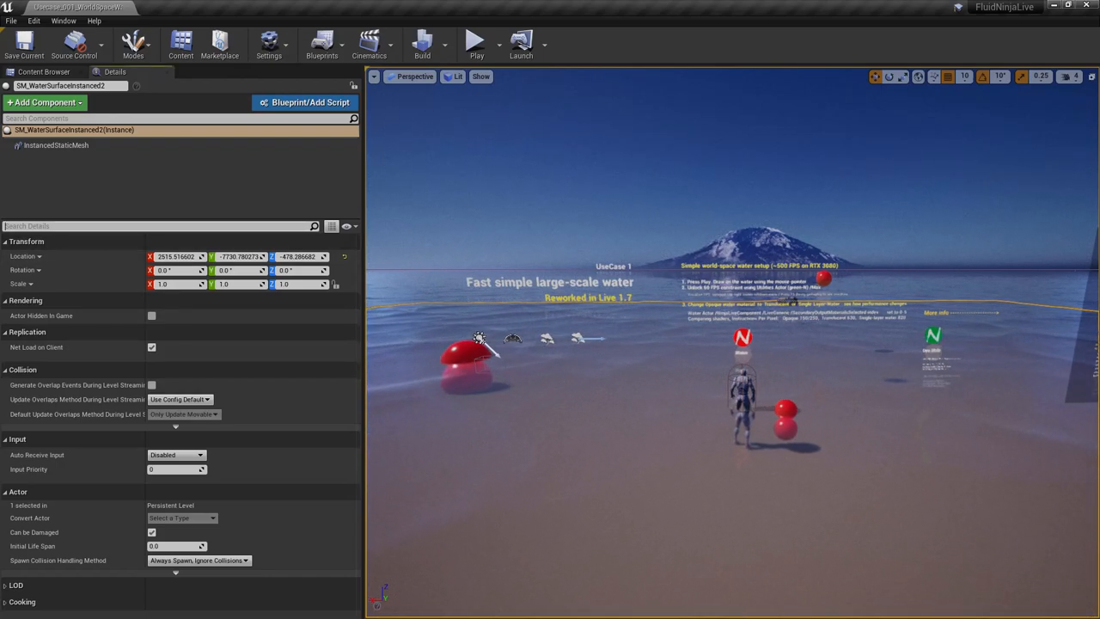
# Search details for 'tag' and review the six Secondary Output Materials, then toggle fullscreen
pyautogui.write('tag')
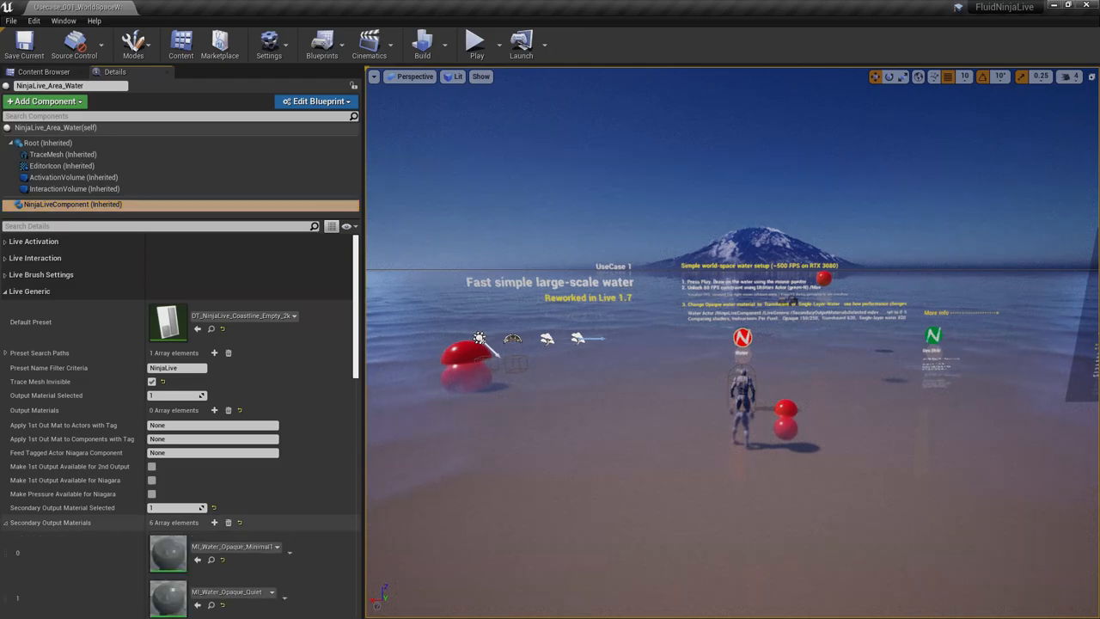
pyautogui.scroll(-3)
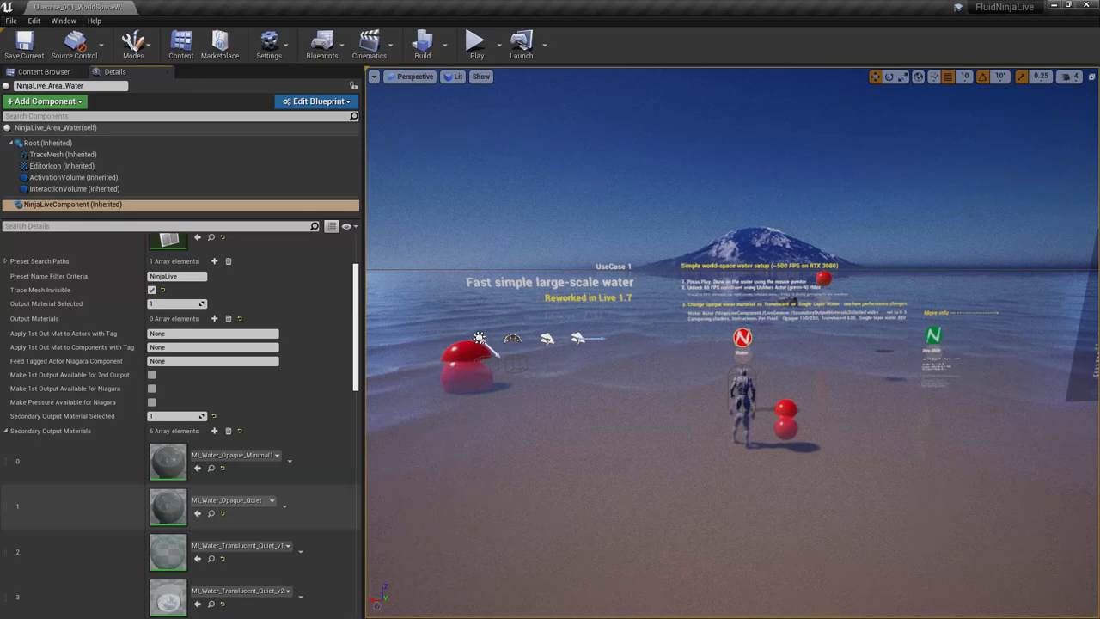
pyautogui.press('F11')
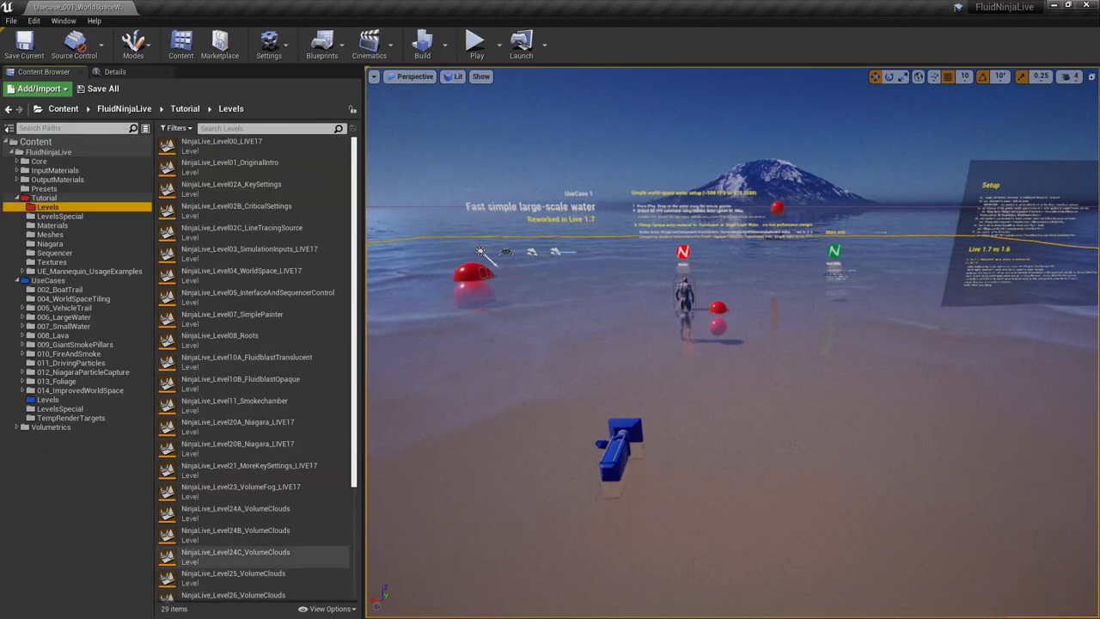
# Play tutorial level 32 to watch the world-space SimplePainter quantizer stages
pyautogui.scroll(-3)
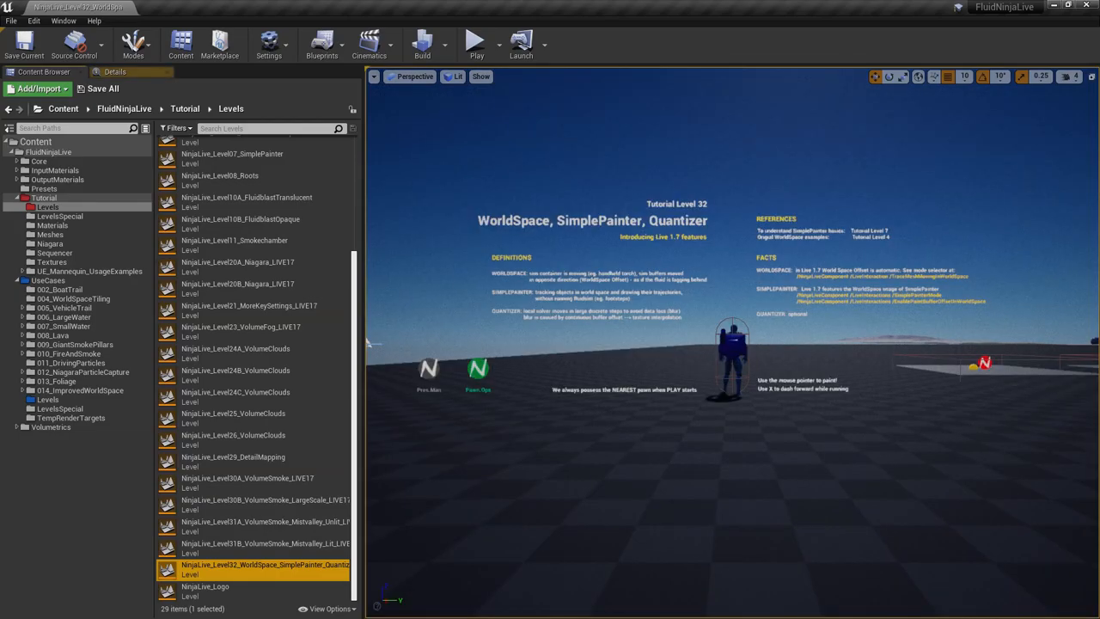
pyautogui.click(473, 41)
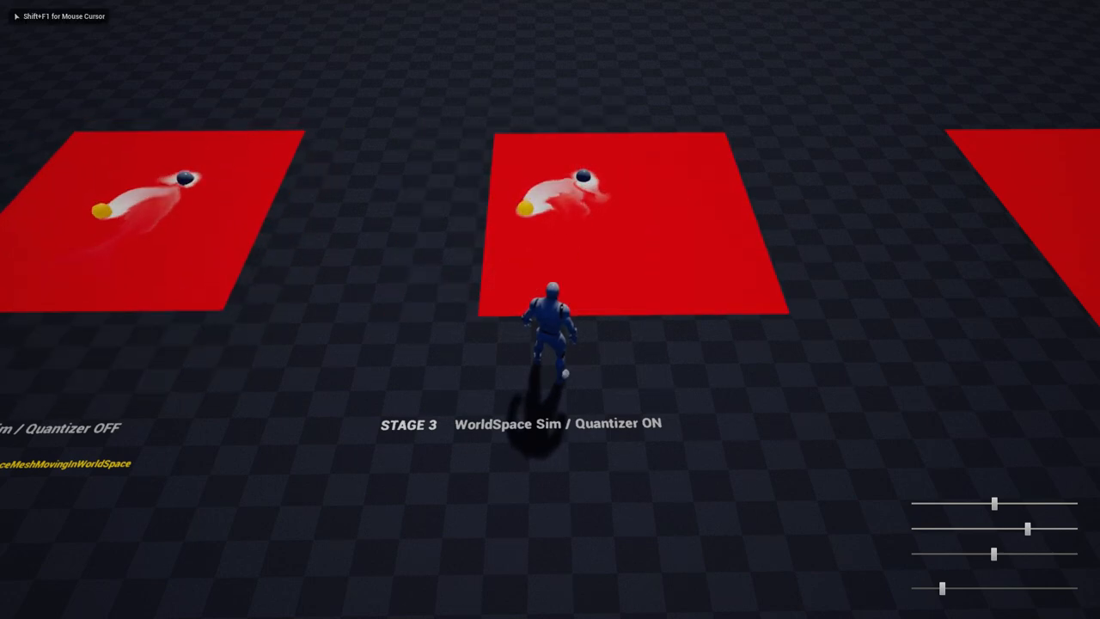
# End the Play session and select the NinjaLive7 actor on the stage pad
pyautogui.press('w')
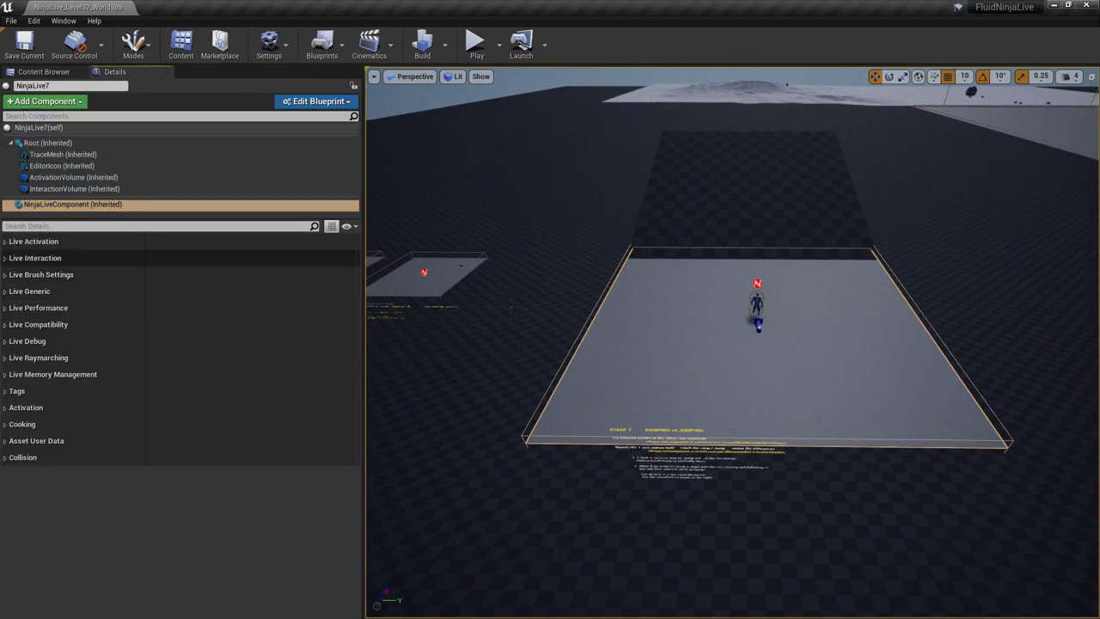
# Set NinjaLive7's world-space trace movement to Step: 3 meters, then browse UseCases > Levels
pyautogui.click(35, 258)
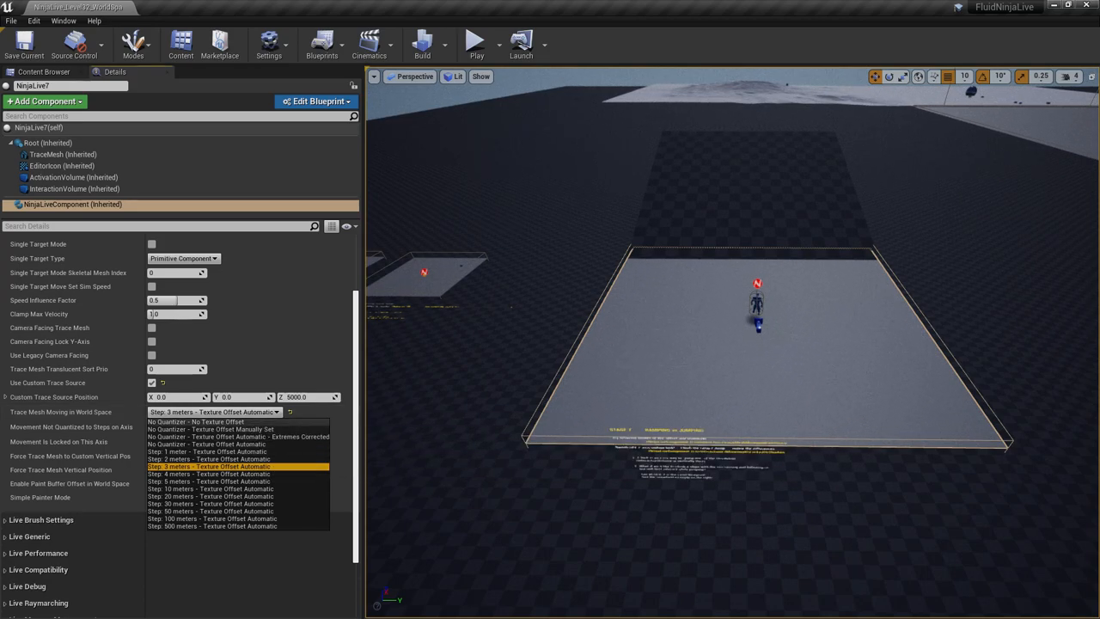
pyautogui.click(213, 473)
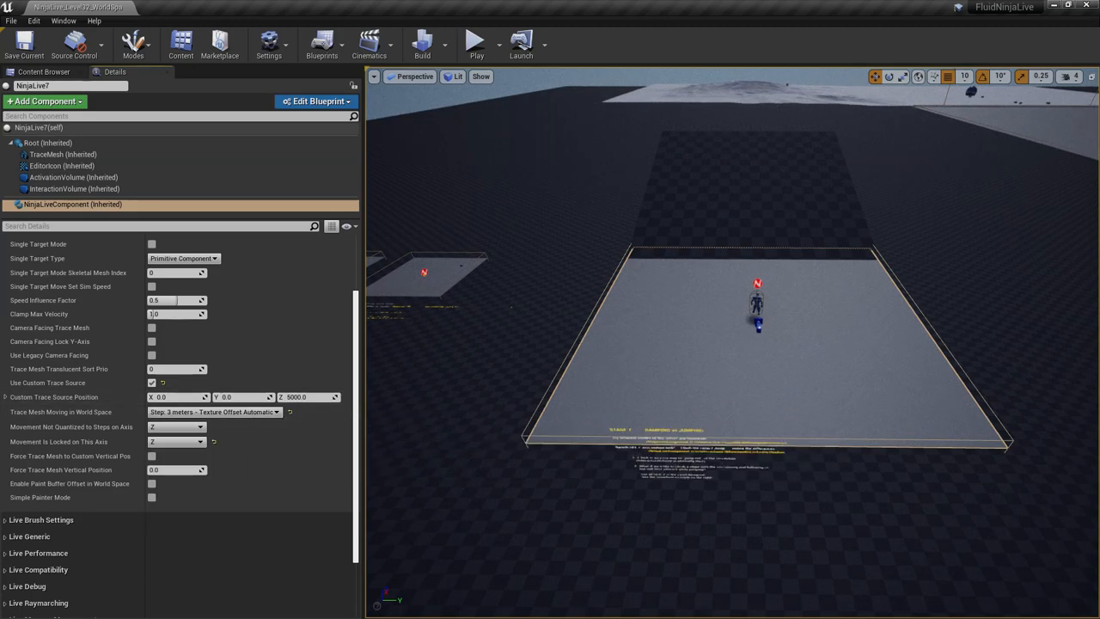
pyautogui.click(476, 41)
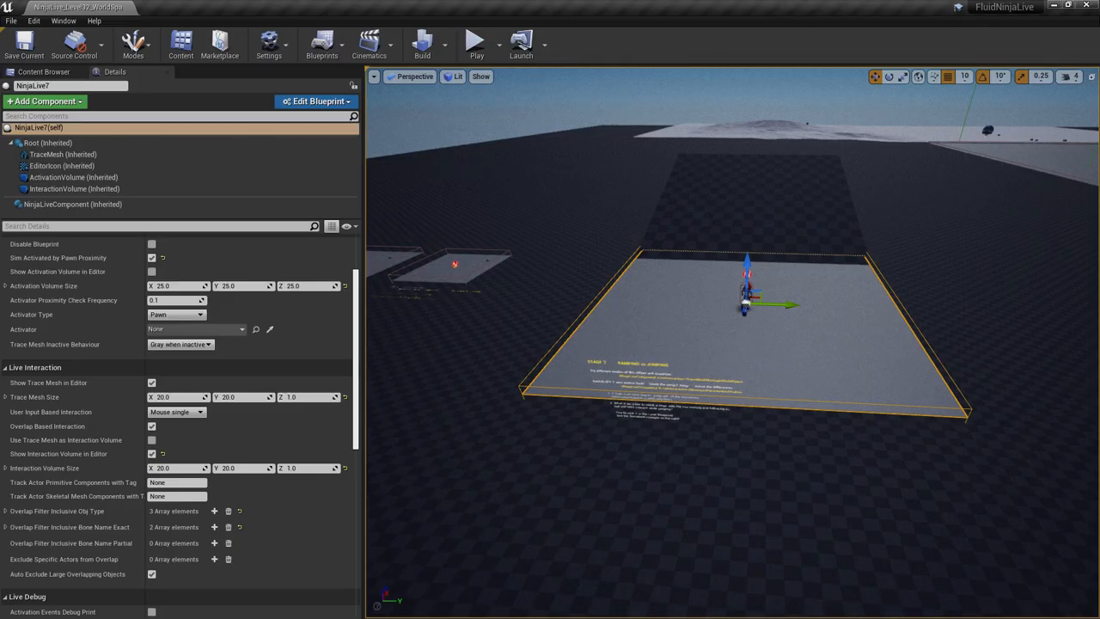
pyautogui.click(473, 41)
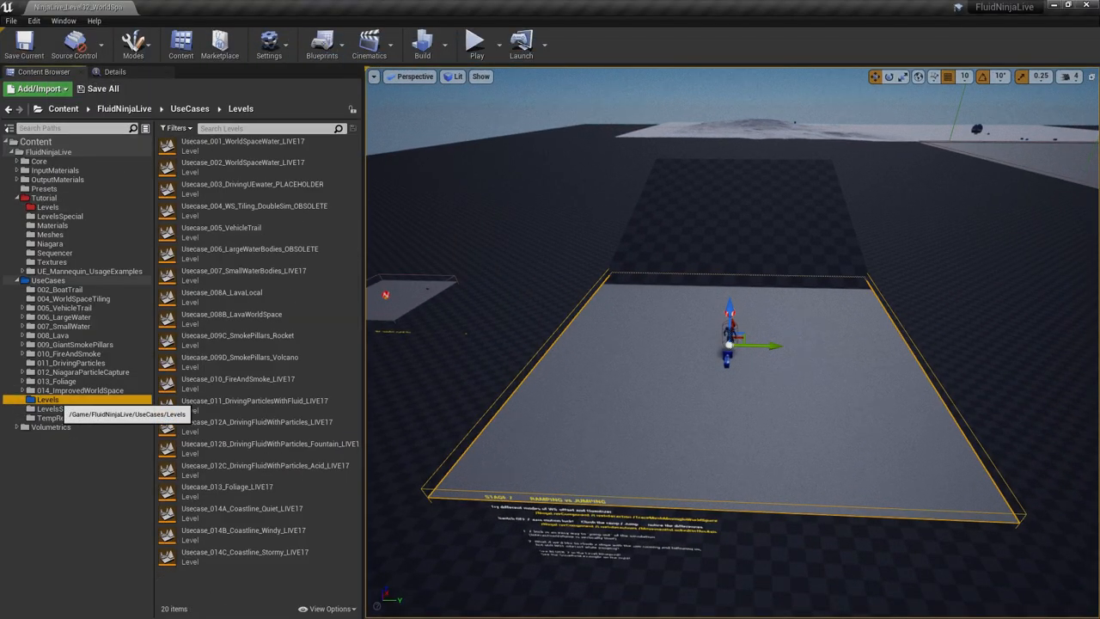
# Load Usecase_001_WorldSpaceWater and open MI_Water_Opaque_Quiet from NinjaLiveComponent's output materials
pyautogui.doubleClick(243, 145)
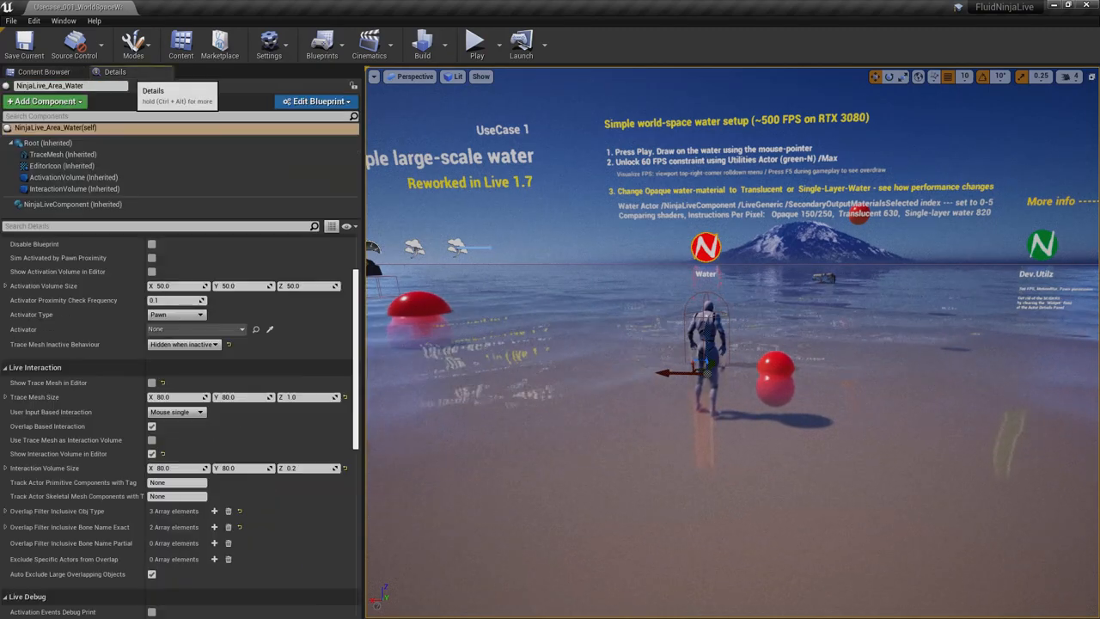
pyautogui.click(74, 204)
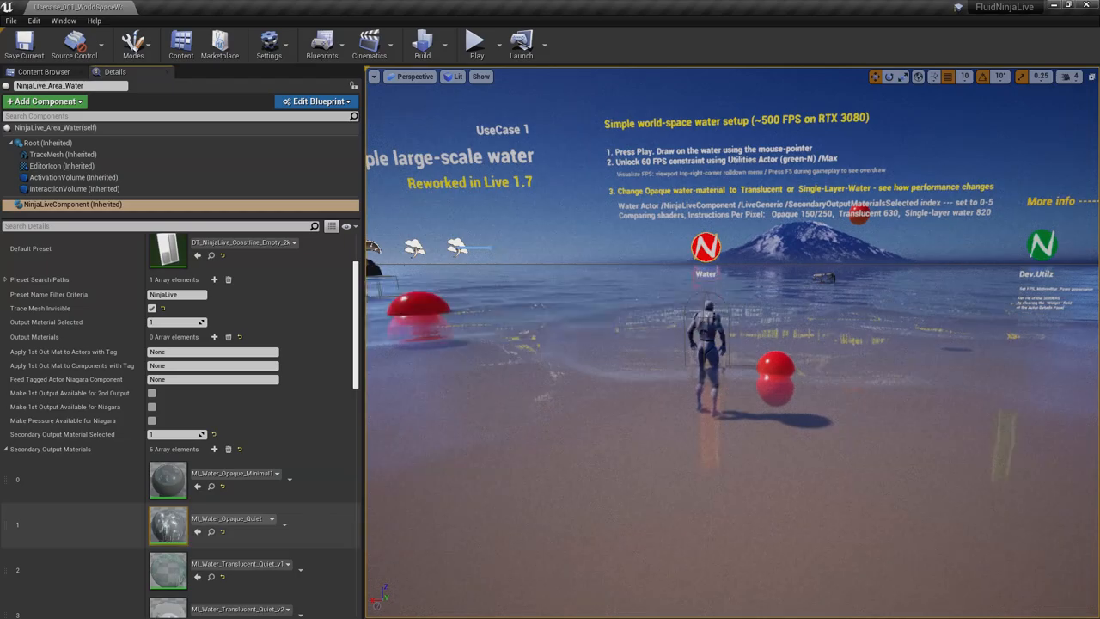
pyautogui.doubleClick(168, 533)
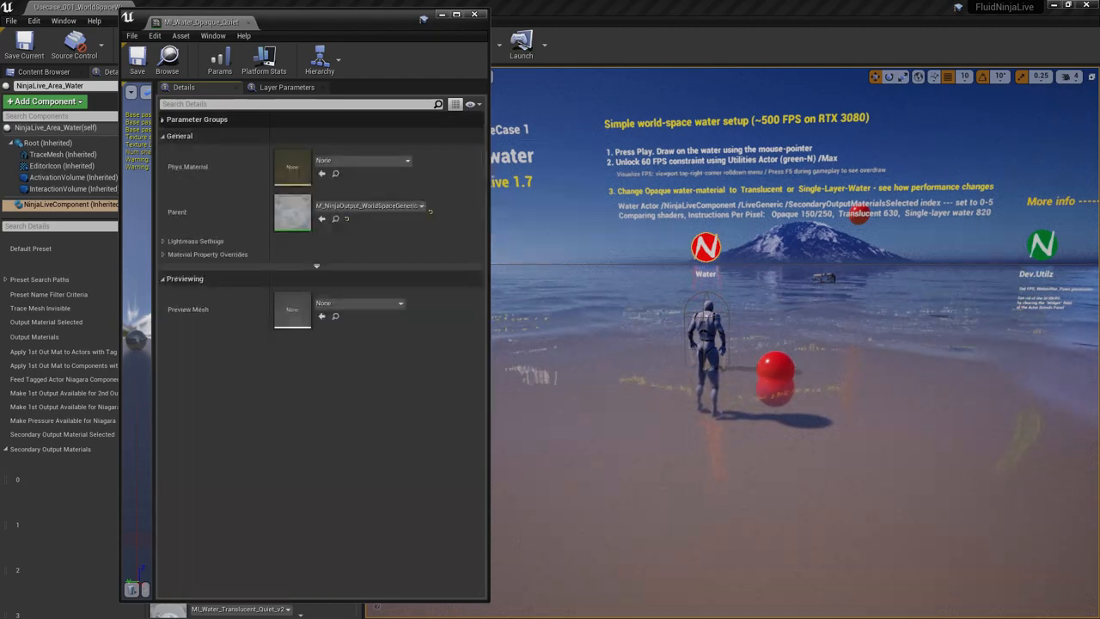
# Expand the MI_Water_Opaque_Quiet parameter groups and open one group
pyautogui.click(168, 118)
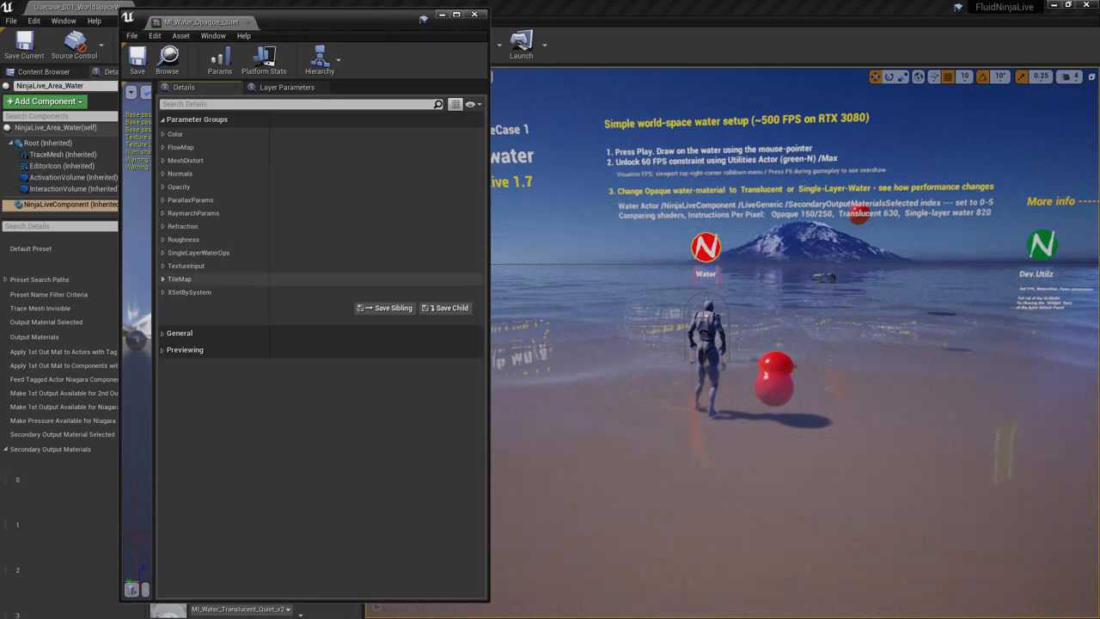
pyautogui.click(164, 278)
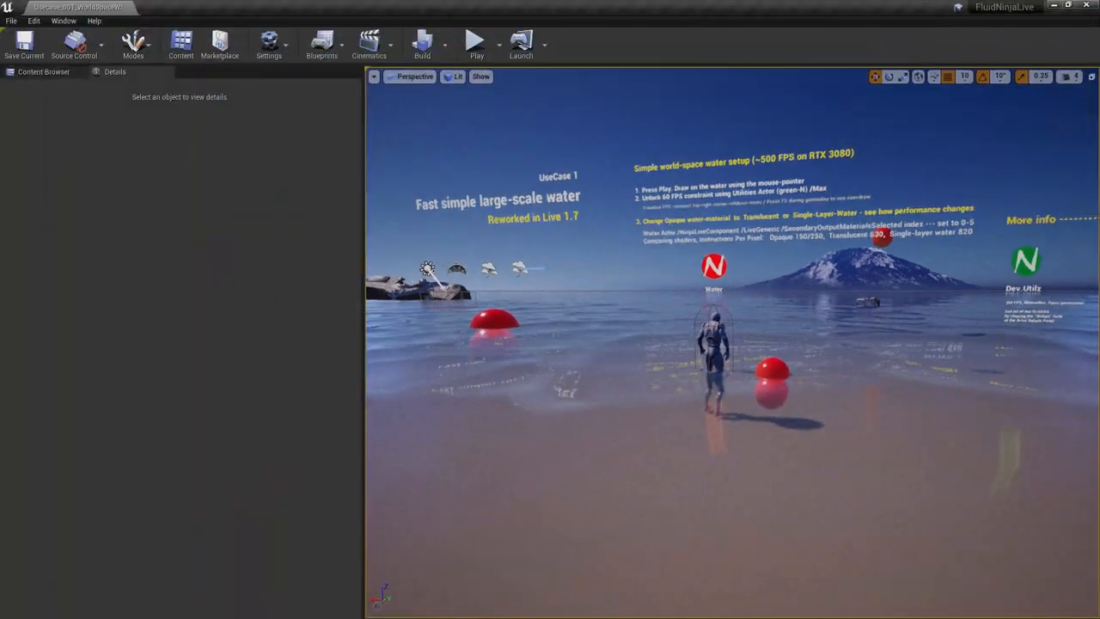
# Show the content folders and list FluidNinjaLive > UseCases > LevelsSpecial
pyautogui.click(38, 73)
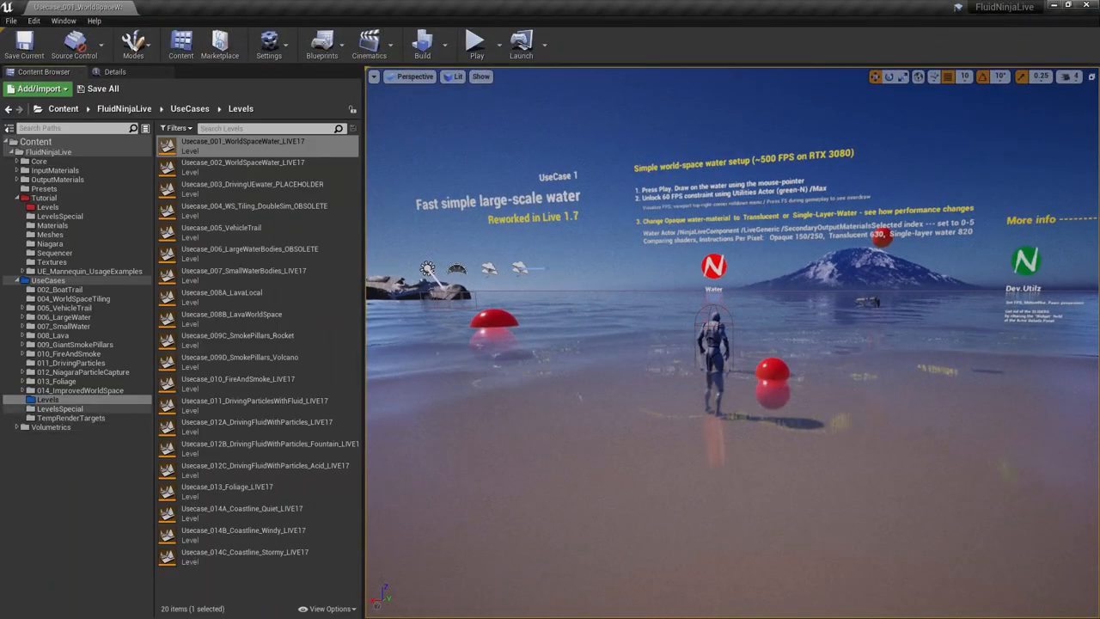
pyautogui.moveTo(55, 412)
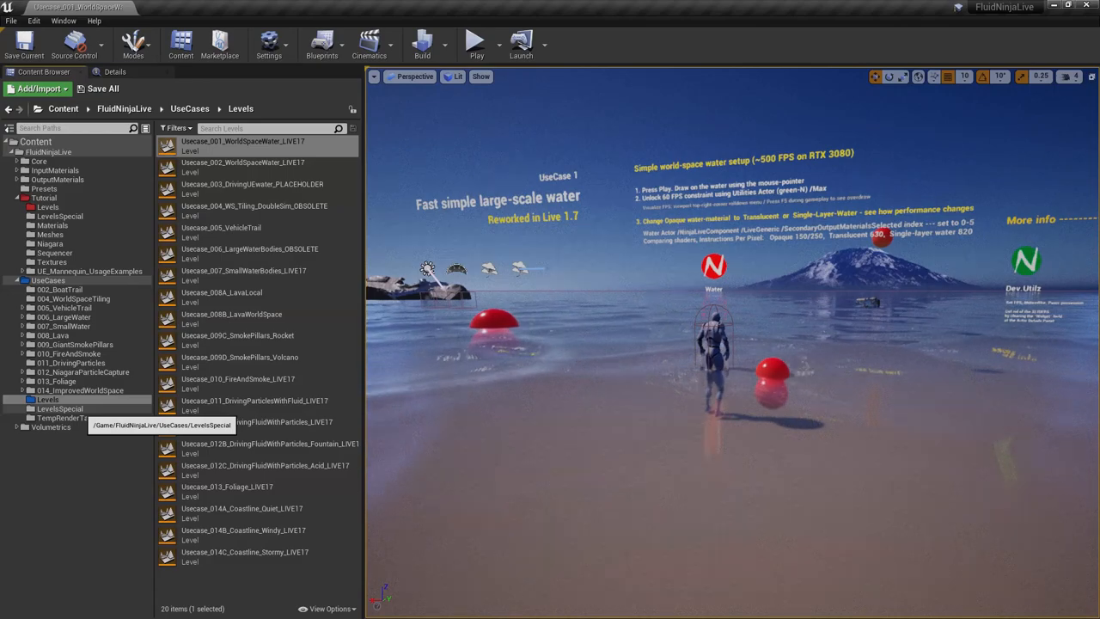
pyautogui.click(56, 408)
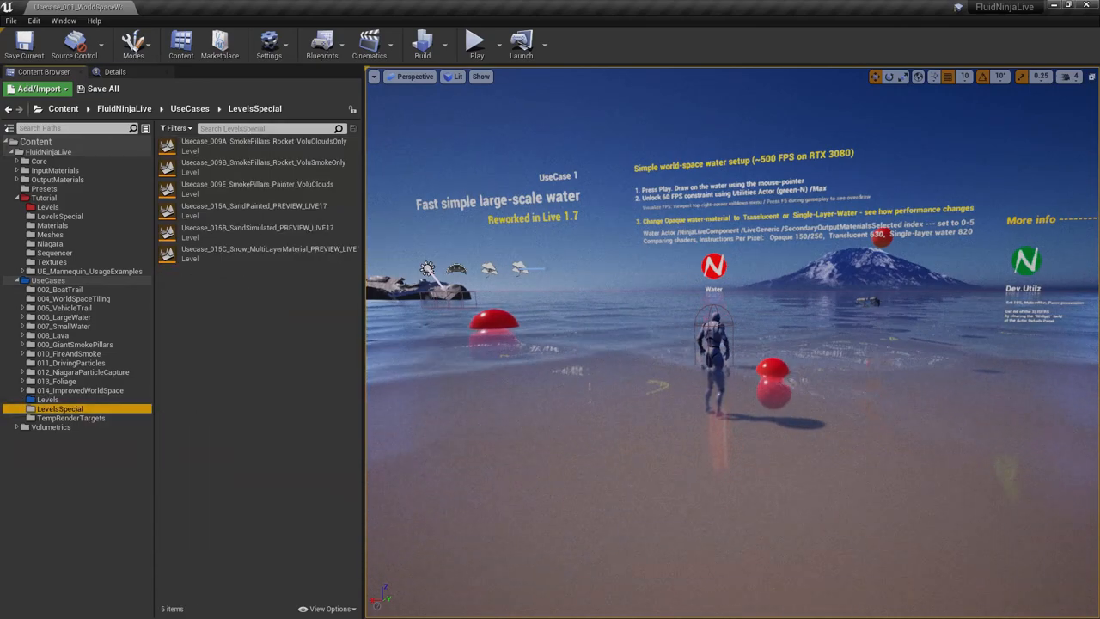
# Load Usecase_015A_SandPainted_PREVIEW_LIVE17, view the sand tracks, and expand OutputMaterials
pyautogui.doubleClick(253, 205)
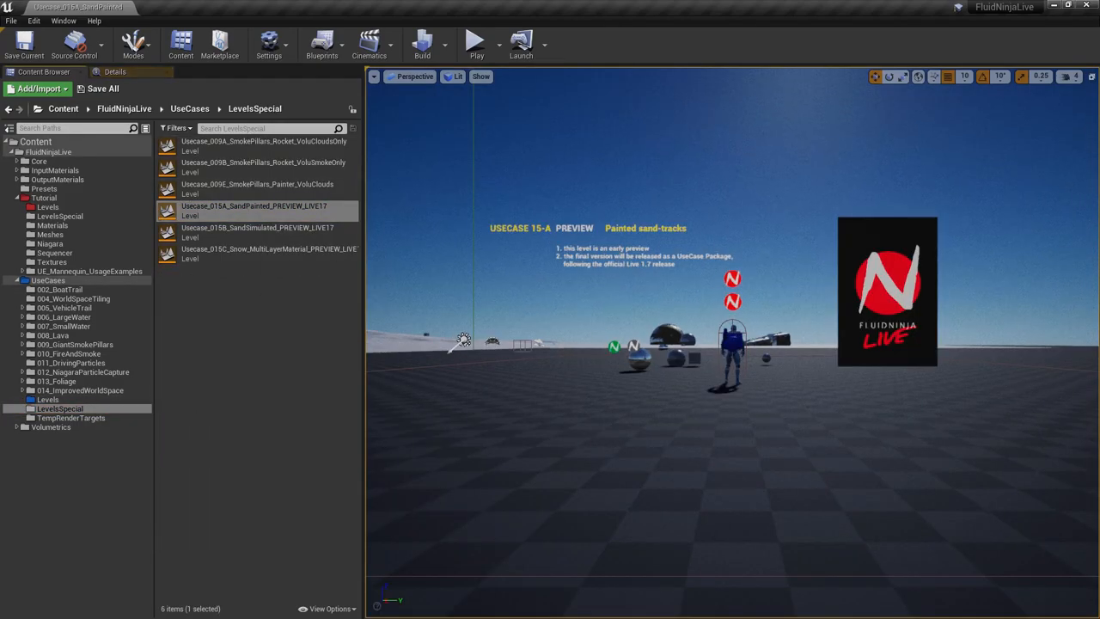
pyautogui.click(474, 40)
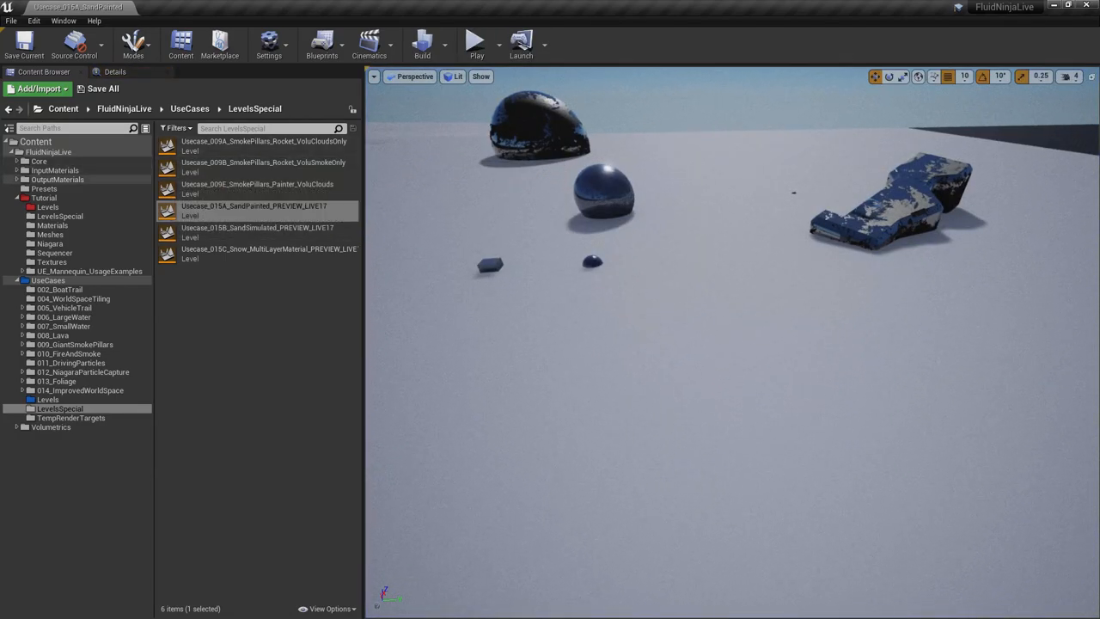
pyautogui.click(62, 179)
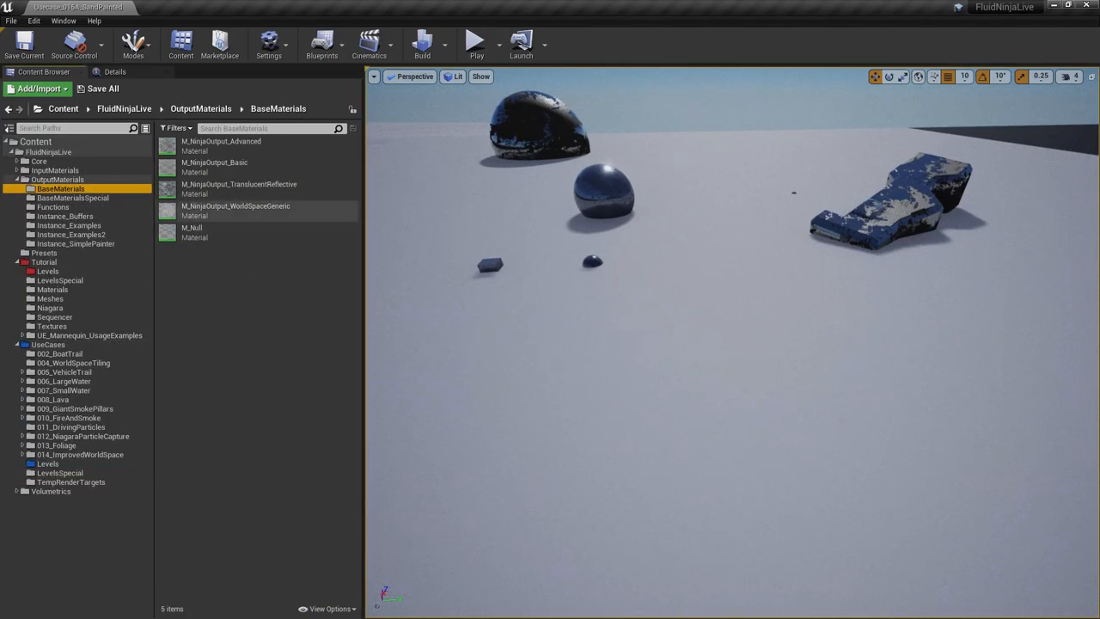
# Select M_NinjaOutput_WorldSpaceGeneric in the BaseMaterials folder
pyautogui.click(235, 207)
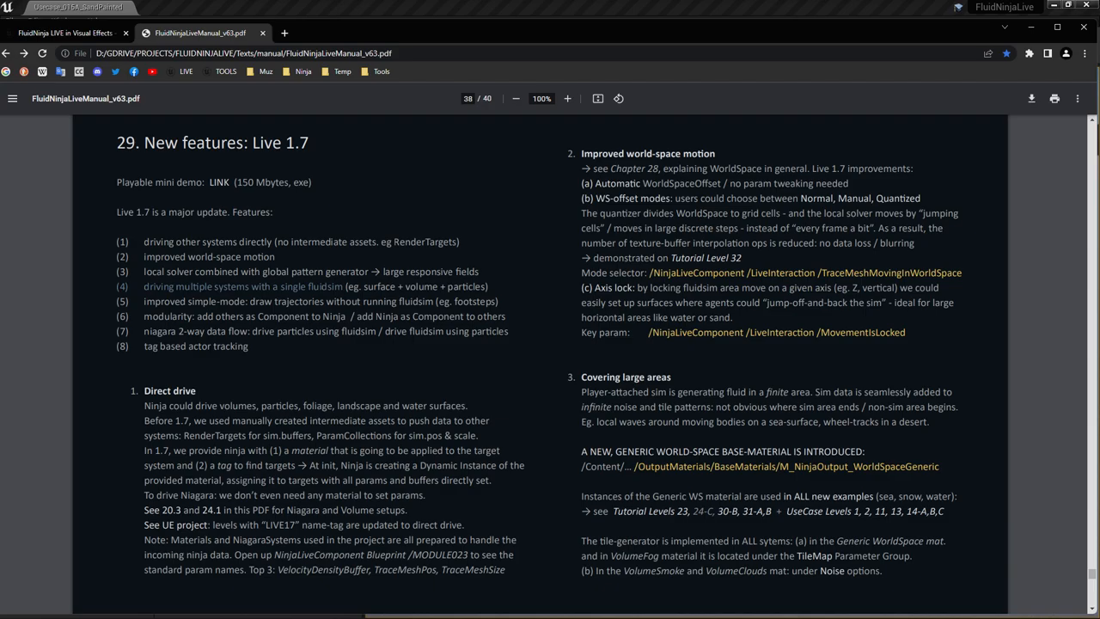
# Bring up FluidNinjaLiveManual_v63.pdf at page 38, chapter 29 New features: Live 1.7
pyautogui.click(1010, 7)
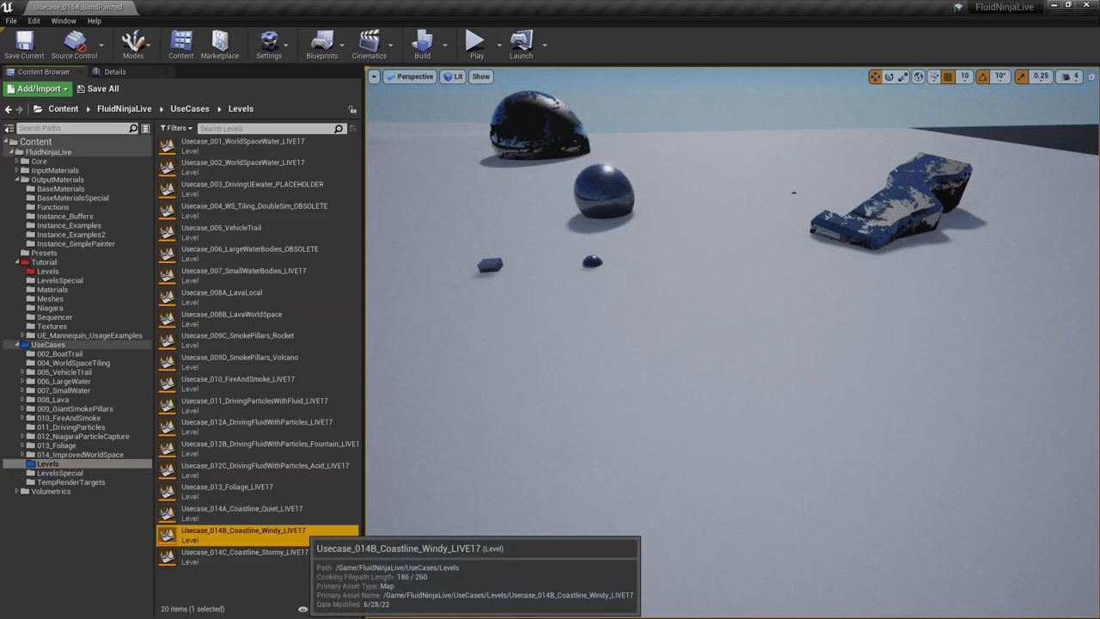
# Load Usecase_014B_Coastline_Windy_LIVE17, then Usecase_014C_Coastline_Stormy_LIVE17
pyautogui.doubleClick(240, 531)
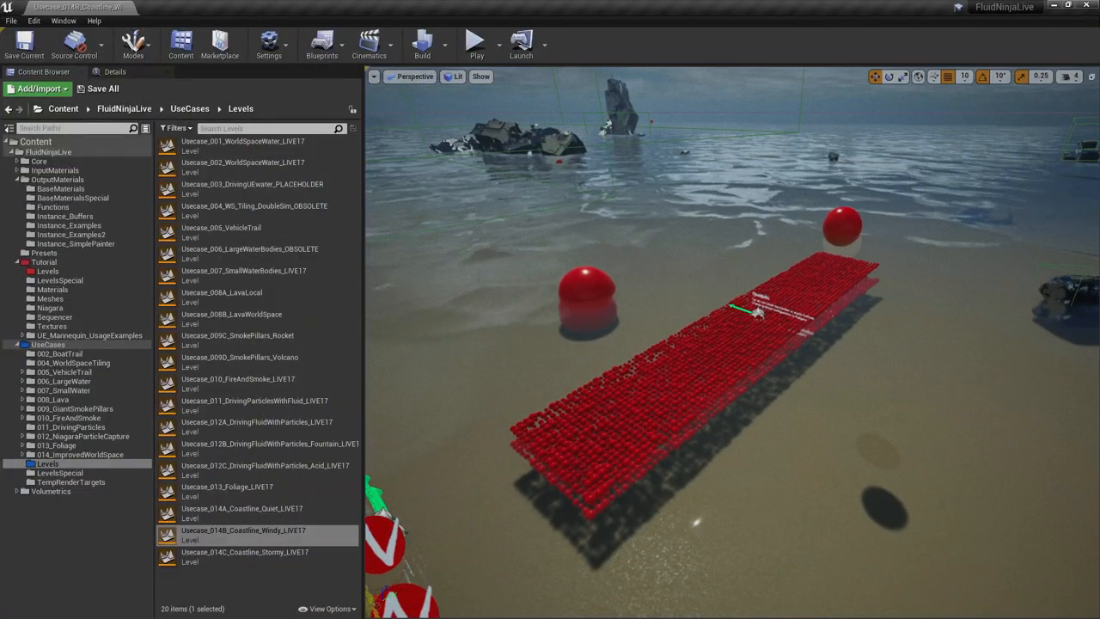
pyautogui.doubleClick(245, 556)
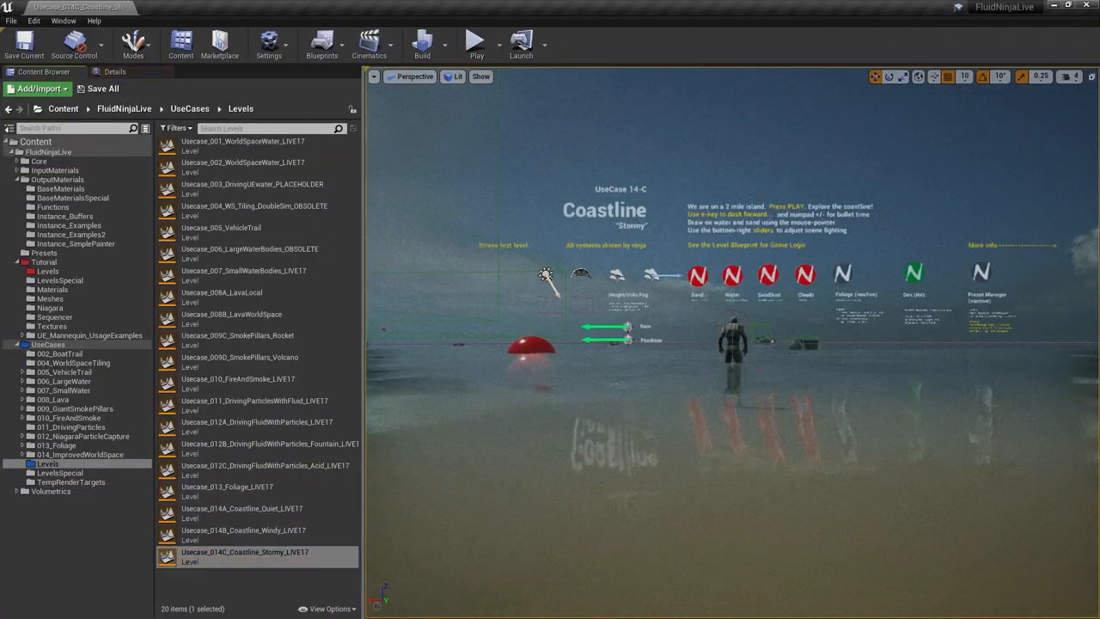
# Select NinjaLive_Area_Water in the stormy level to show its DT_NinjaLive_Coastline_Stormy component settings
pyautogui.click(473, 41)
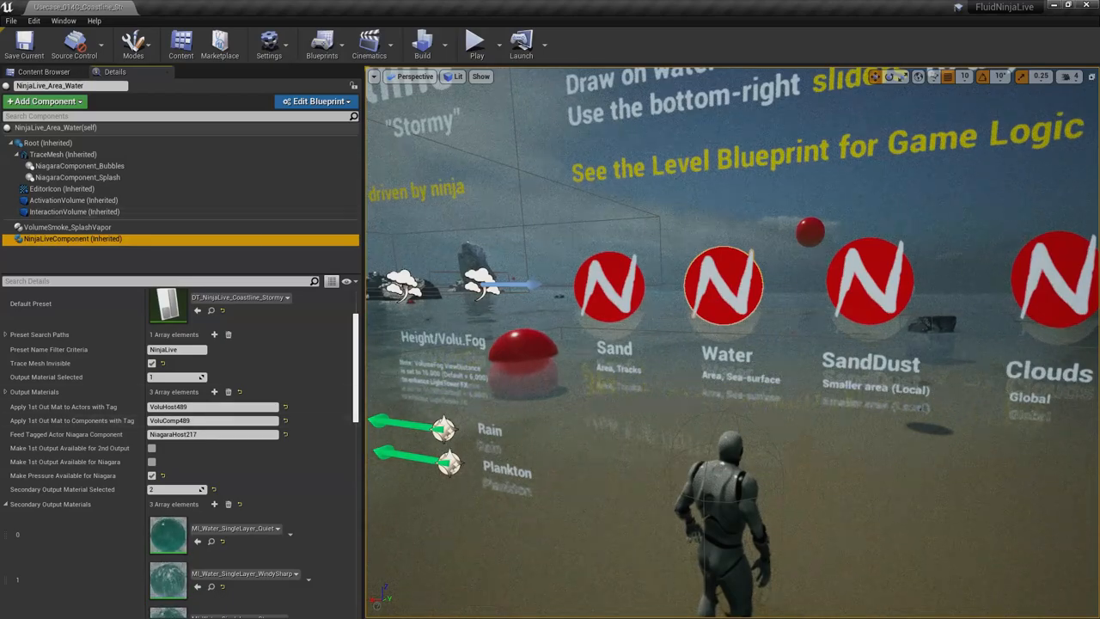
# Review VolumeSmoke_SplashVapor and NiagaraComponent_Splash, then the NinjaLive_Area_Water(self) activation settings
pyautogui.click(68, 226)
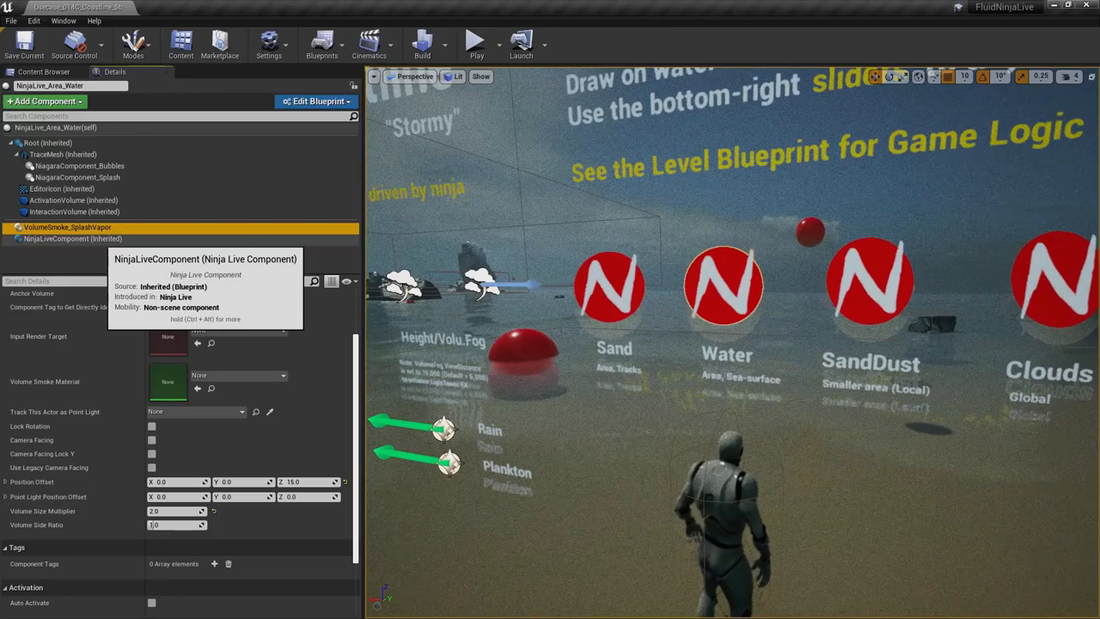
pyautogui.click(69, 227)
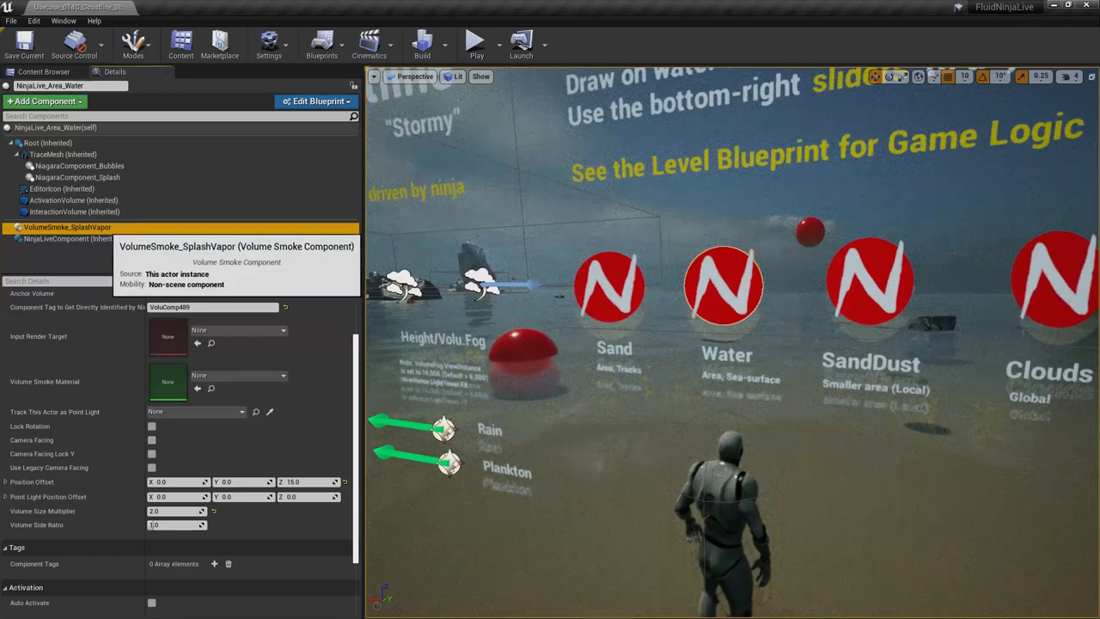
pyautogui.click(80, 165)
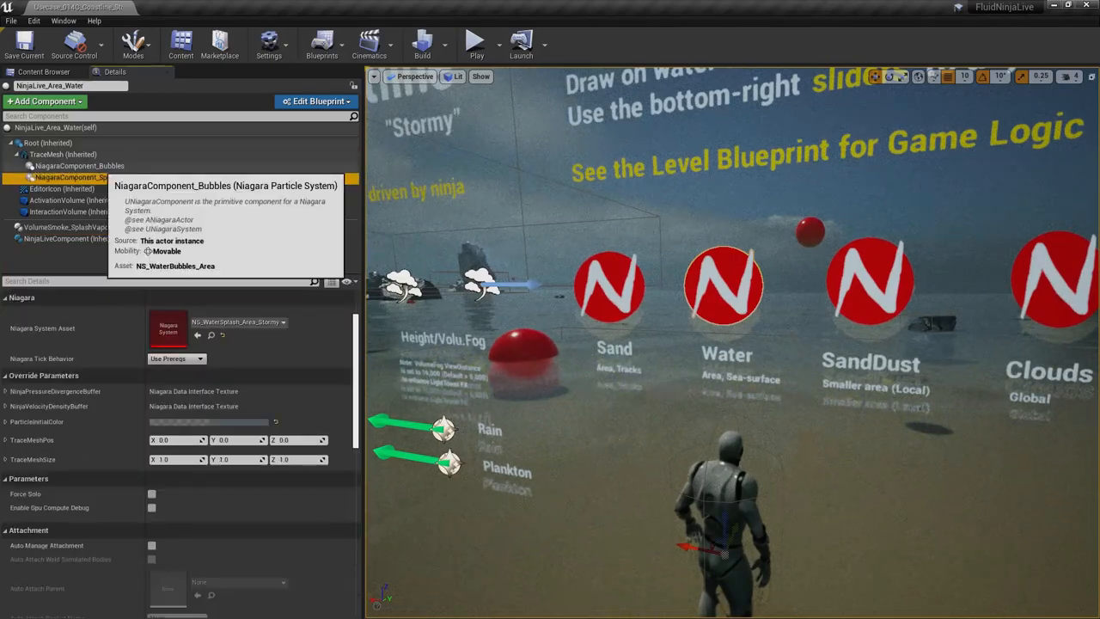
pyautogui.click(81, 177)
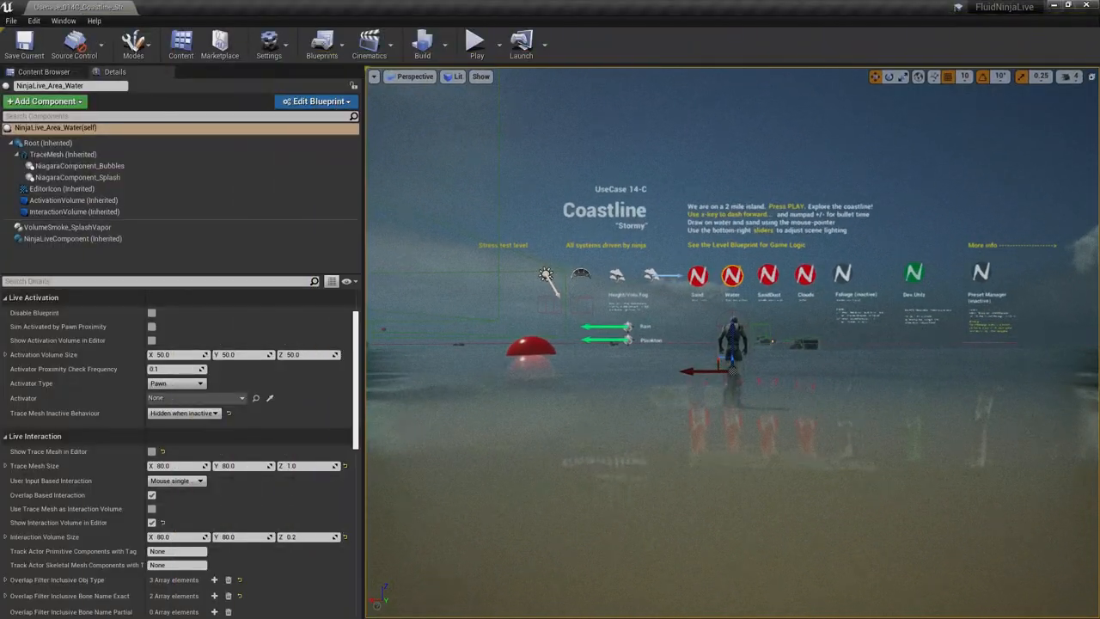
# Scroll the NinjaLive component to Output Materials to check the NiagaraHost217 tag
pyautogui.click(73, 239)
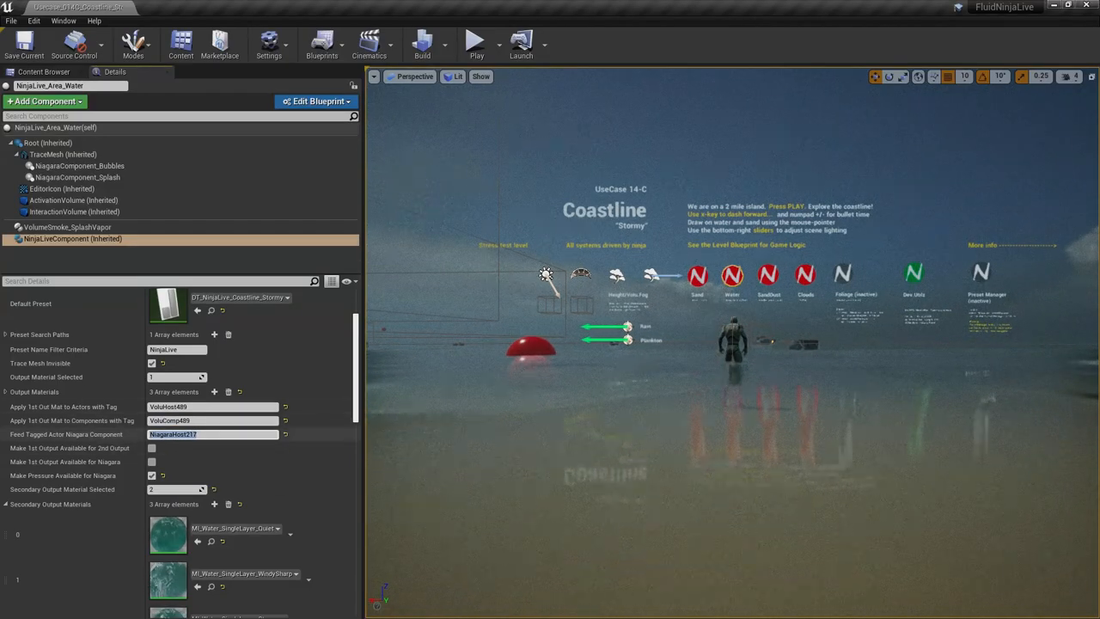
pyautogui.scroll(-3)
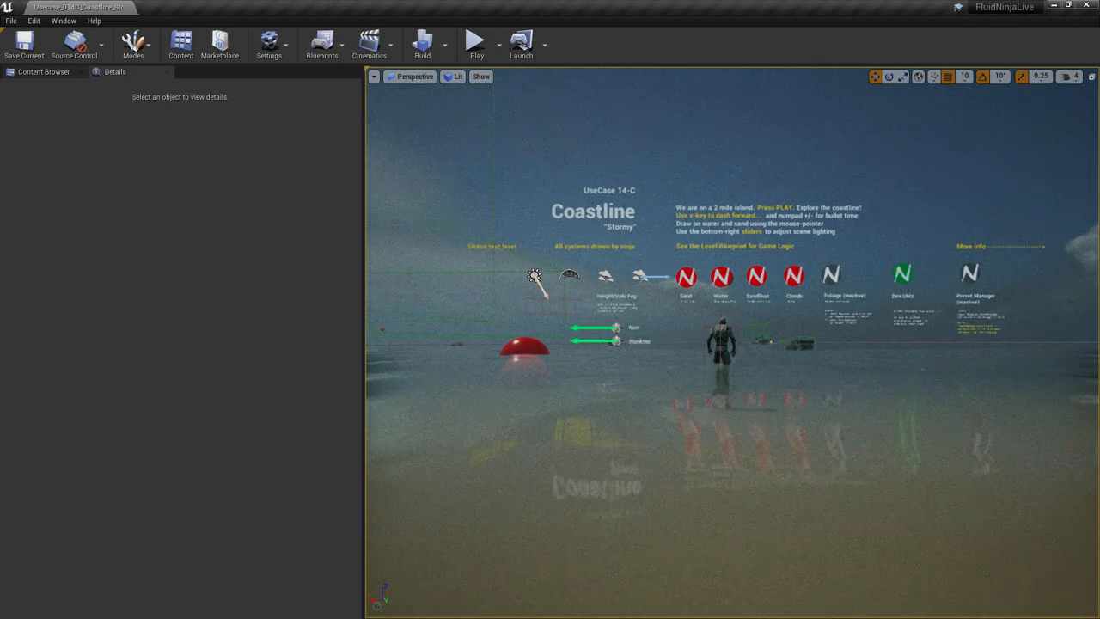
# Open NinjaLive_Level07_SimplePainter, then load Usecase_014A_Coastline_Quiet_LIVE17 from UseCases/Levels
pyautogui.click(43, 72)
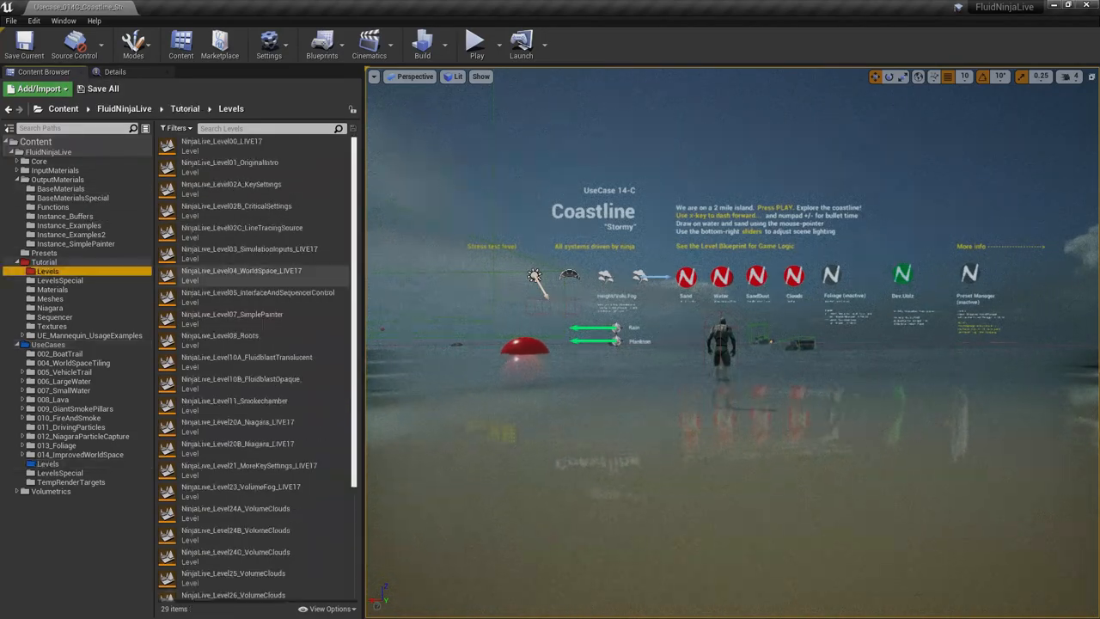
pyautogui.doubleClick(232, 318)
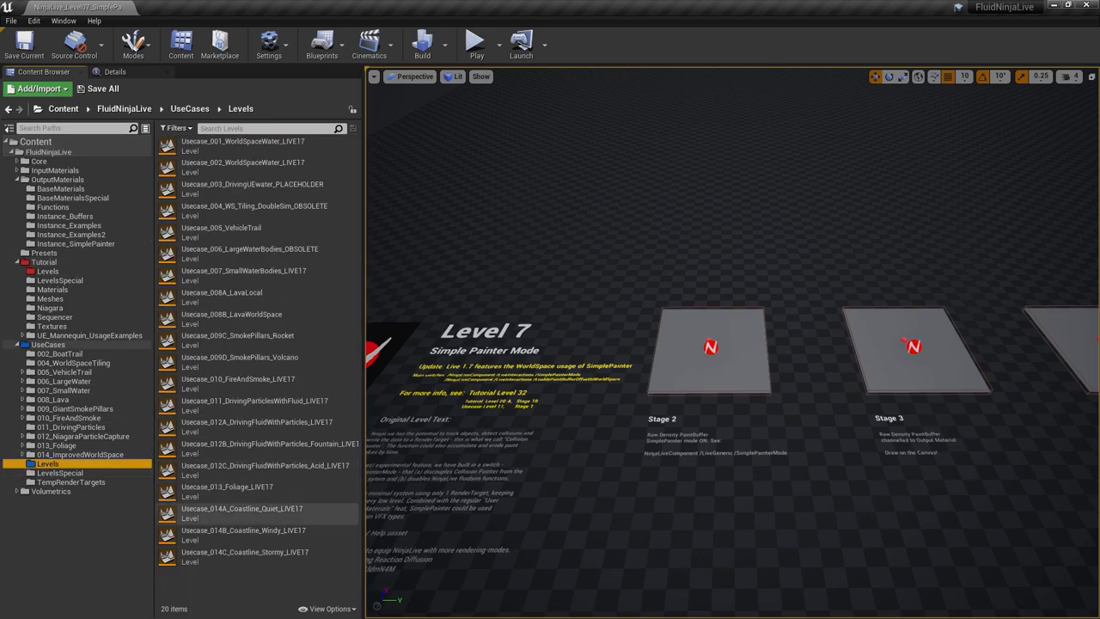
pyautogui.doubleClick(249, 512)
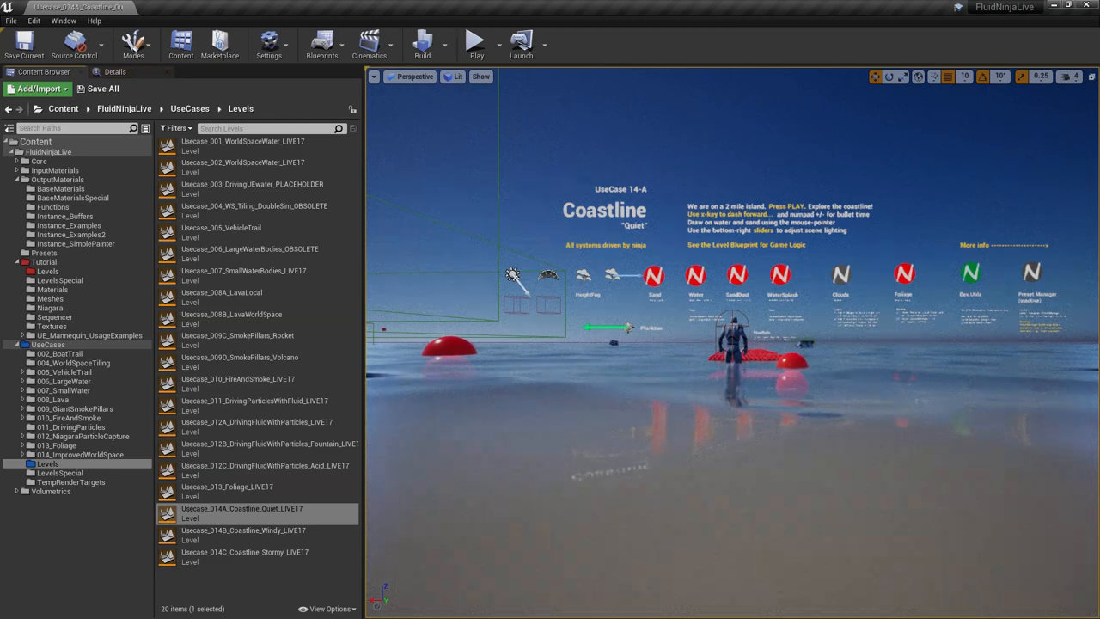
pyautogui.click(475, 41)
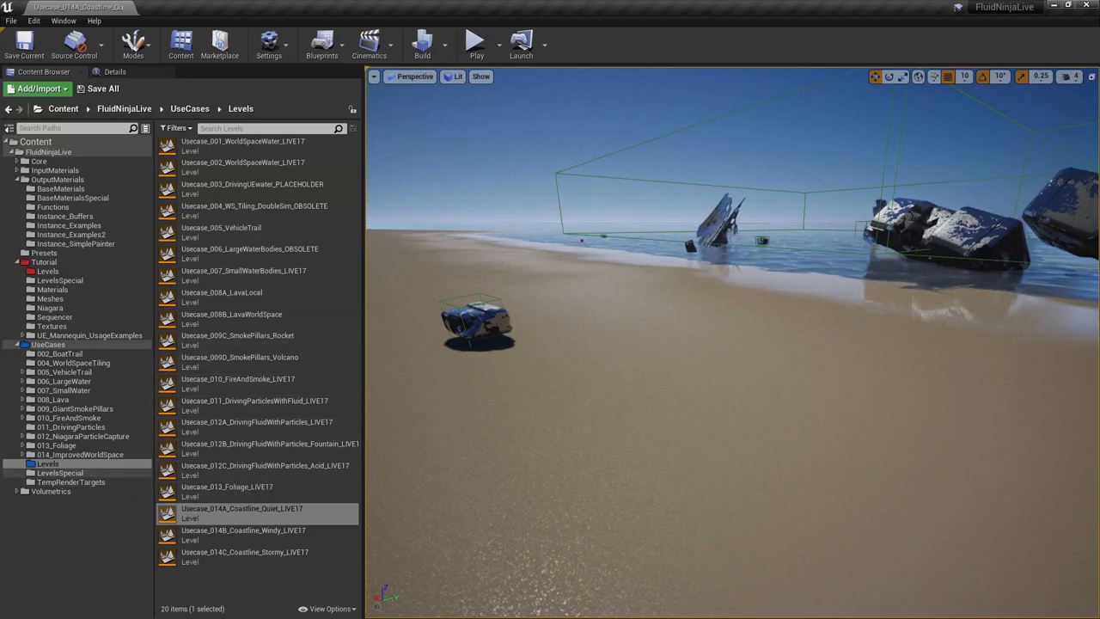
pyautogui.moveTo(254, 401)
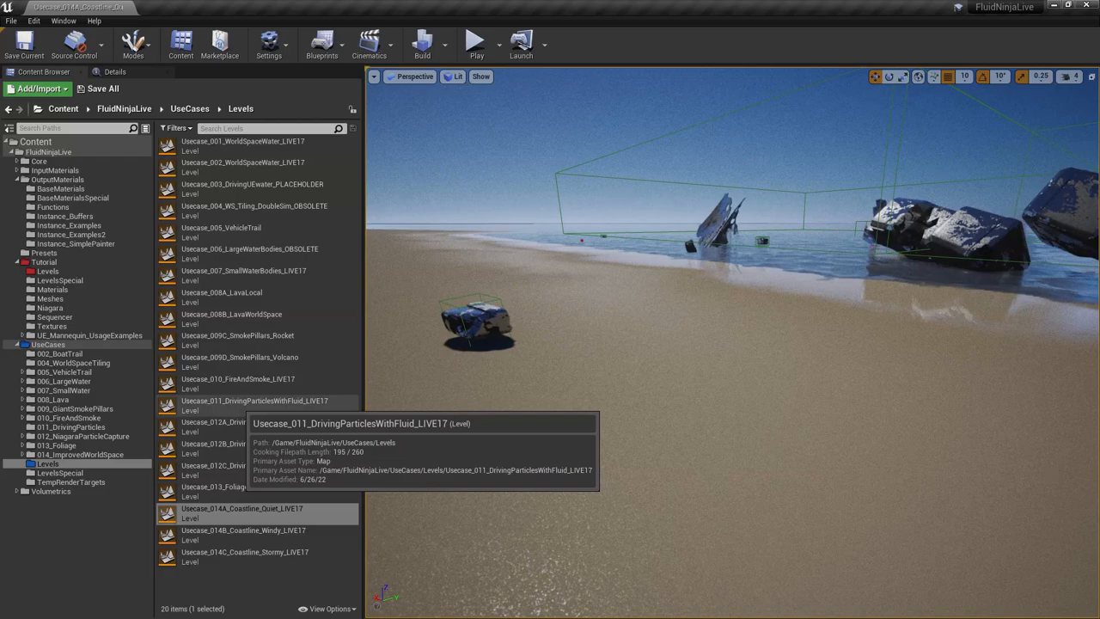
# Load Usecase_011_DrivingParticlesWithFluid_LIVE17 from UseCases/Levels, showing its Stage 1 area
pyautogui.doubleClick(254, 401)
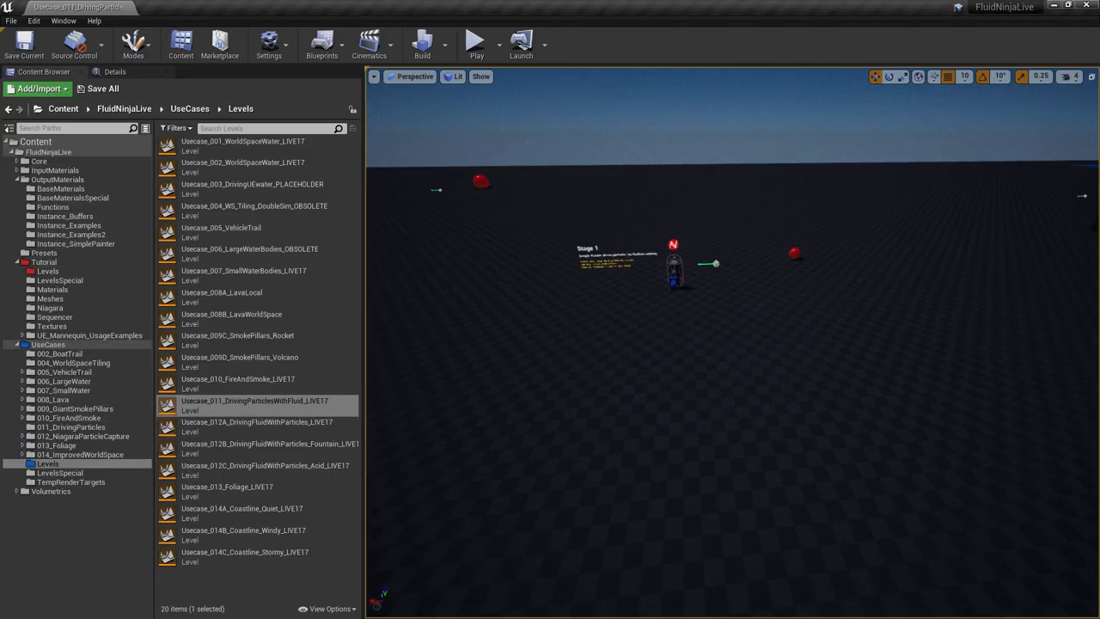
pyautogui.moveTo(254, 405)
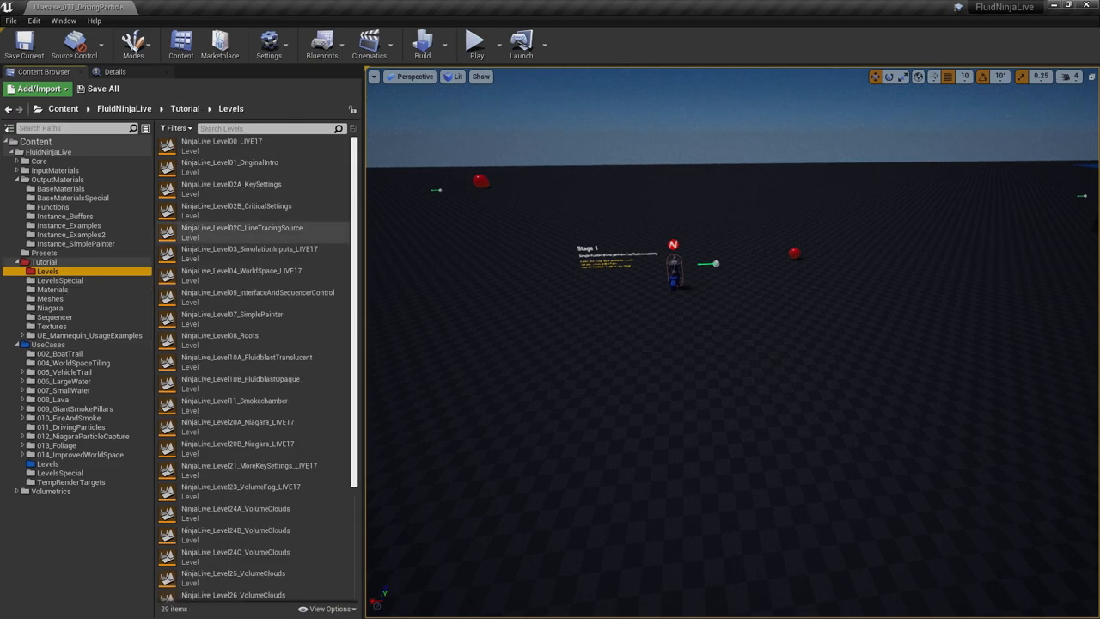
pyautogui.moveTo(230, 163)
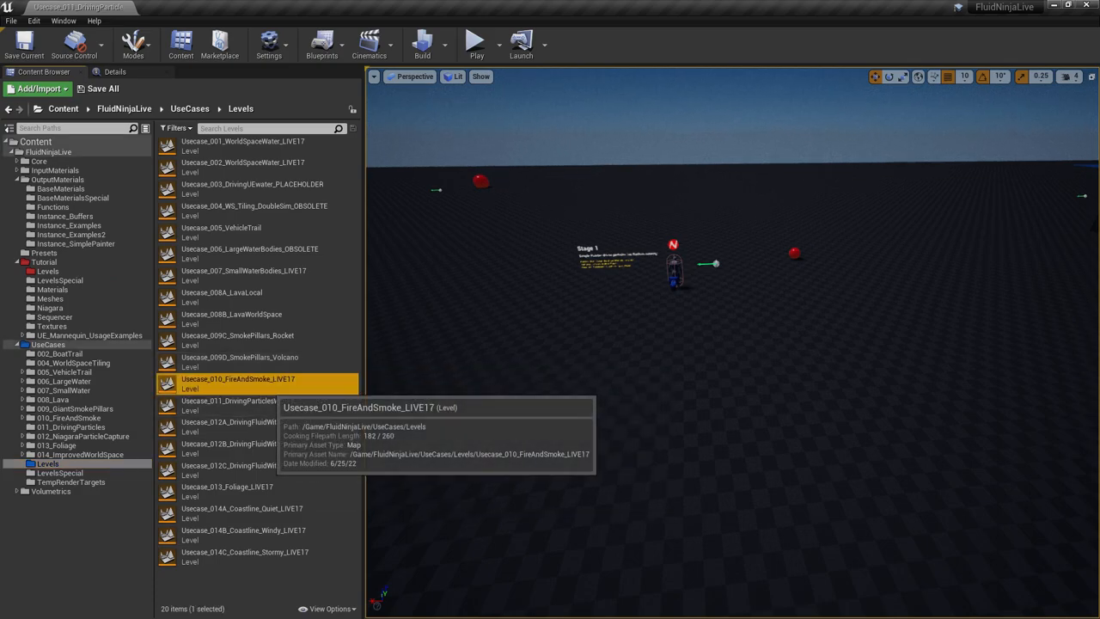
# Load Usecase_010_FireAndSmoke_LIVE17, showing the torch-carrying ninja near burning stages
pyautogui.doubleClick(238, 379)
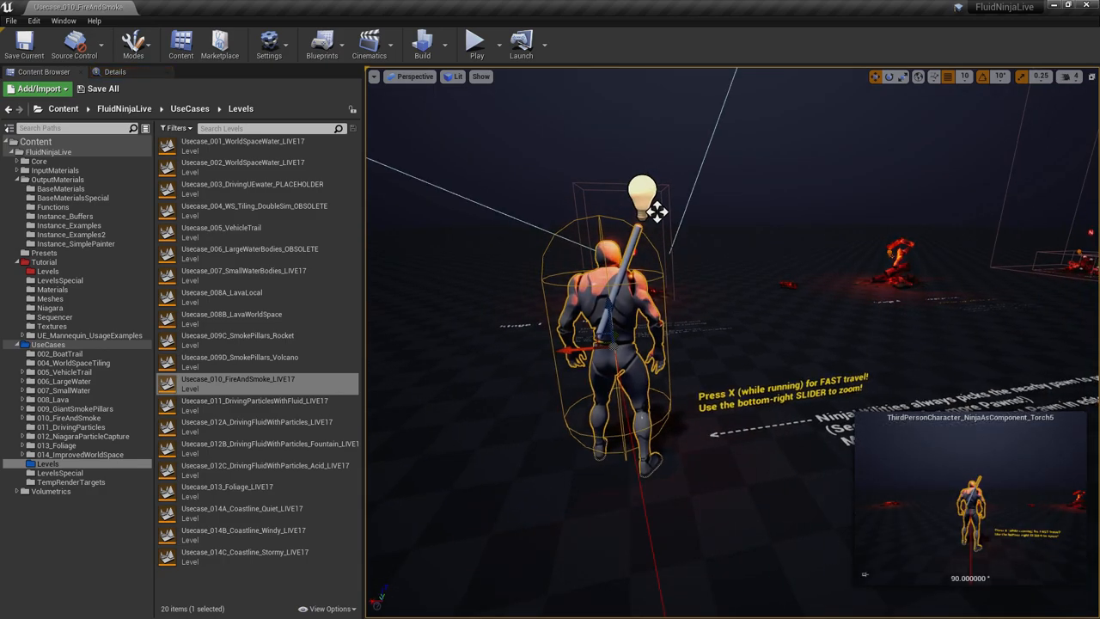
pyautogui.click(476, 42)
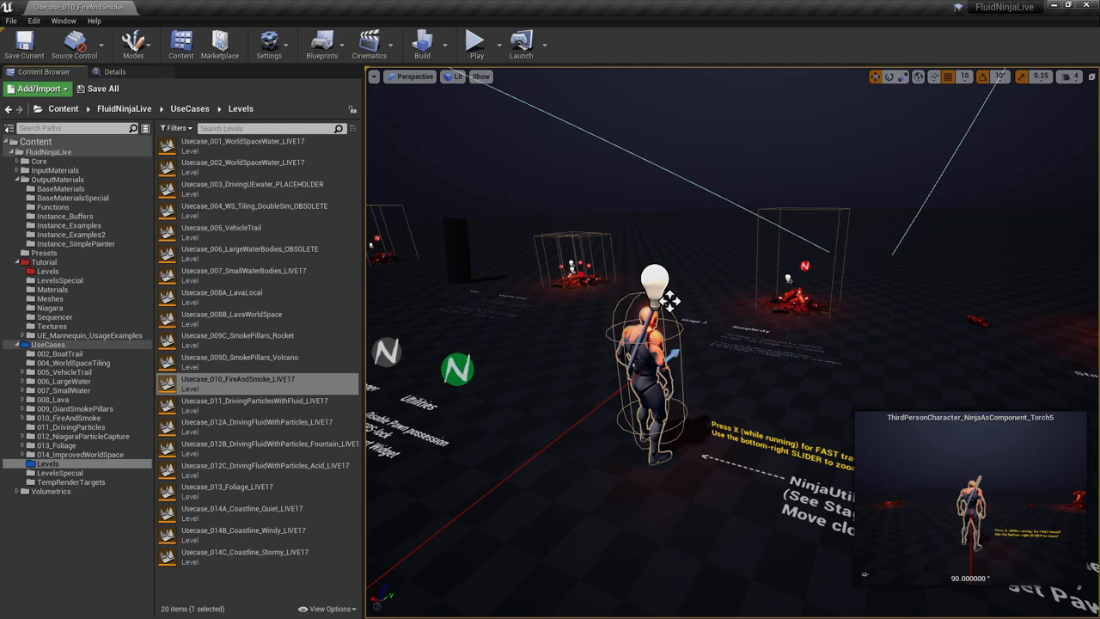
pyautogui.moveTo(241, 532)
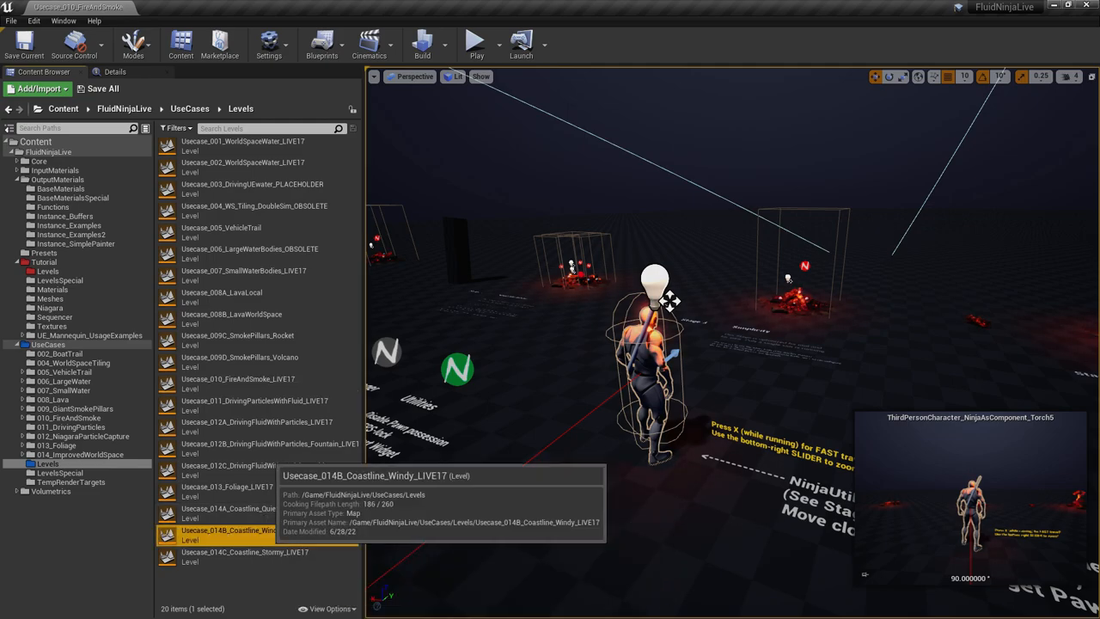
# Reload the windy coastline level, review its water actor's components, then list Tutorial > Levels
pyautogui.doubleClick(241, 535)
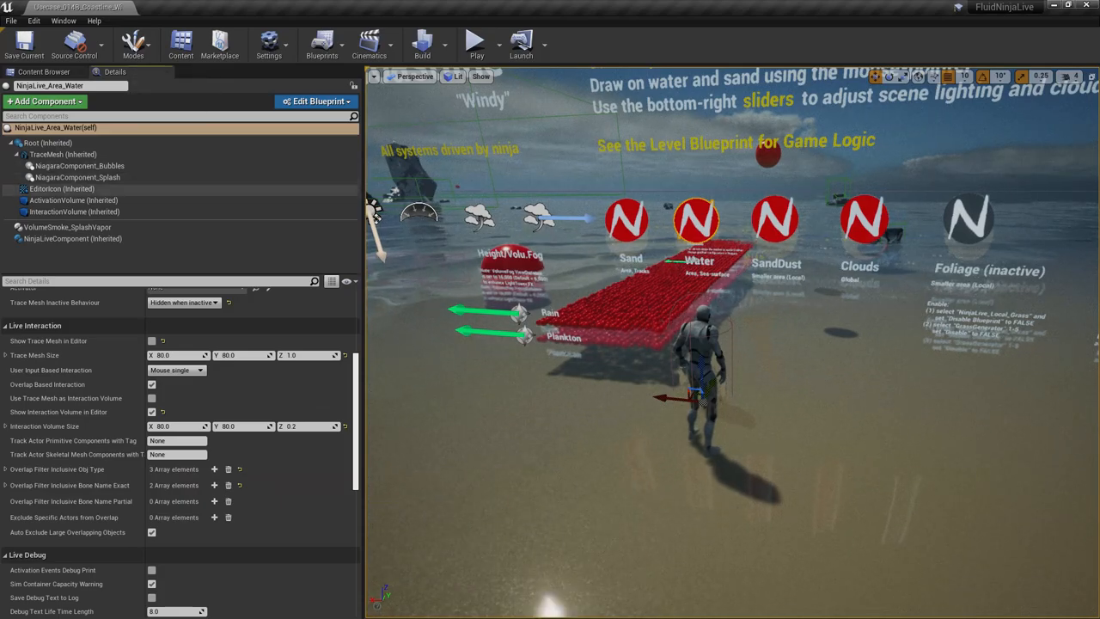
pyautogui.moveTo(67, 227)
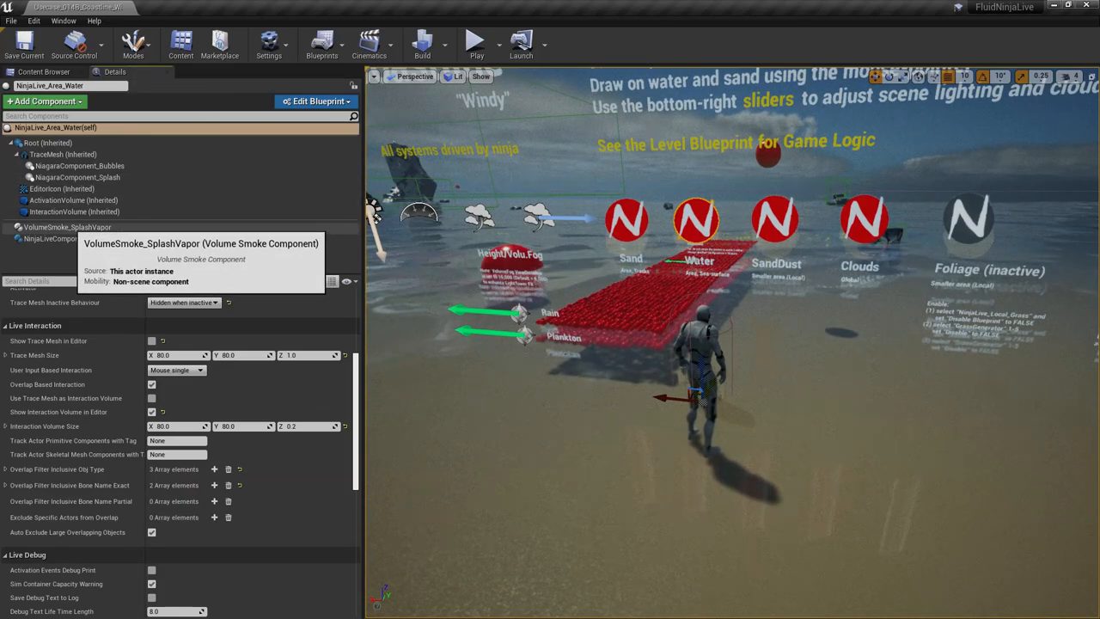
pyautogui.click(67, 227)
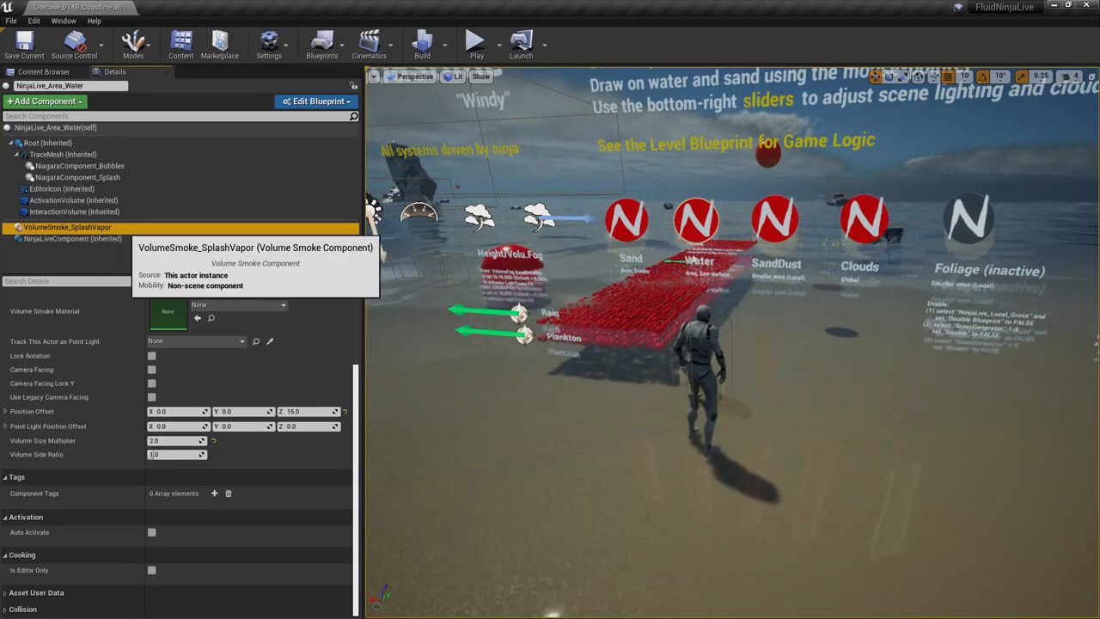
pyautogui.click(77, 177)
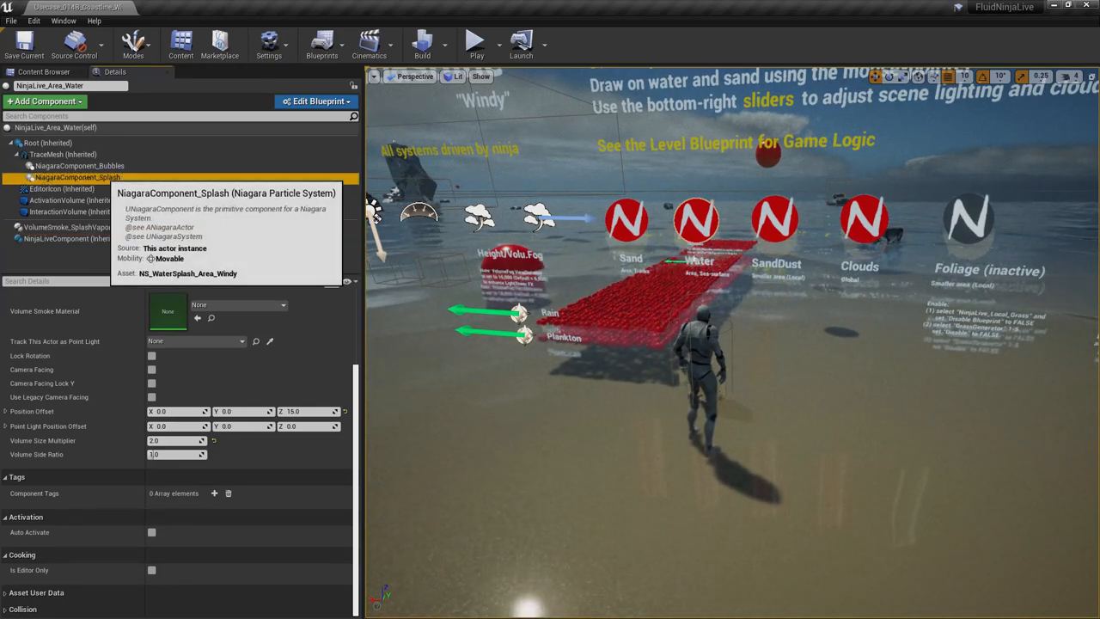
pyautogui.click(77, 177)
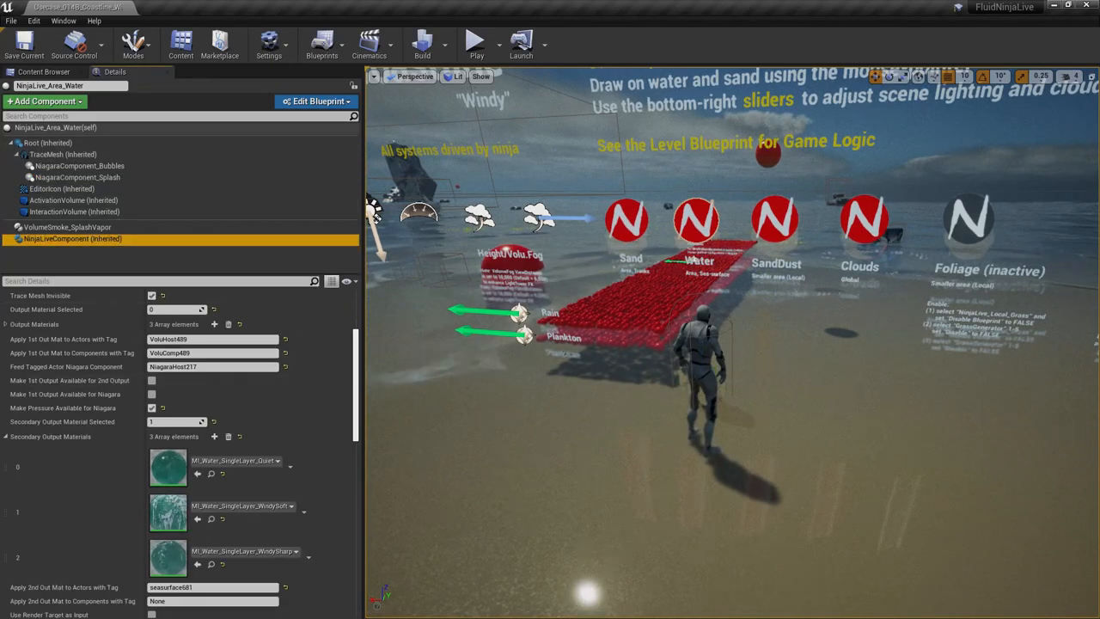
pyautogui.click(78, 177)
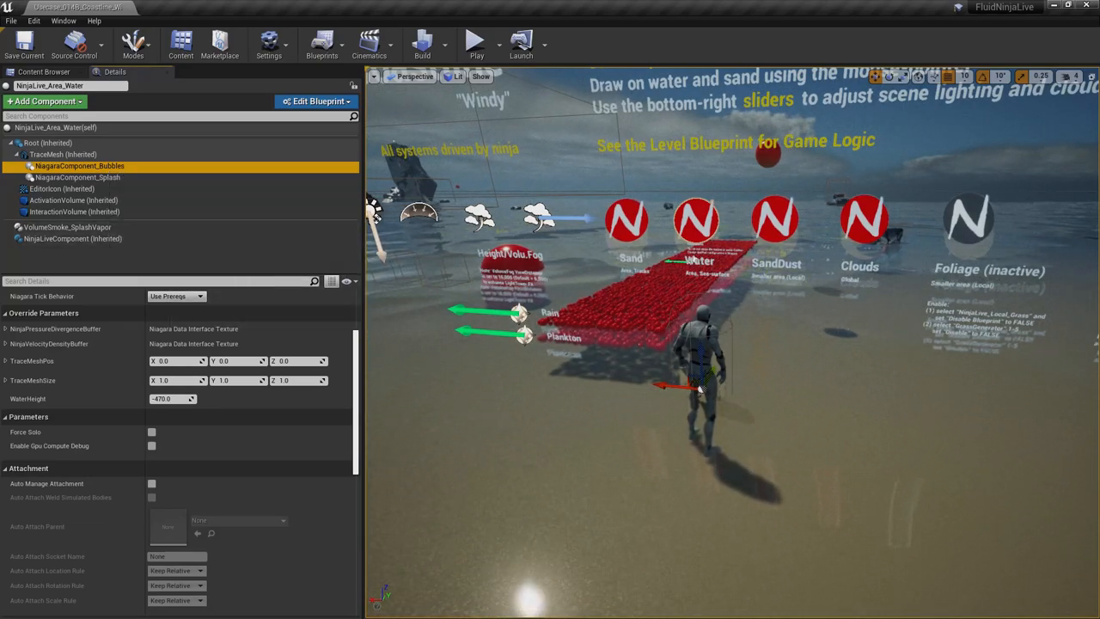
pyautogui.click(73, 238)
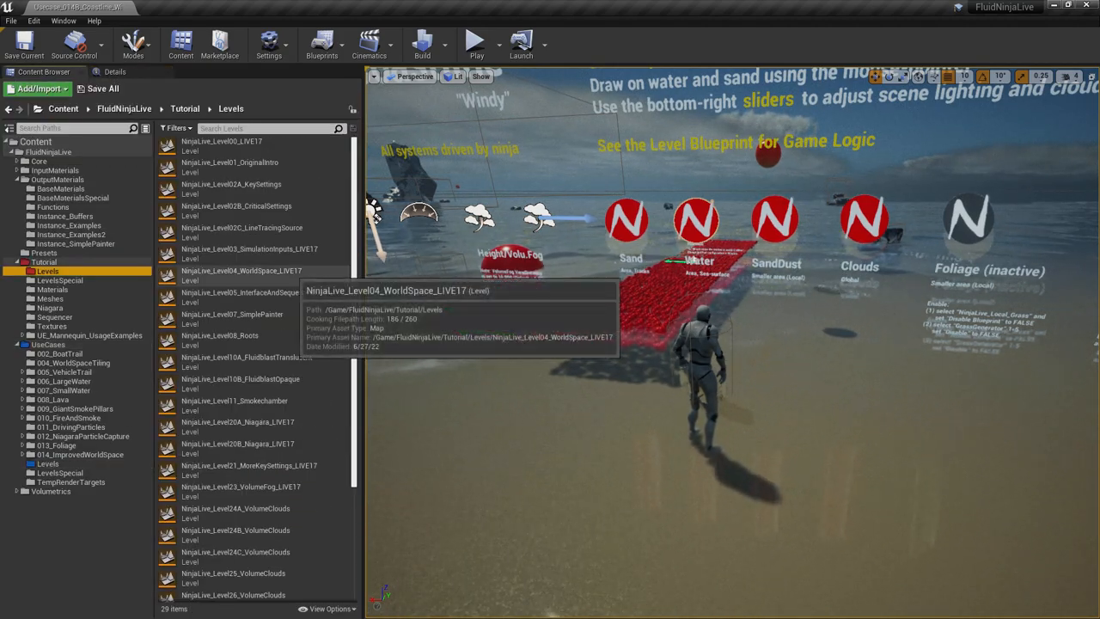
# Load NinjaLive_Level20A_Niagara_LIVE17, then return to the UseCases > Levels folder
pyautogui.doubleClick(237, 422)
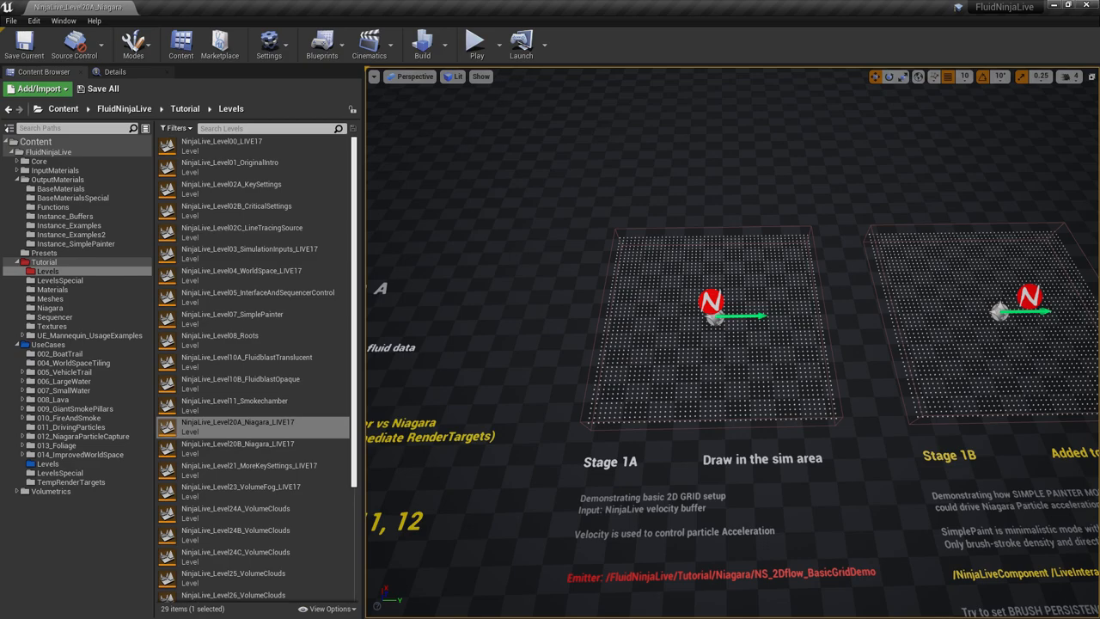
pyautogui.scroll(-3)
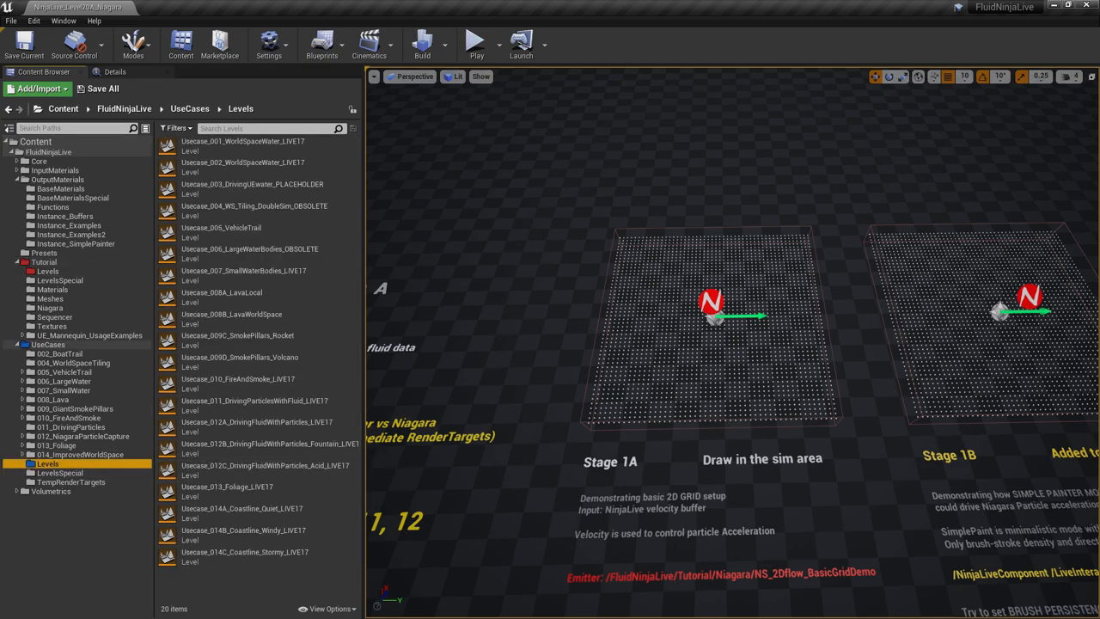
# Load Usecase_012A_DrivingFluidWithParticles_LIVE17, then view the FluidNinja manual's contents page
pyautogui.doubleClick(256, 422)
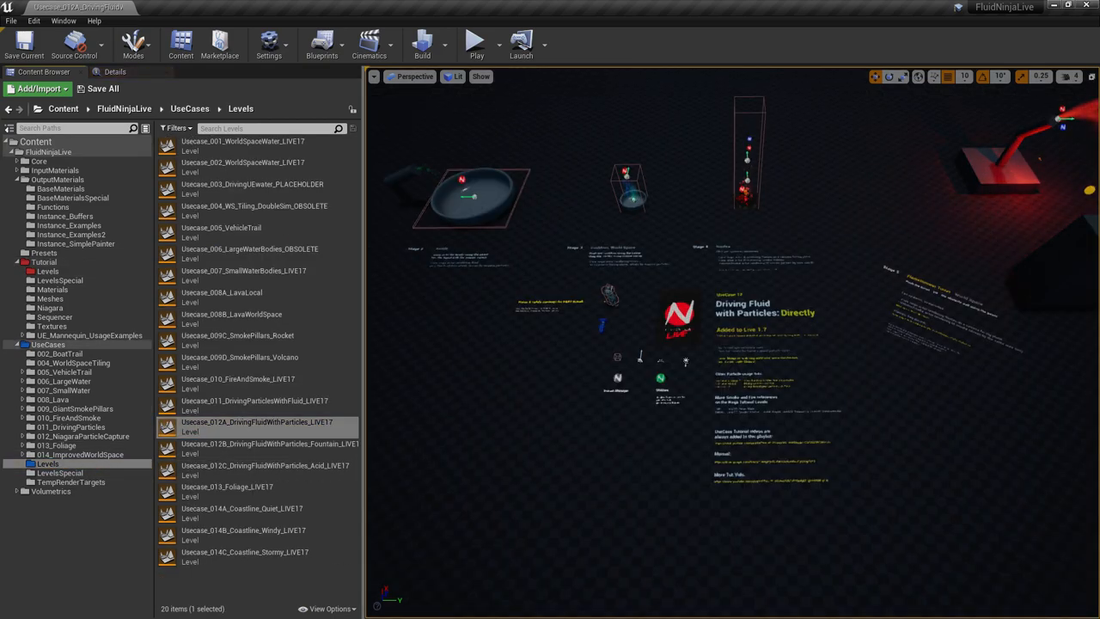
pyautogui.press('F11')
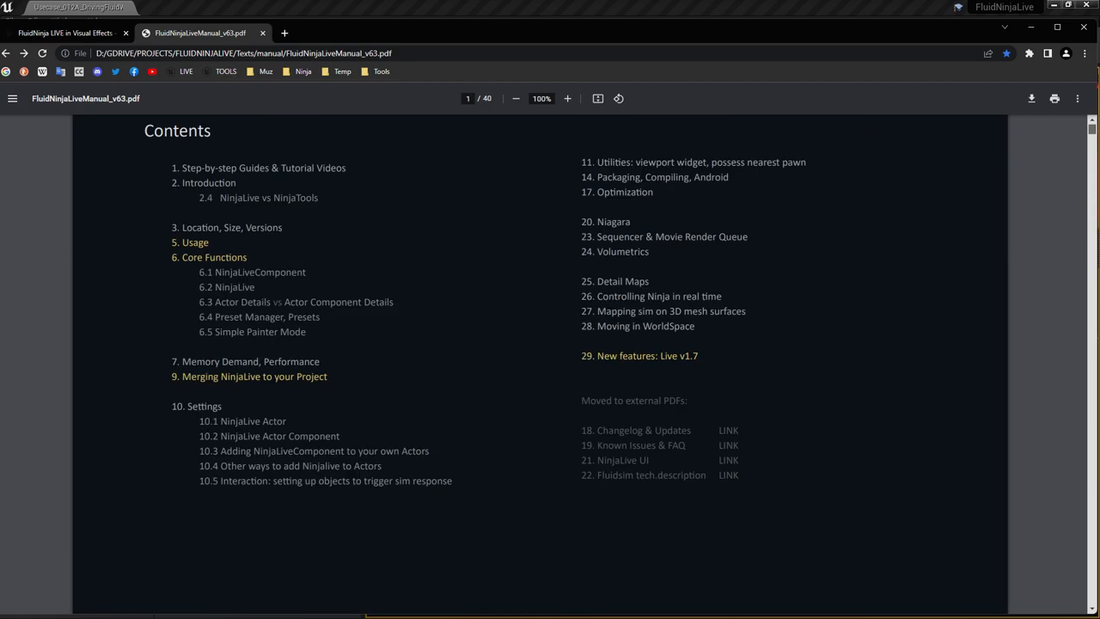
# Open the manual's 'Playable mini demo' link in a new tab, reaching the LIVE 1.7 itch.io page
pyautogui.rightClick(409, 327)
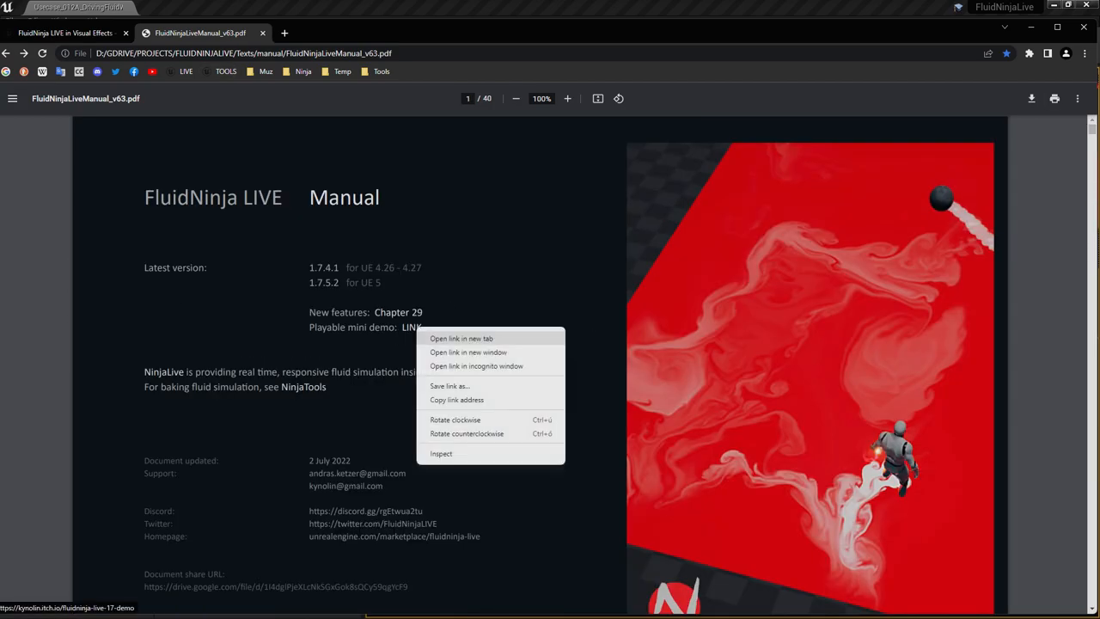
pyautogui.click(461, 337)
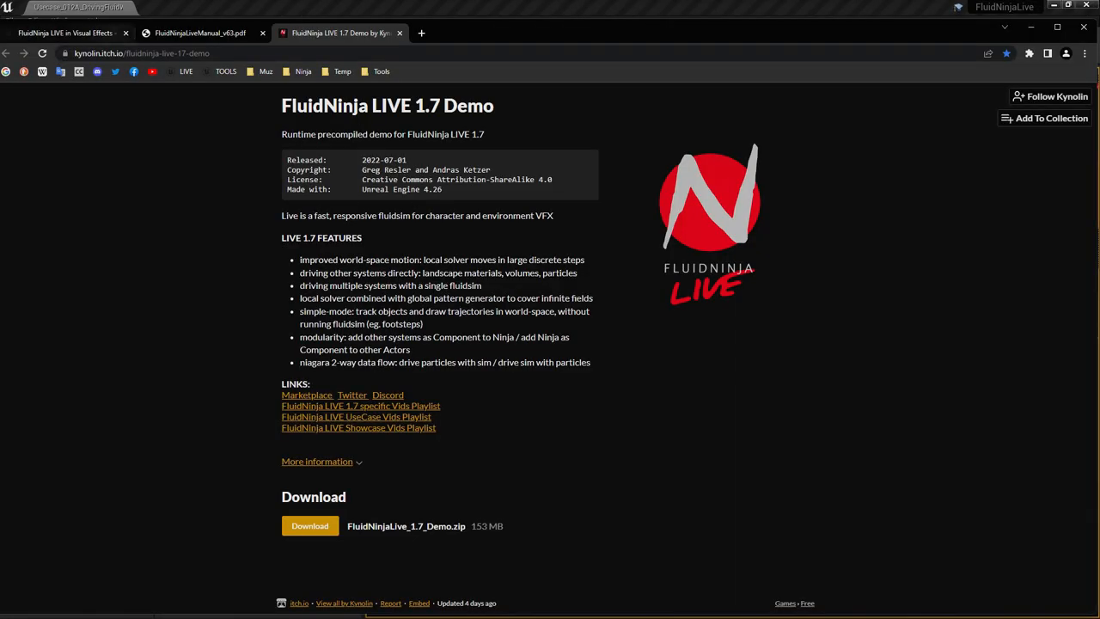
# Bring the Unreal editor back to the front from the itch.io demo page
pyautogui.click(198, 32)
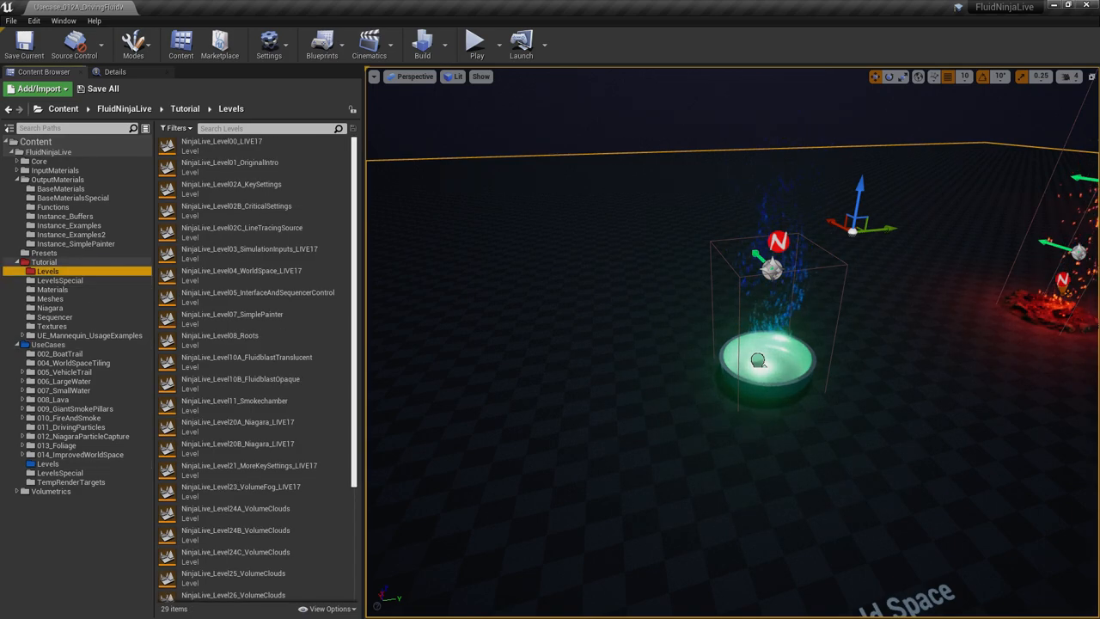
pyautogui.moveTo(249, 249)
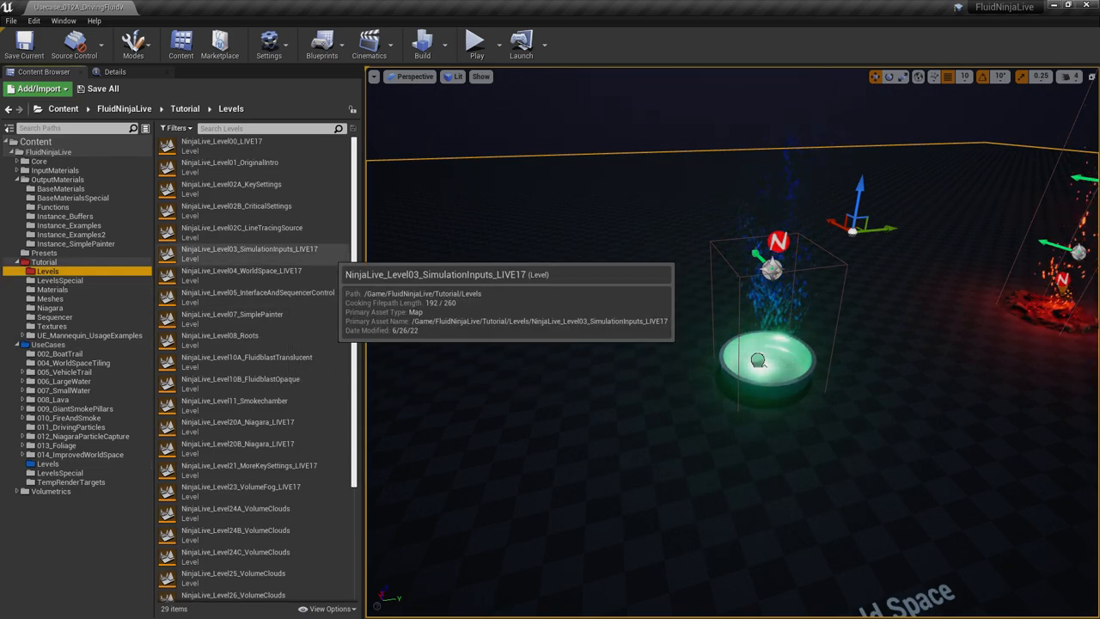
# Load NinjaLive_Level08_Roots and select its Container1_RootsFloor sim container
pyautogui.doubleClick(219, 336)
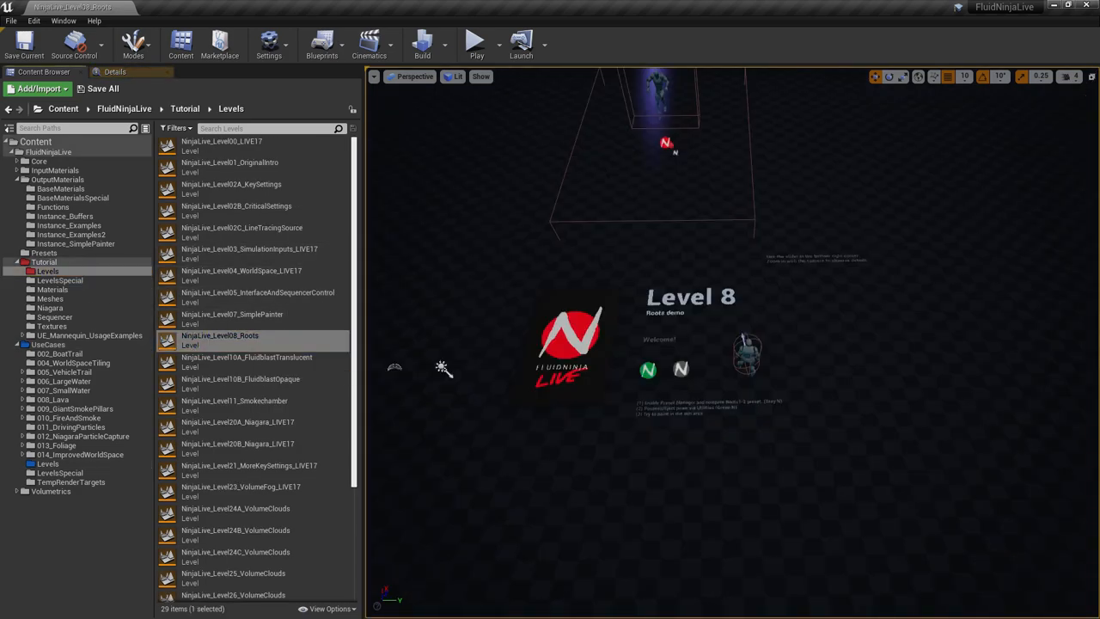
pyautogui.click(475, 40)
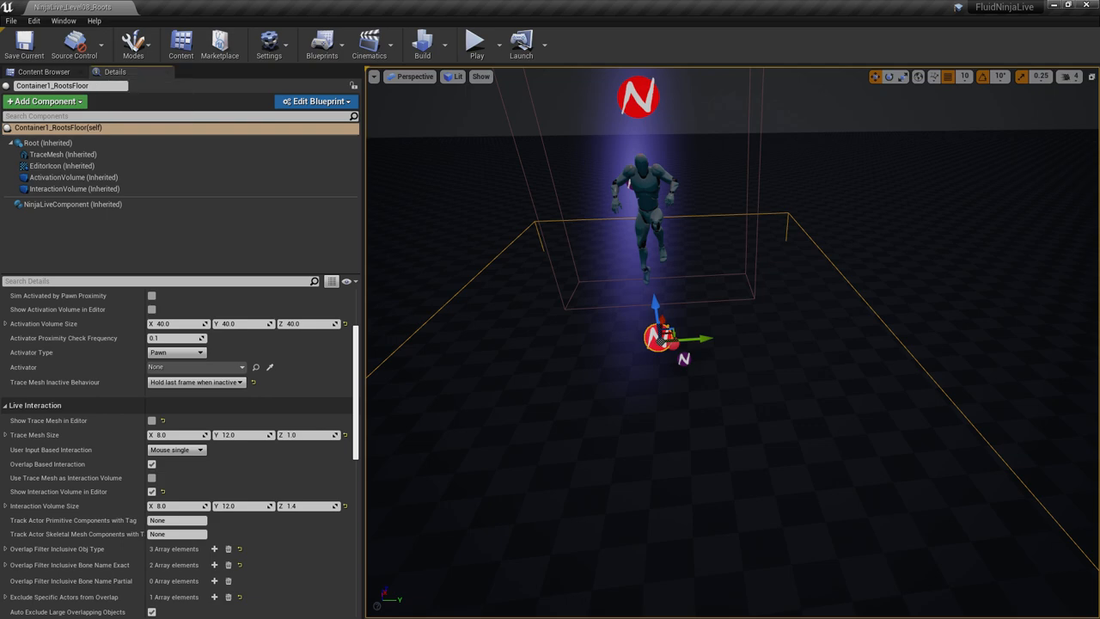
# Check the container's tag-based actor tracking and overlap filters, then view the FluidNinja LIVE marketplace page
pyautogui.scroll(-3)
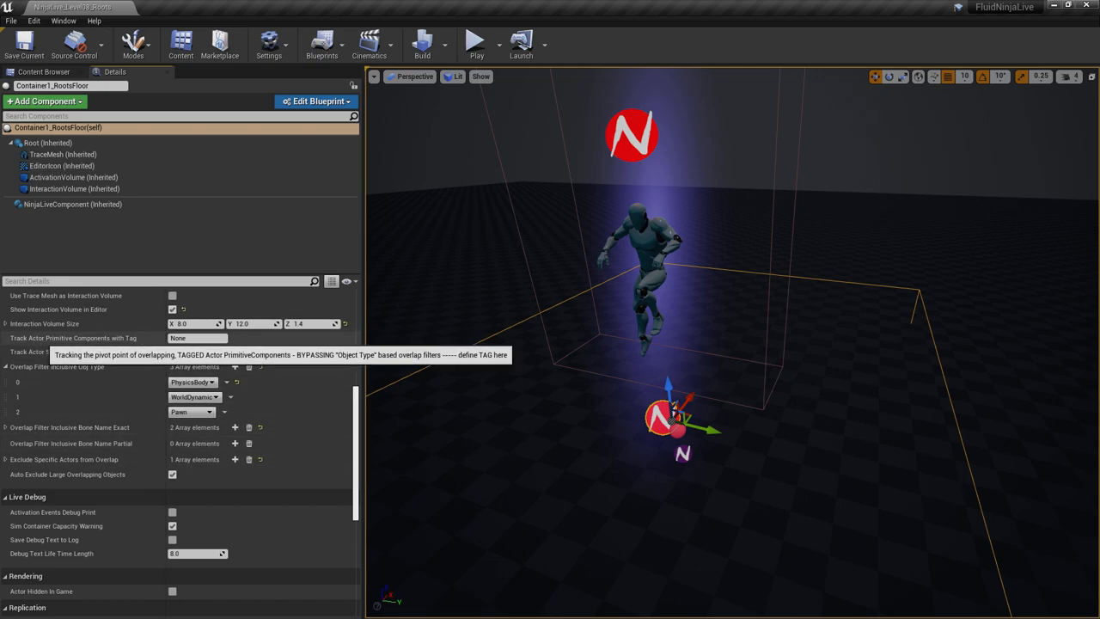
pyautogui.click(196, 338)
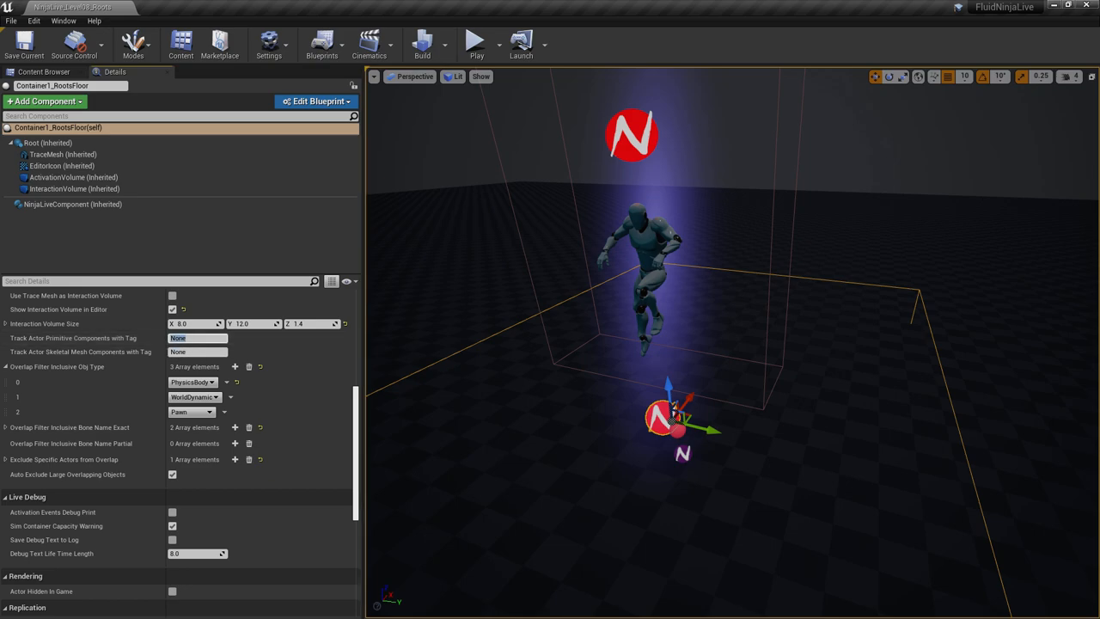
pyautogui.click(199, 397)
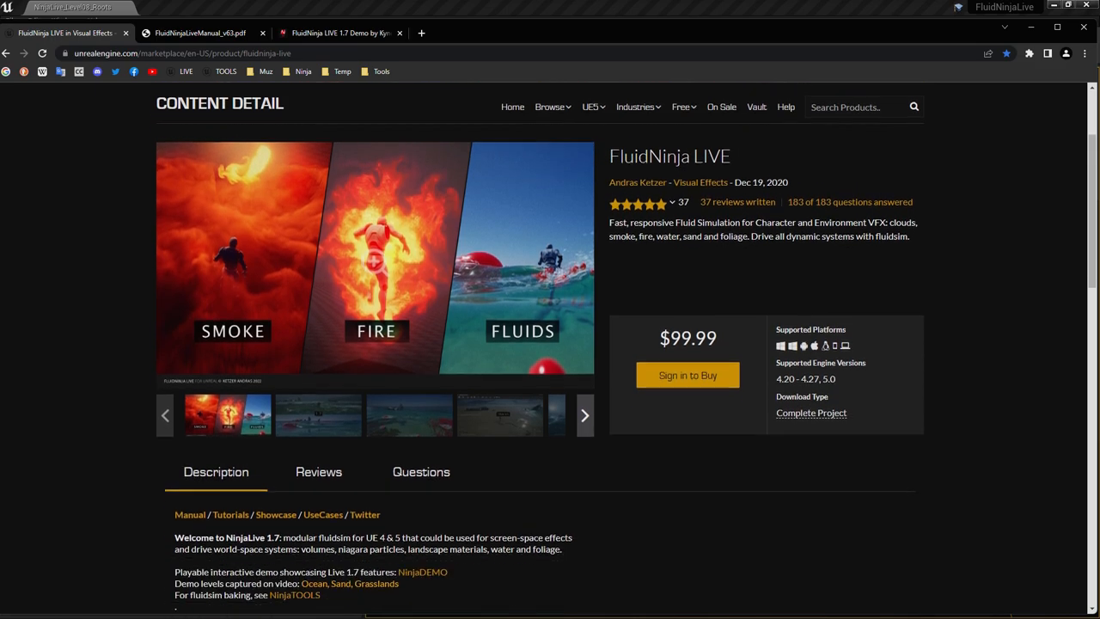
# Browse the FluidNinja LIVE marketplace page, then bring up manual chapter 29
pyautogui.scroll(-3)
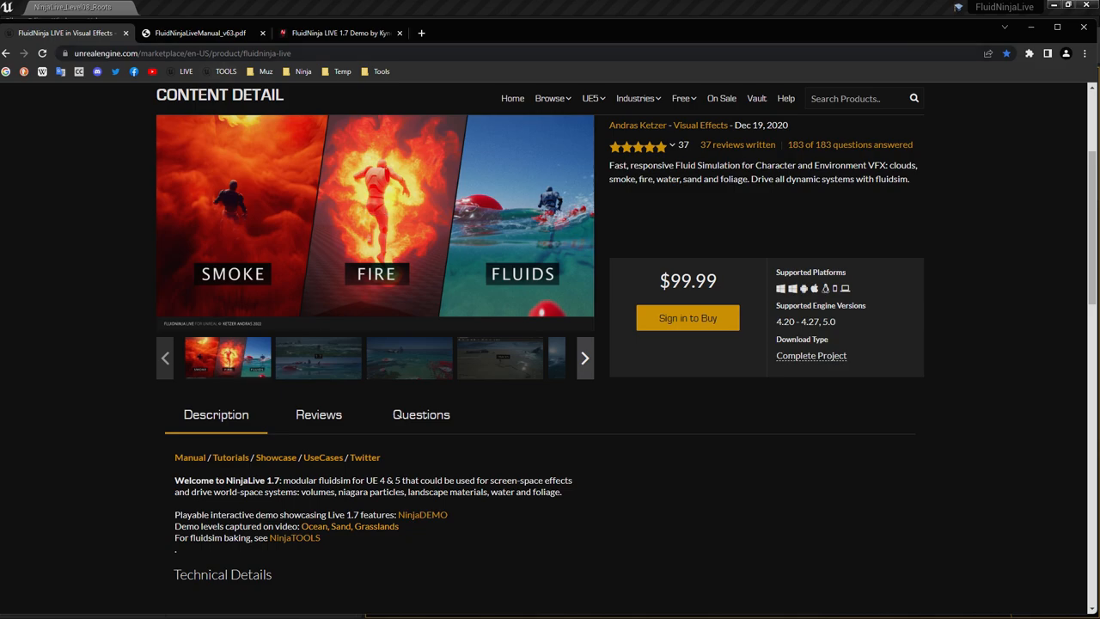
pyautogui.click(204, 33)
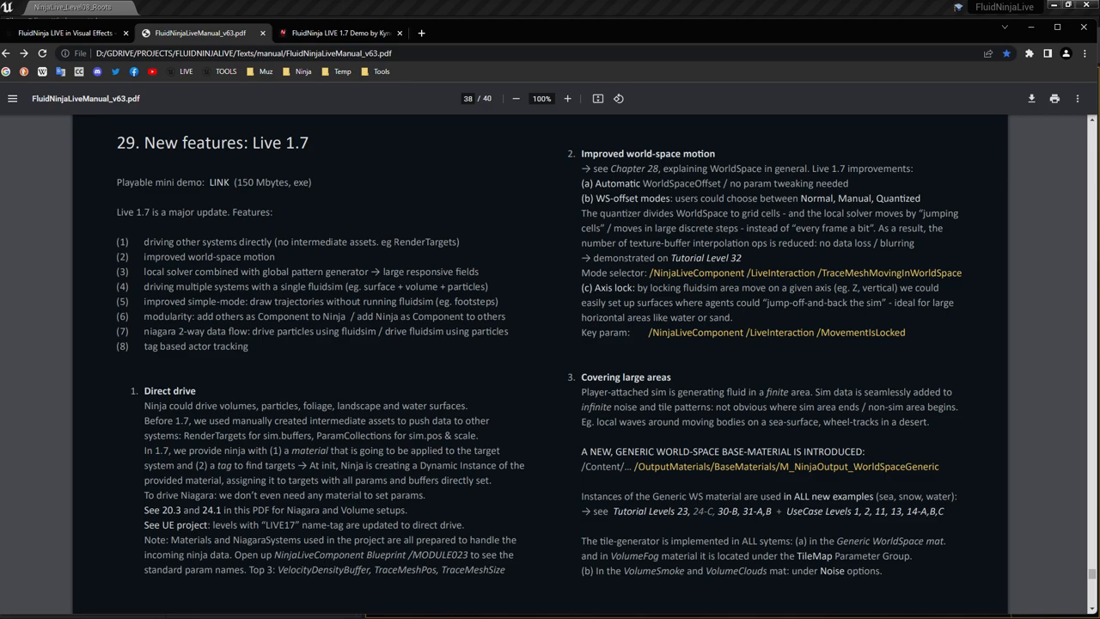
# Read the Live 1.7 feature notes down to page 39, then return to the Unreal editor
pyautogui.scroll(-3)
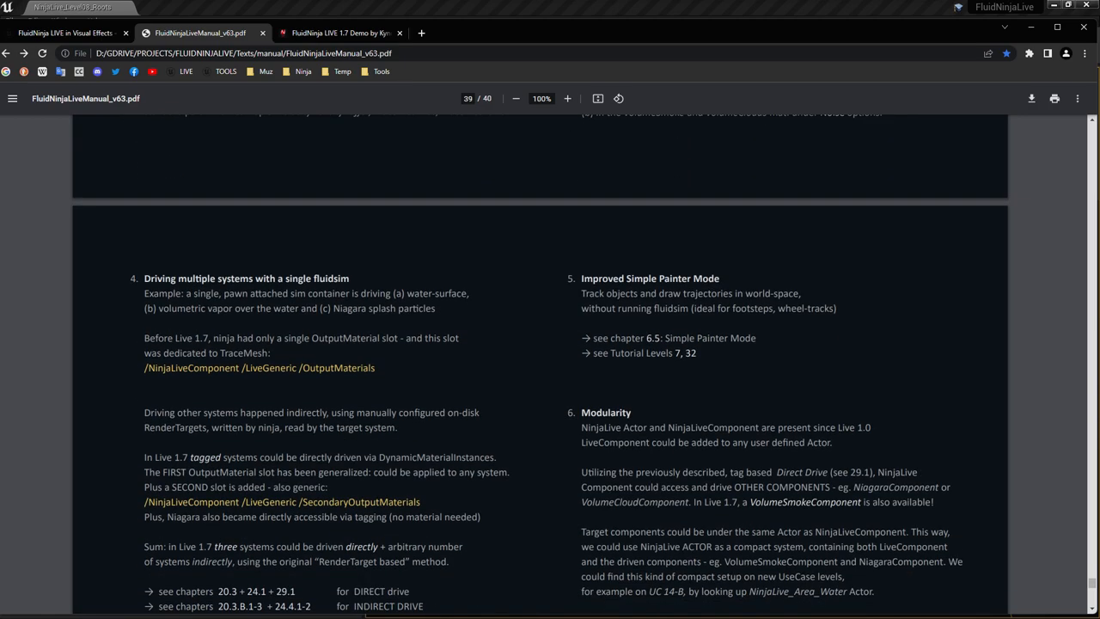
pyautogui.click(73, 8)
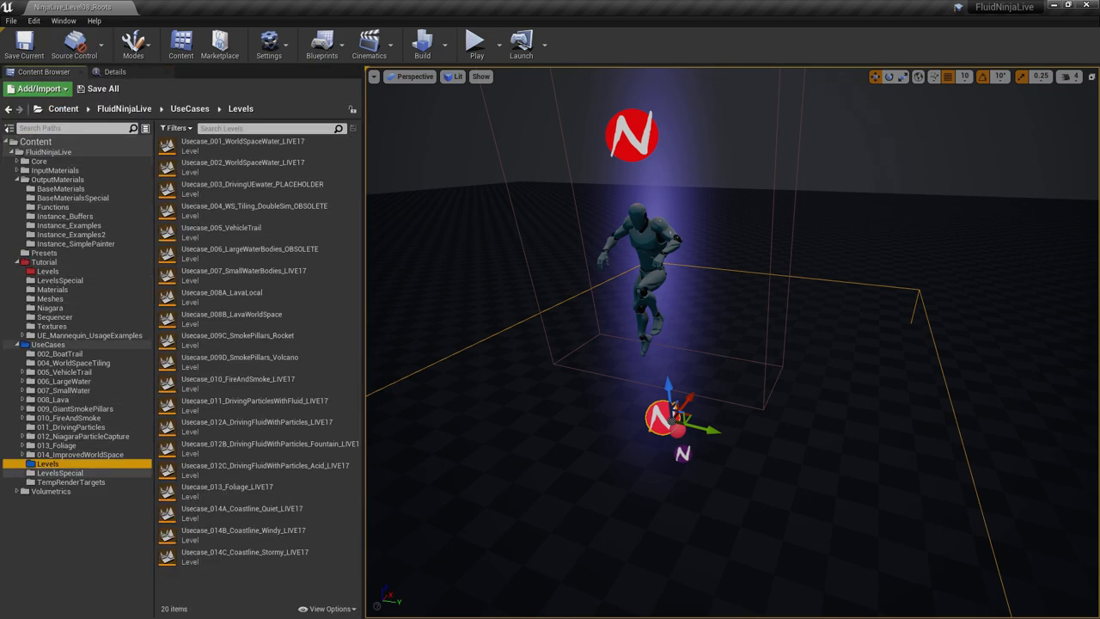
# Load the Usecase_001_WorldSpaceWater_LIVE17 level from UseCases > Levels
pyautogui.doubleClick(244, 141)
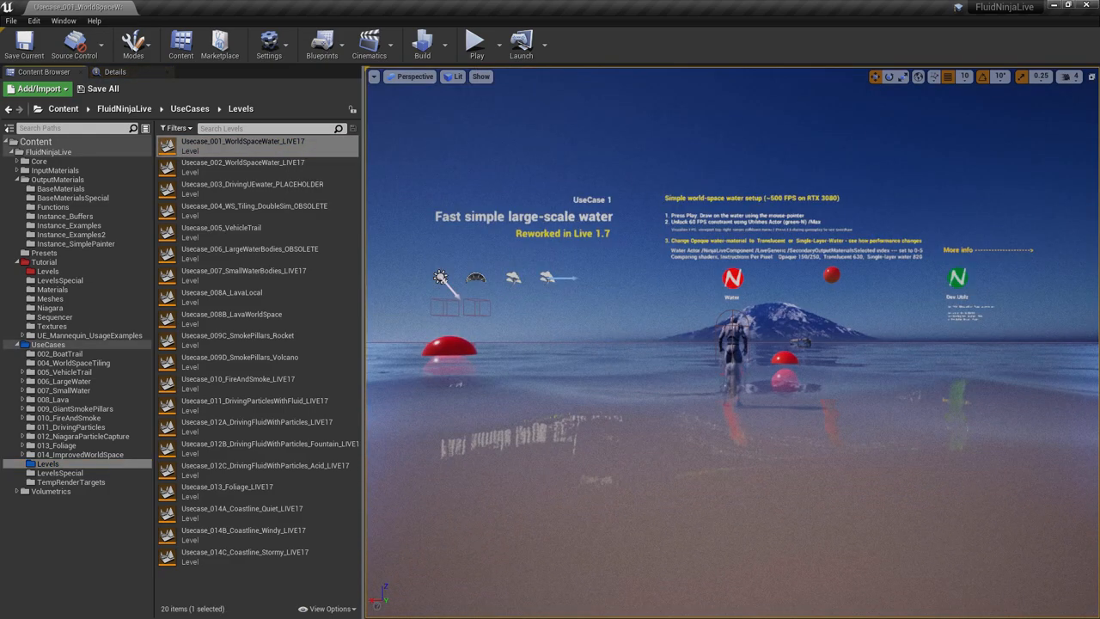
pyautogui.click(477, 40)
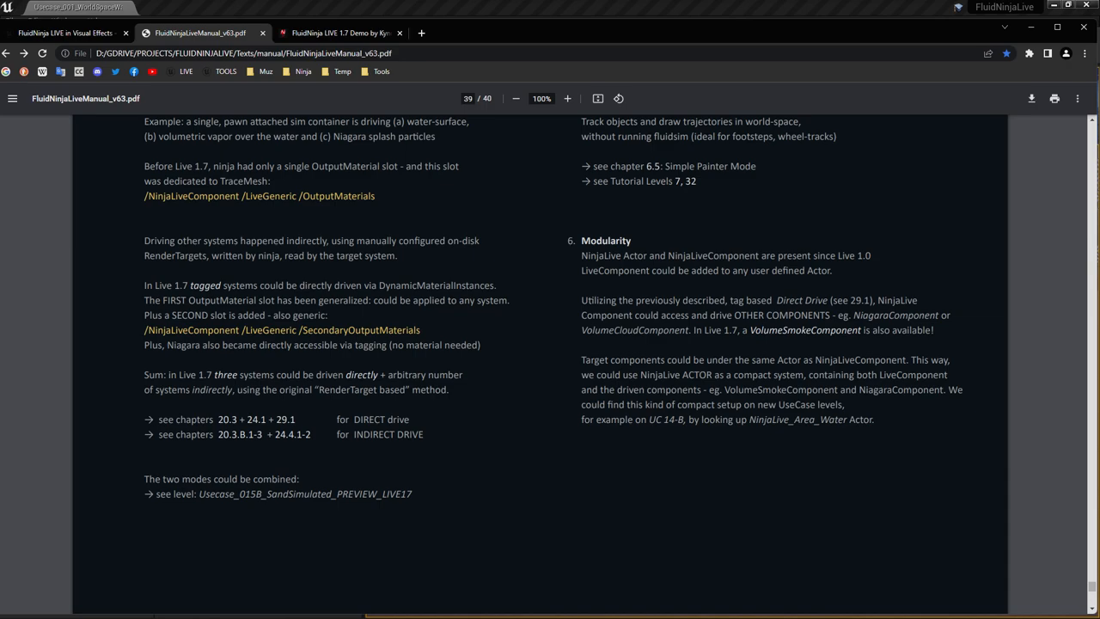
# Go from the manual's direct-drive notes to the FluidNinja Discord general channel
pyautogui.click(75, 33)
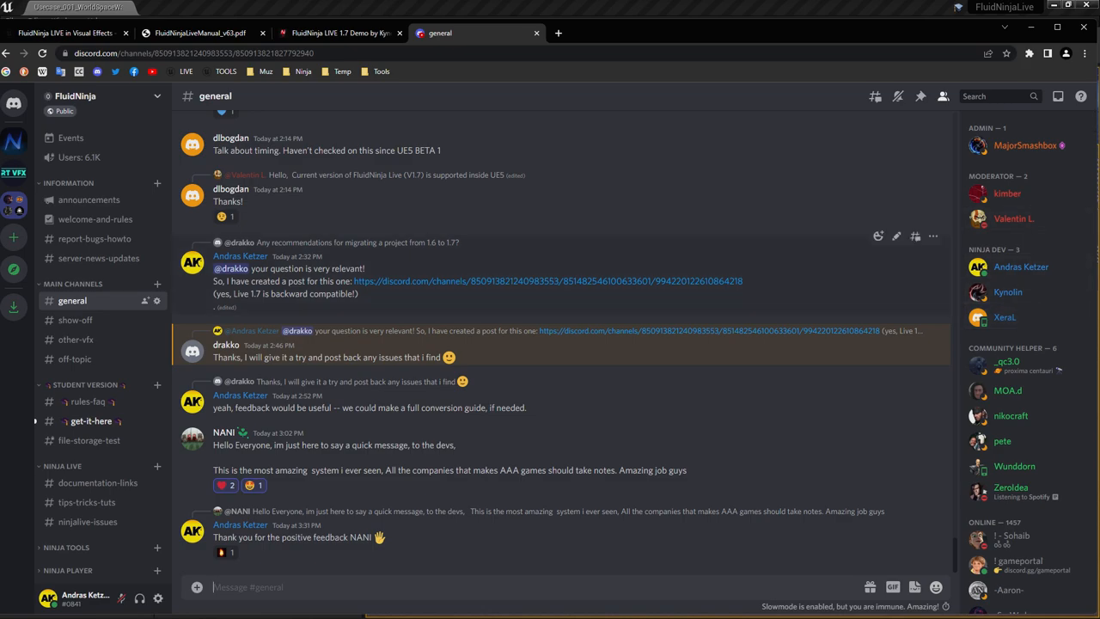
pyautogui.moveTo(877, 236)
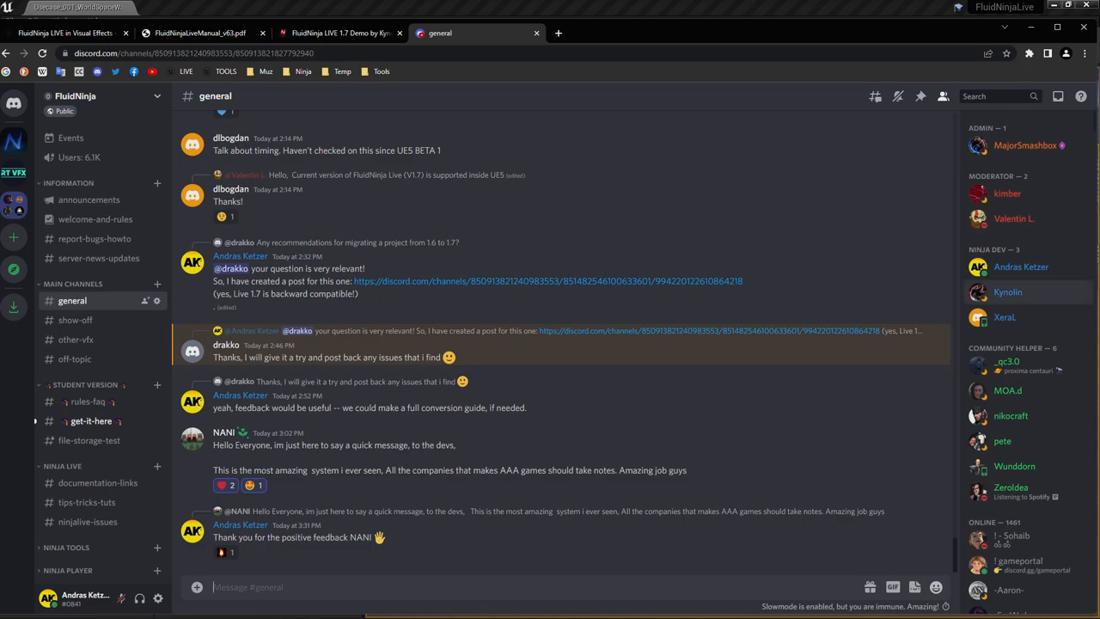
# Look through the Discord #general channel, then return to the FluidNinja LIVE marketplace page
pyautogui.click(1004, 317)
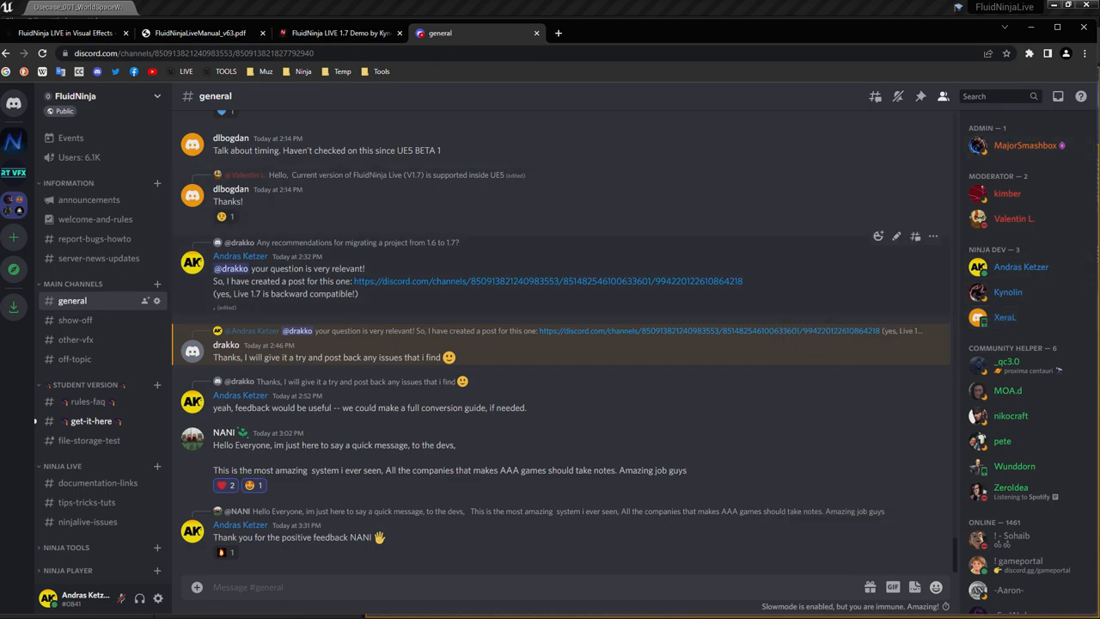
pyautogui.click(73, 32)
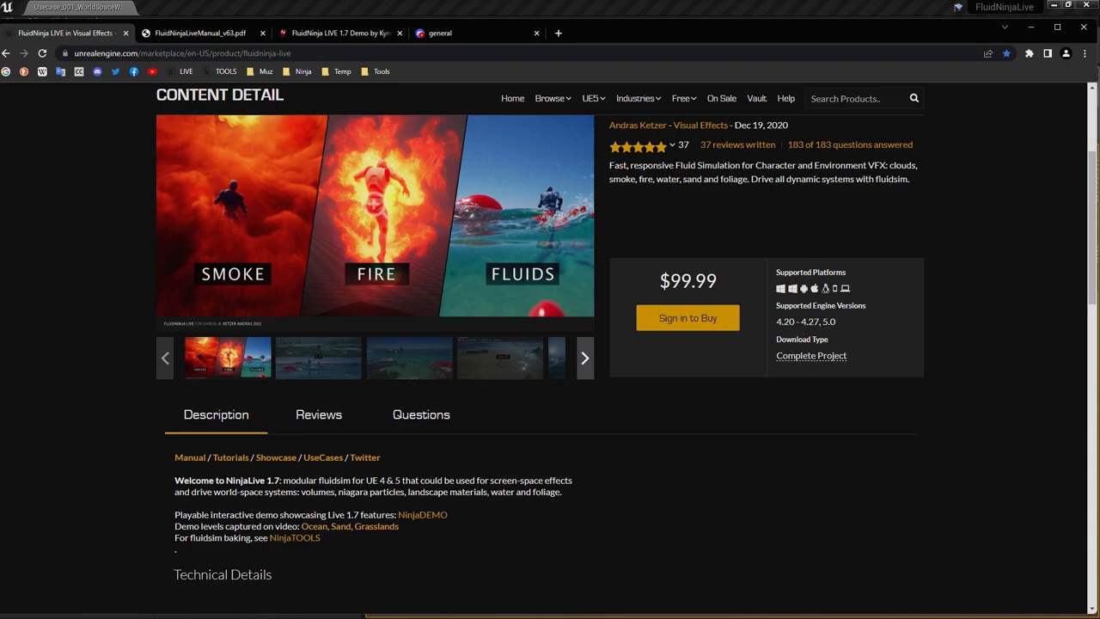